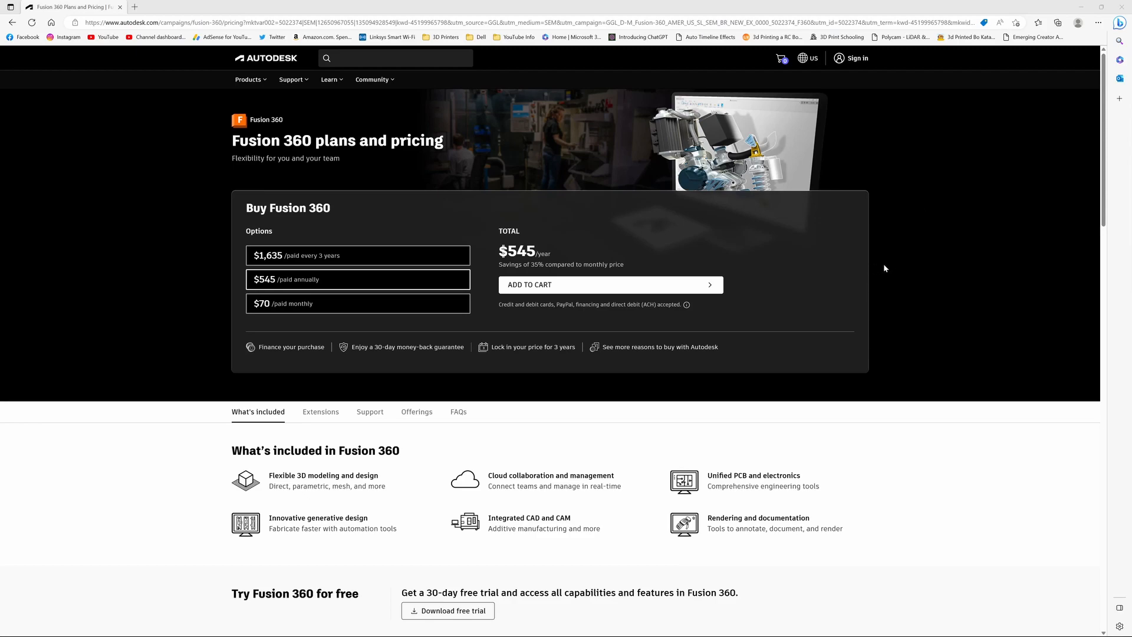
# - Scroll the Fusion 360 pricing page down to the Additional Fusion 360 offerings section
pyautogui.scroll(-3)
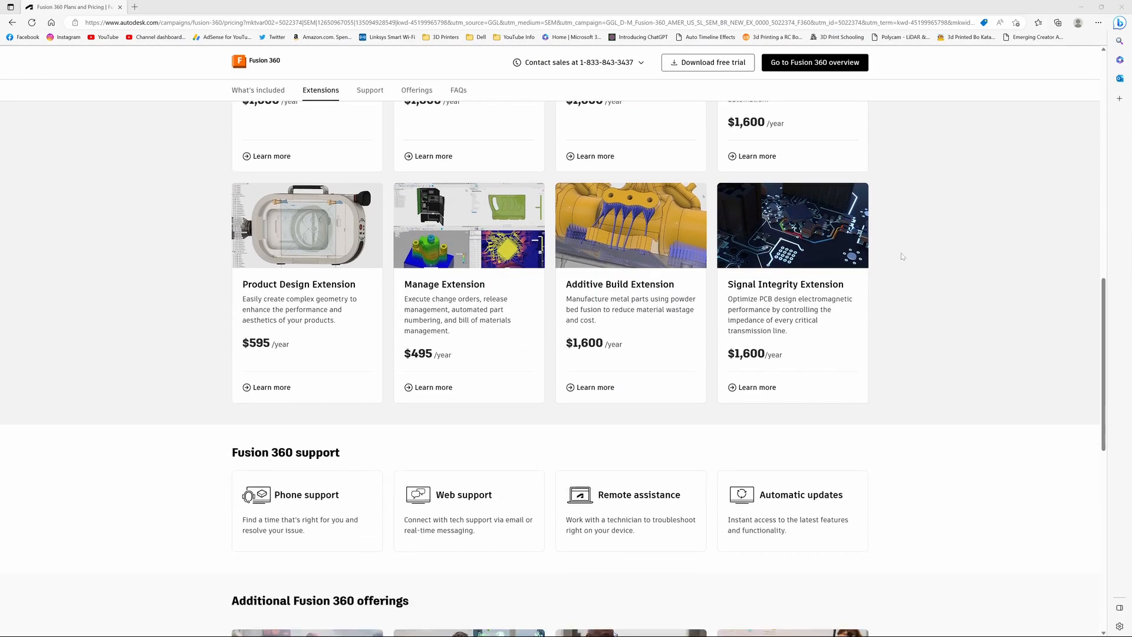
pyautogui.scroll(-3)
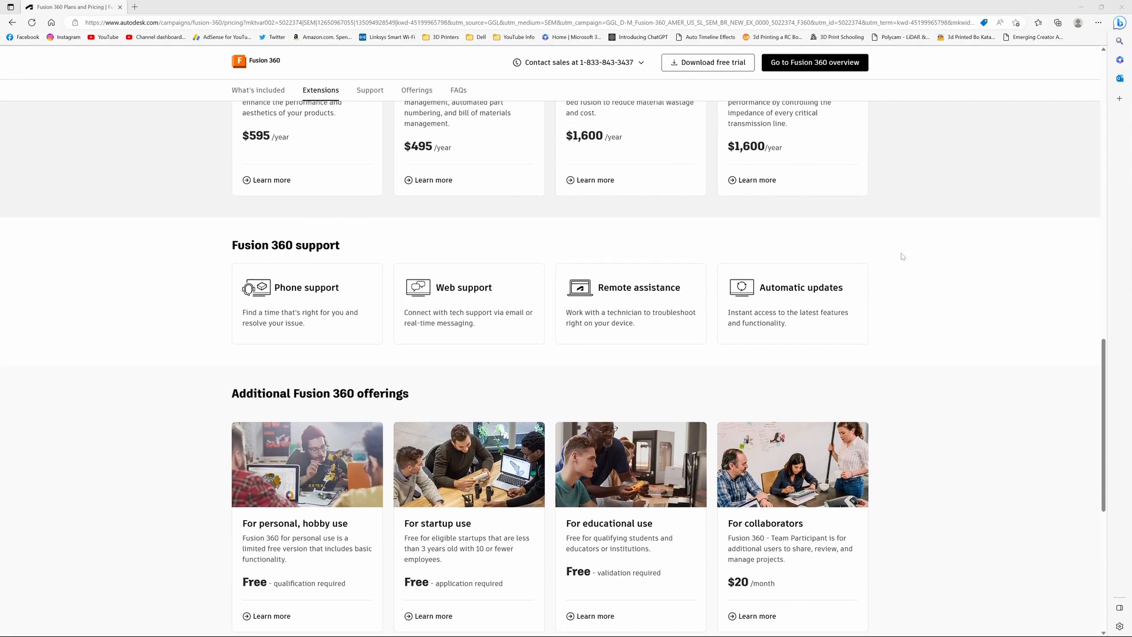
pyautogui.scroll(-3)
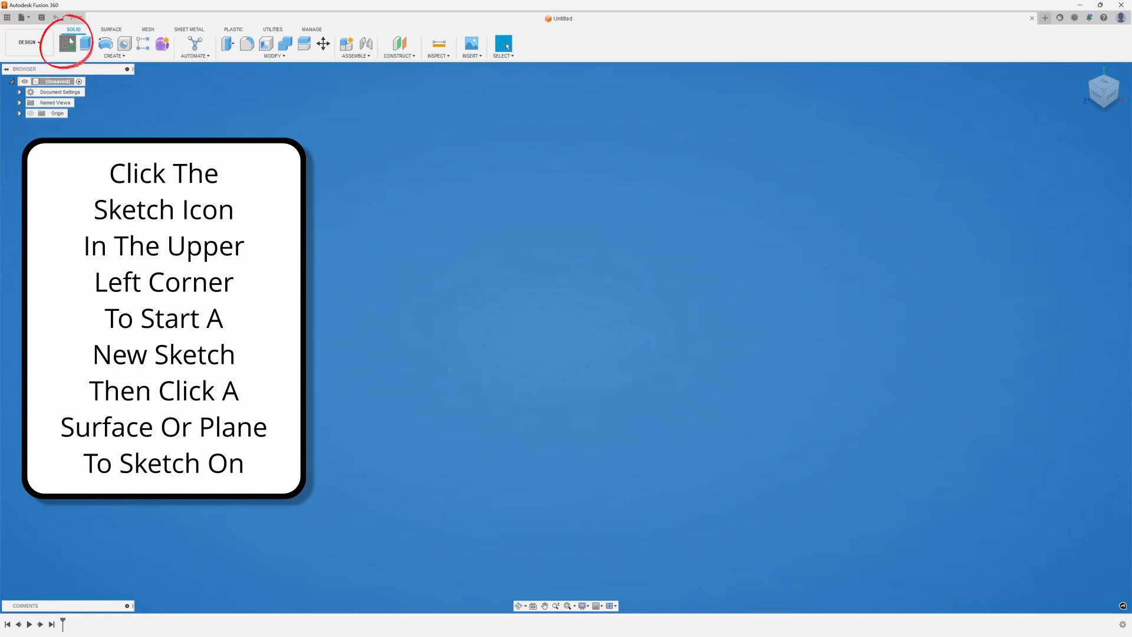
# - Start a new sketch on the front plane and centre a circle at the origin
pyautogui.click(68, 43)
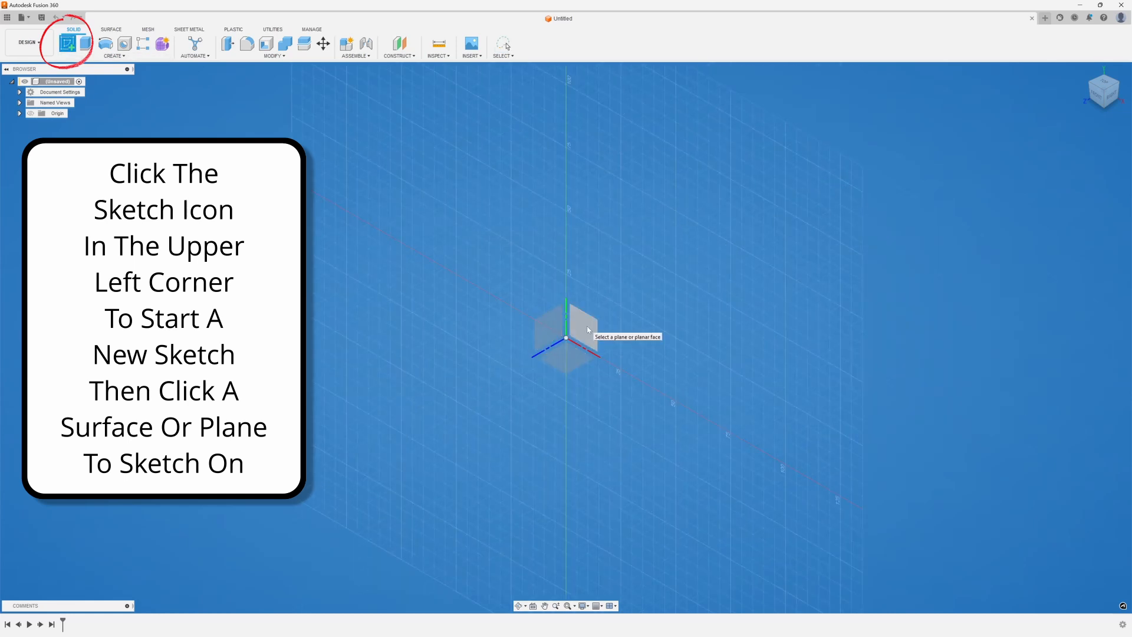
pyautogui.click(566, 322)
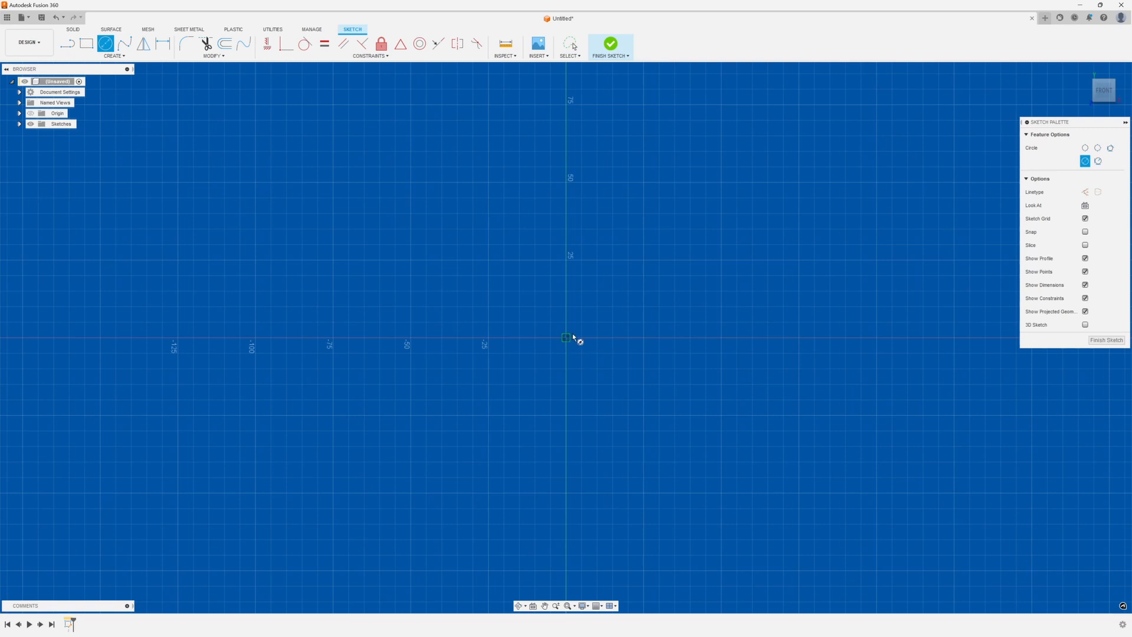
pyautogui.click(567, 338)
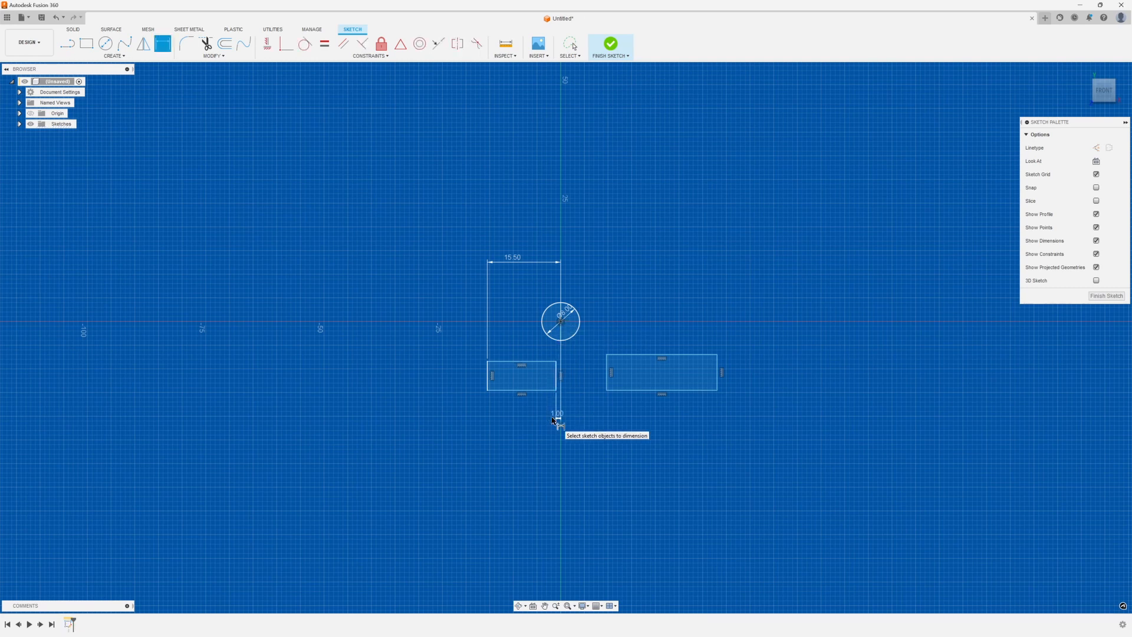
pyautogui.moveTo(163, 44)
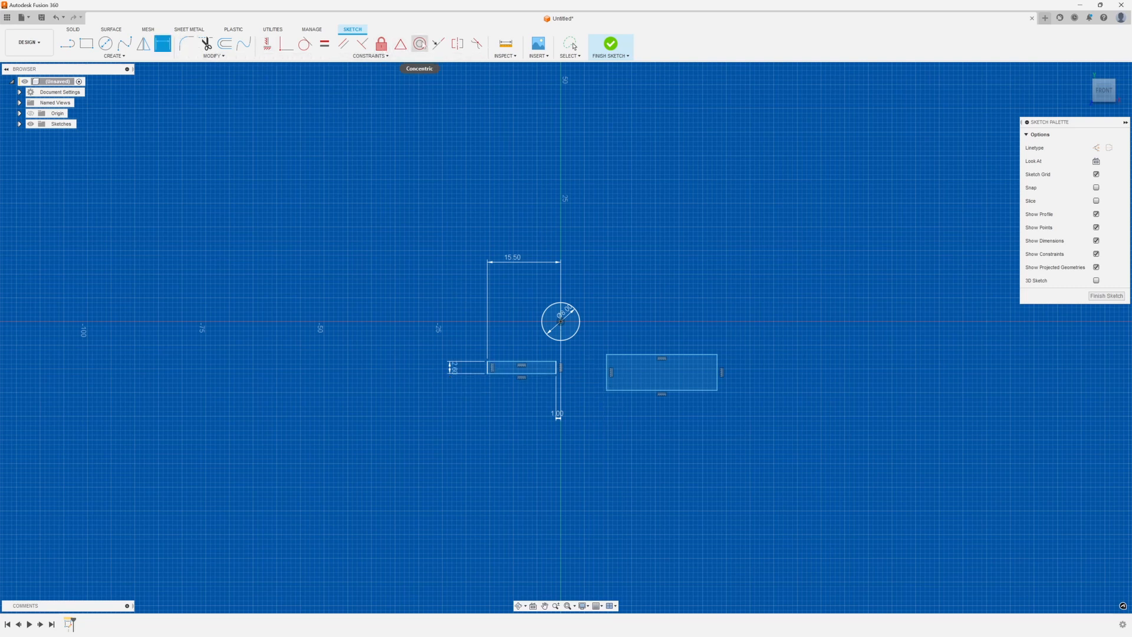
# - Apply the Equal constraint so the right rectangle matches the left one
pyautogui.click(324, 43)
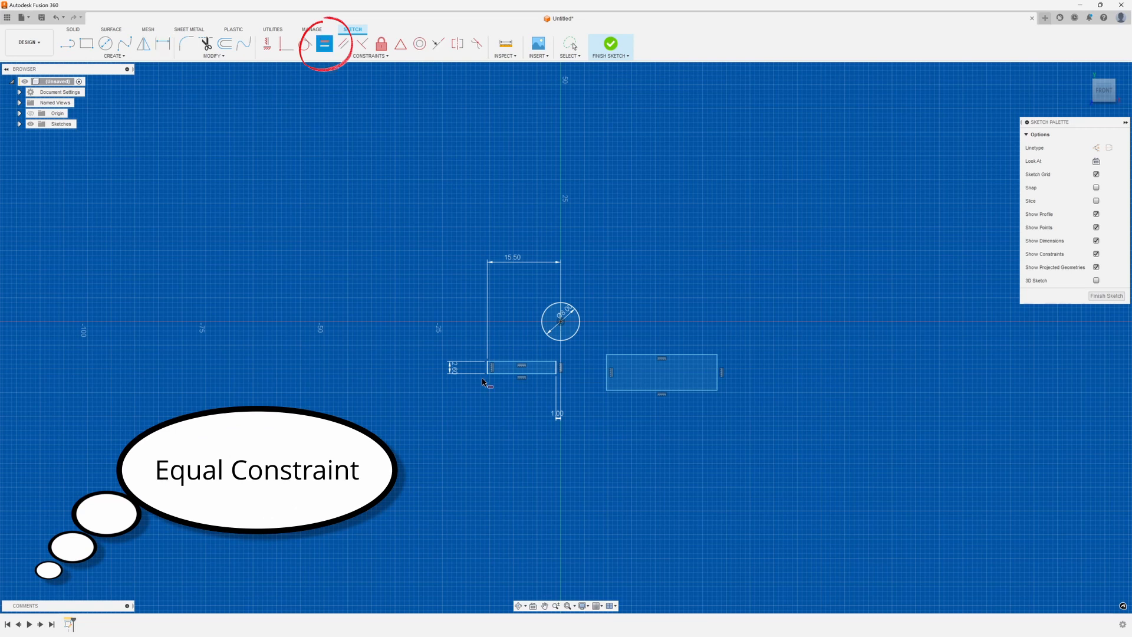
pyautogui.moveTo(541, 376)
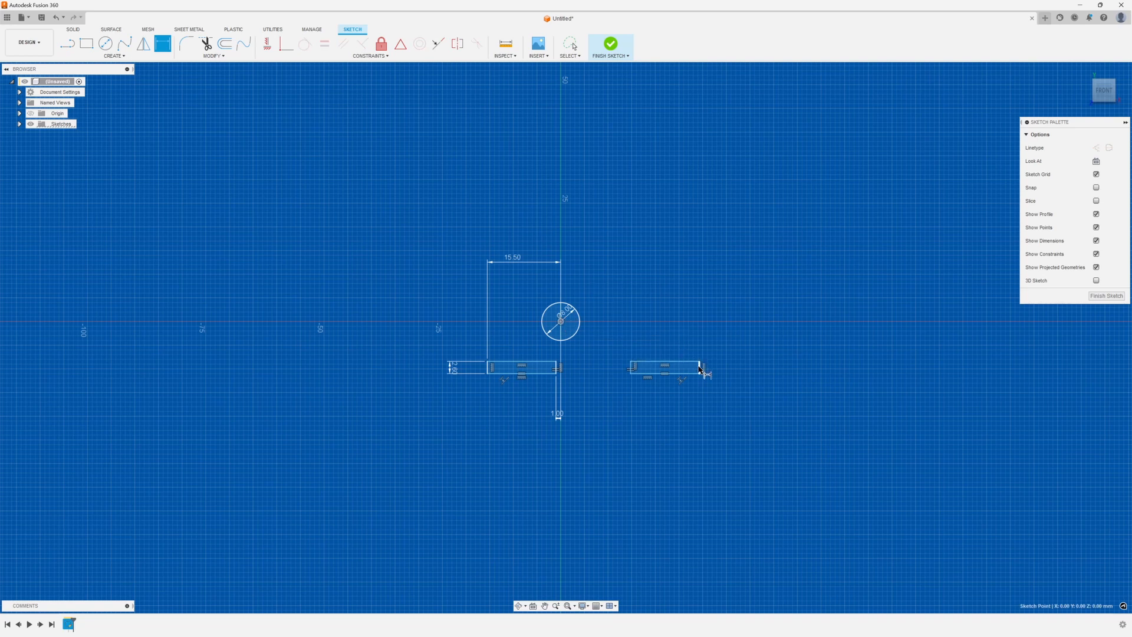
# - Dimension the right rectangle 15.50 from the circle centre and the sketch height 11.70
pyautogui.click(698, 368)
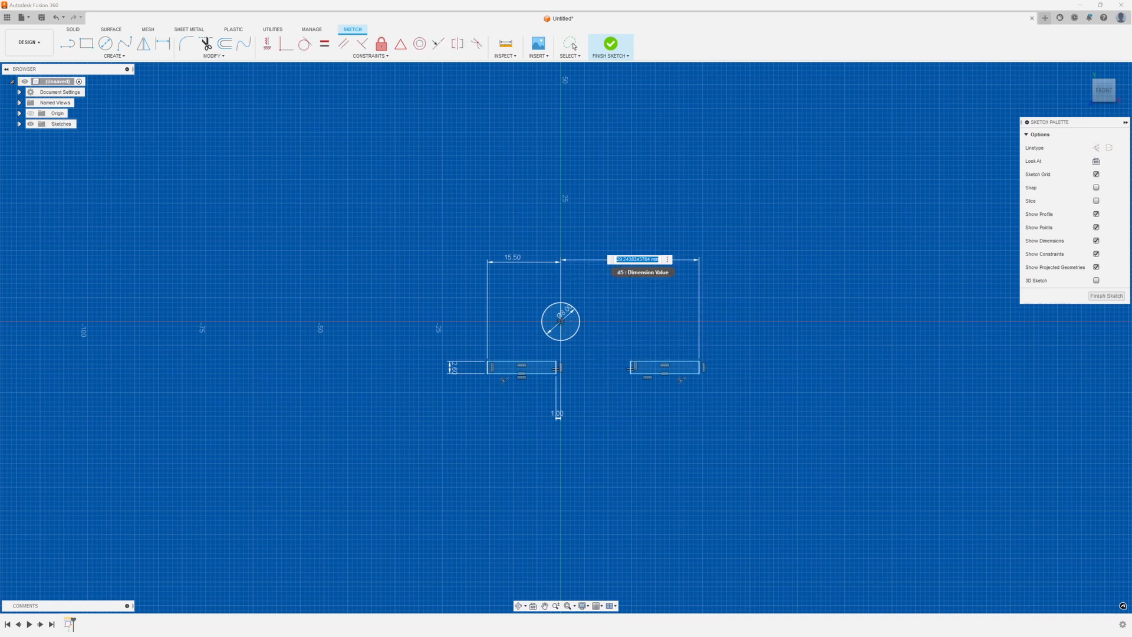
pyautogui.write('58.2')
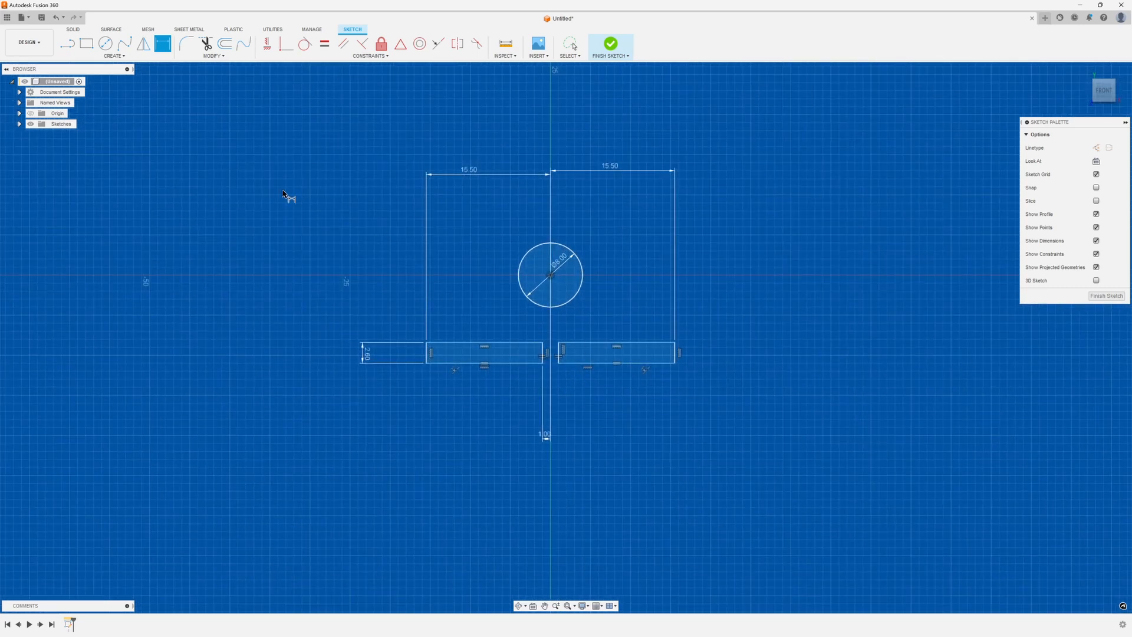
pyautogui.moveTo(453, 363)
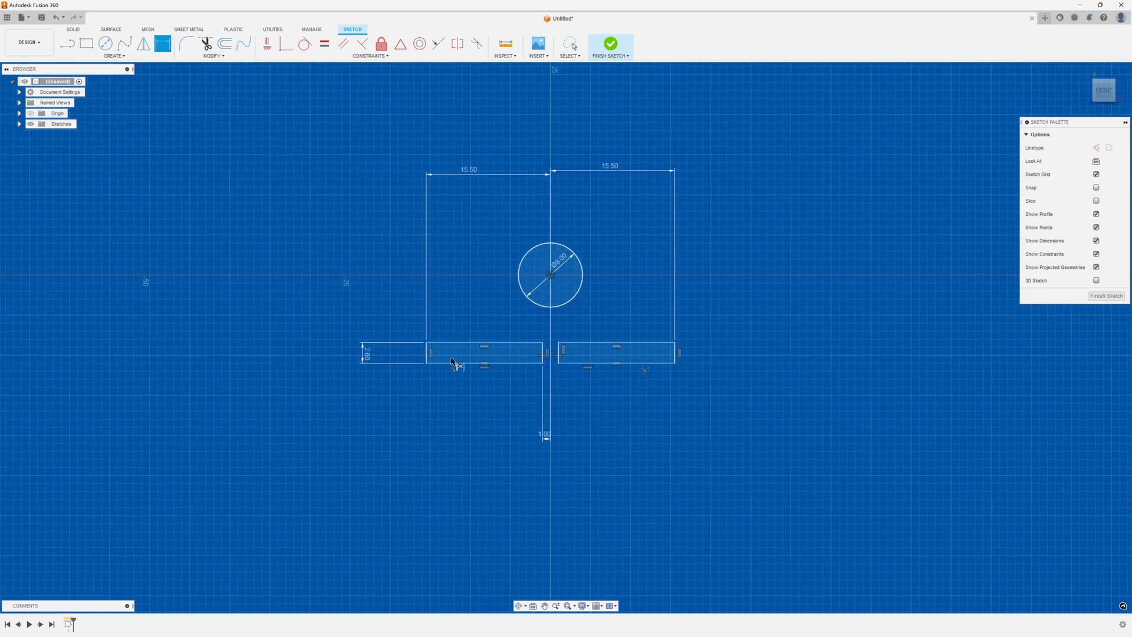
pyautogui.click(484, 359)
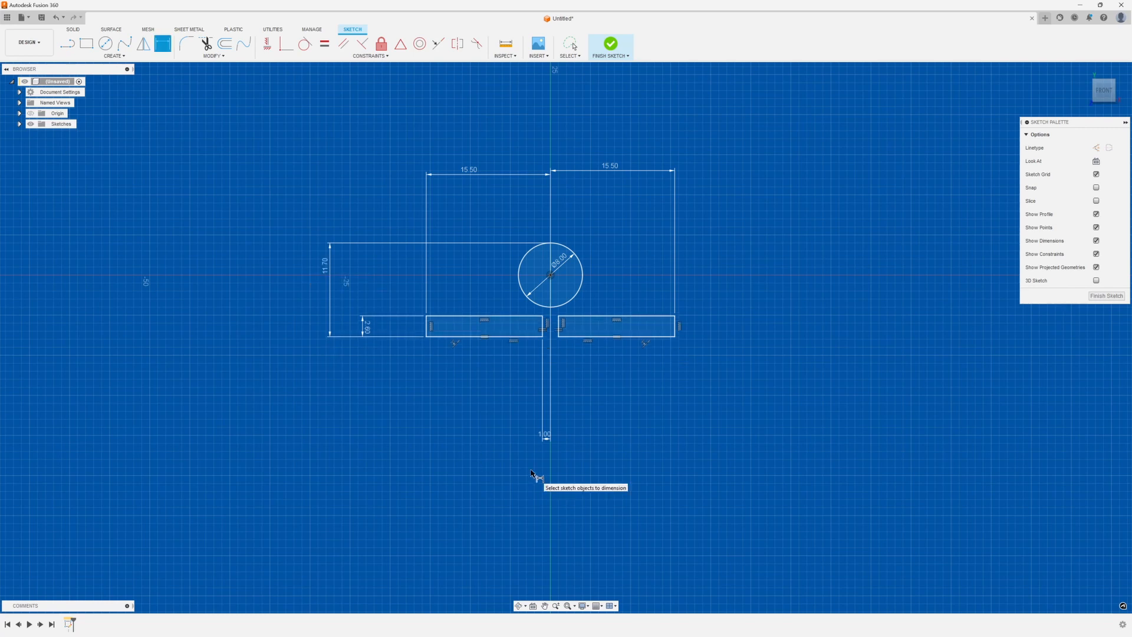
pyautogui.moveTo(618, 77)
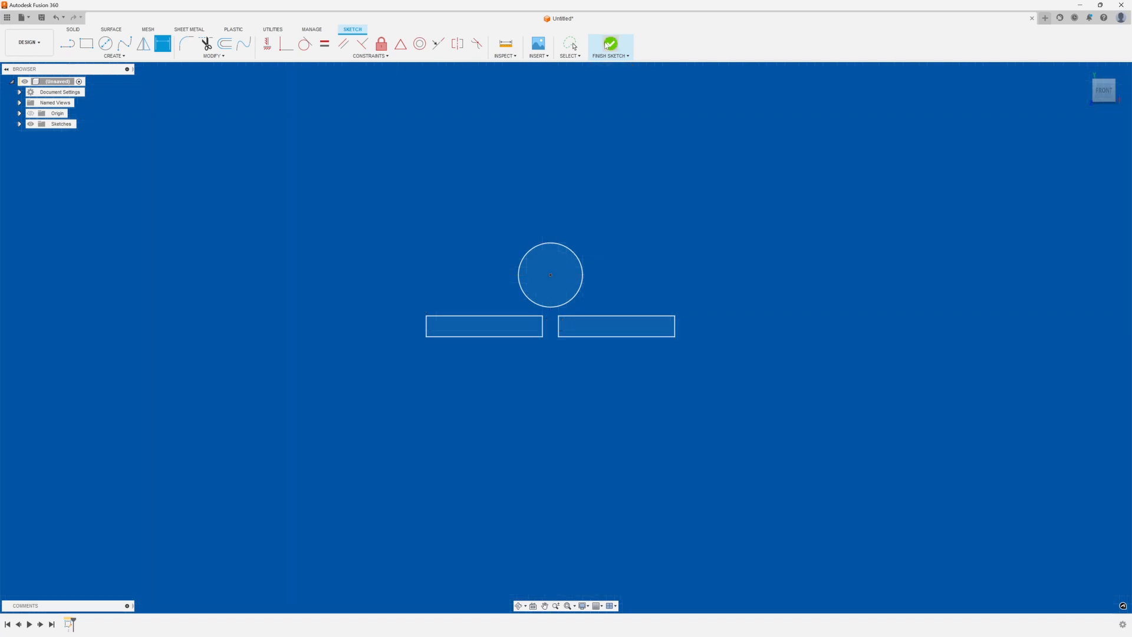
# - Finish the sketch and extrude the circle and both bars to Two Sides as a pin on two plates
pyautogui.click(609, 43)
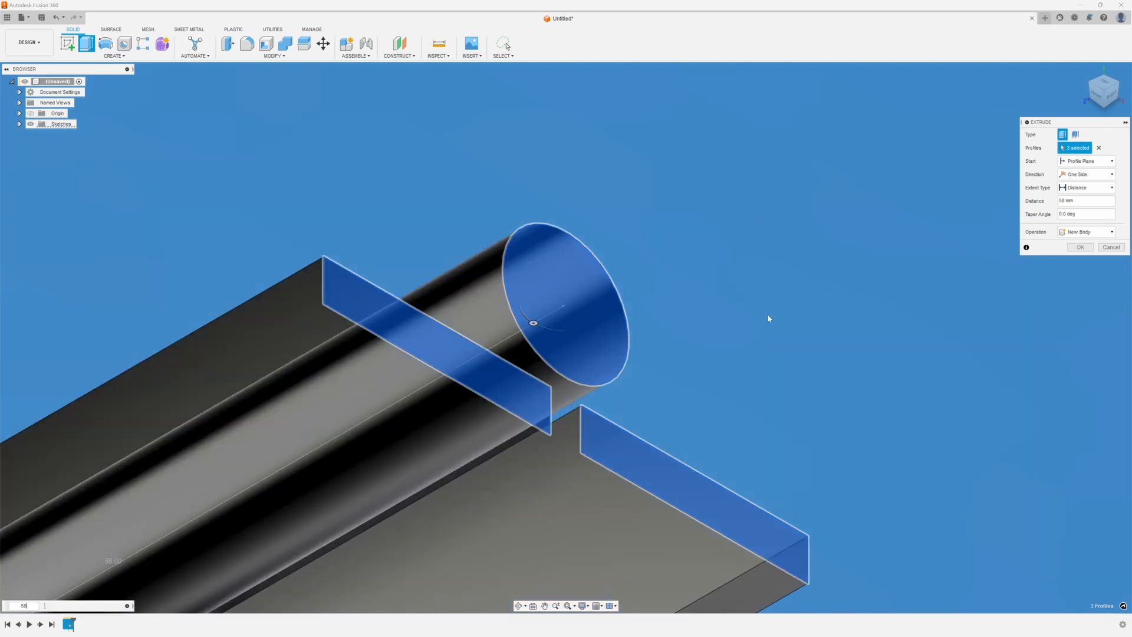
pyautogui.click(1085, 174)
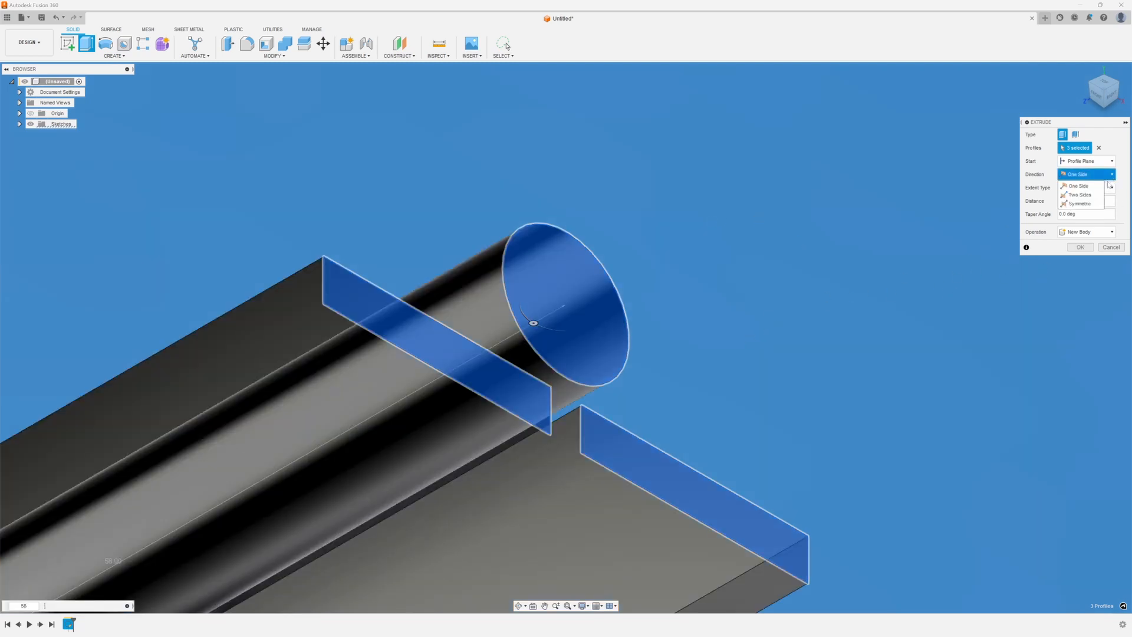
pyautogui.moveTo(1079, 195)
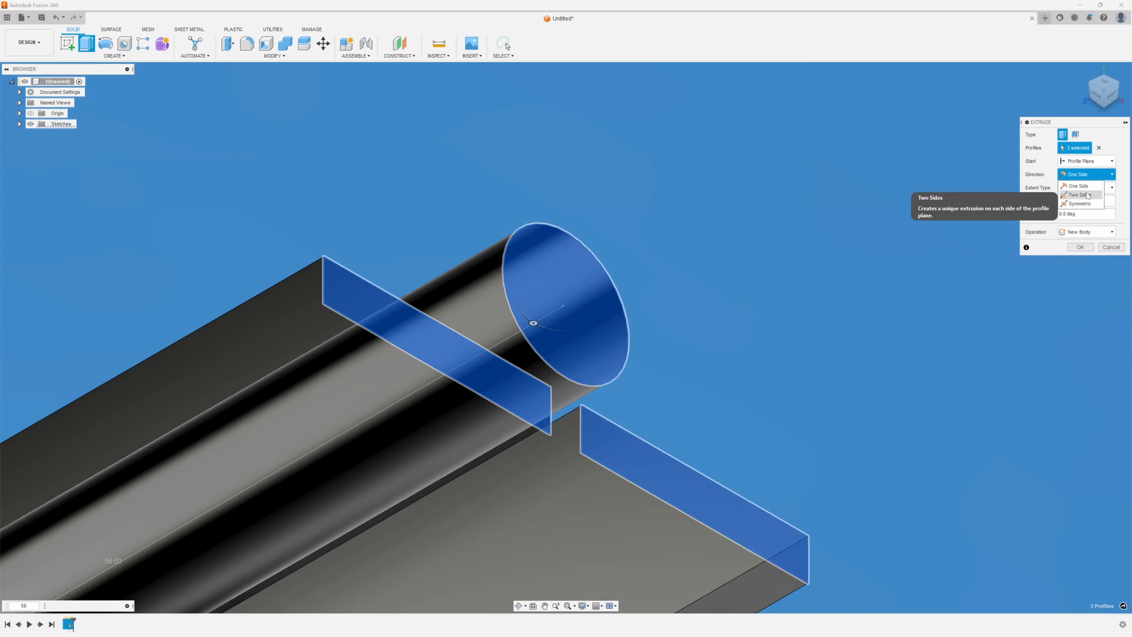
pyautogui.click(1078, 196)
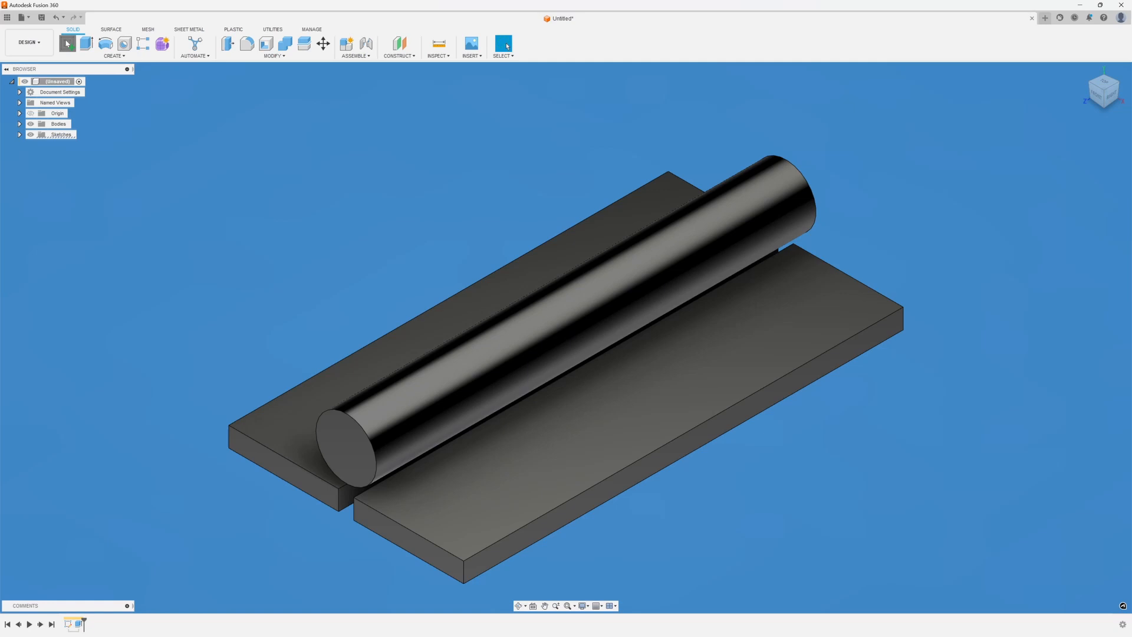
# - Start a new sketch on the top plane for the thin 0.40 web rectangle
pyautogui.click(68, 43)
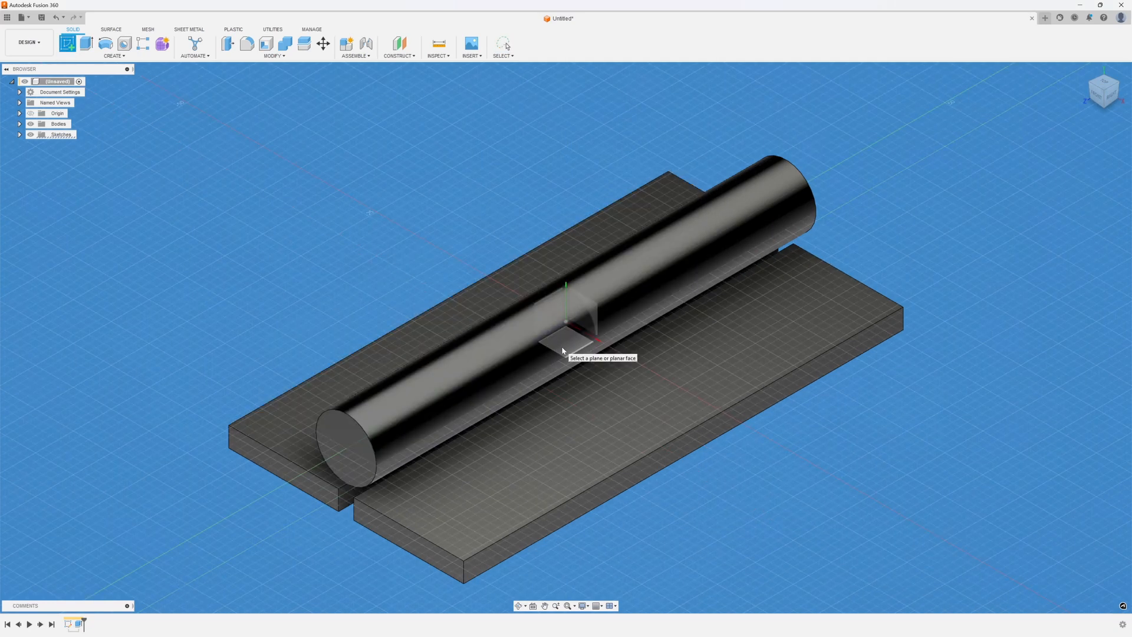
pyautogui.click(567, 336)
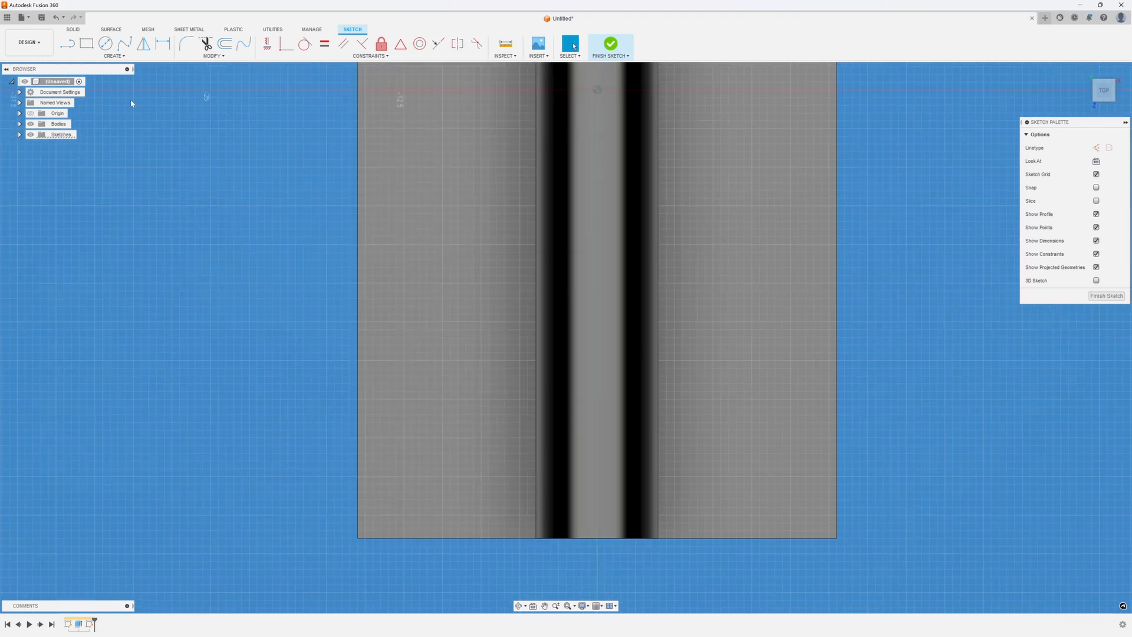
pyautogui.click(68, 43)
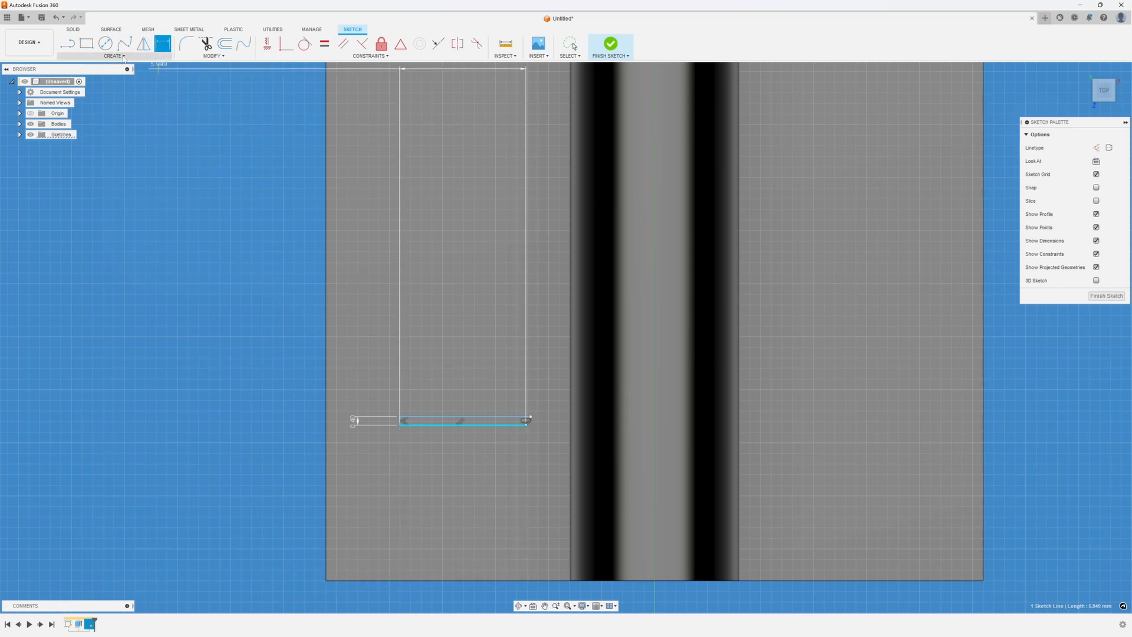
# - Project the plate edge into the sketch via Create > Project/Include > Project
pyautogui.click(113, 55)
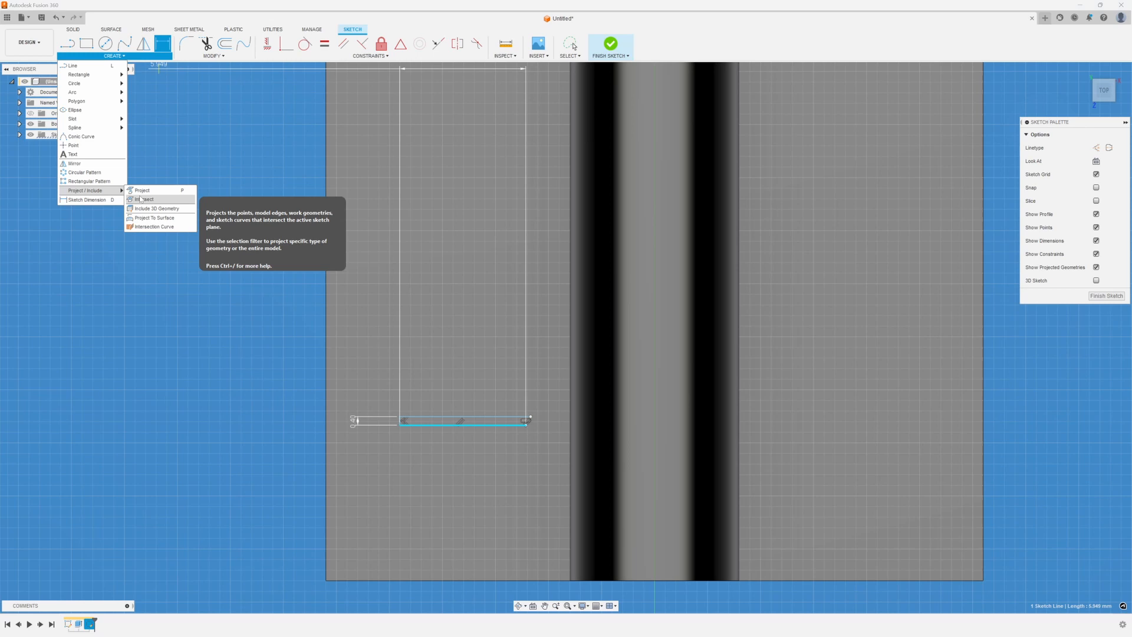
pyautogui.click(141, 190)
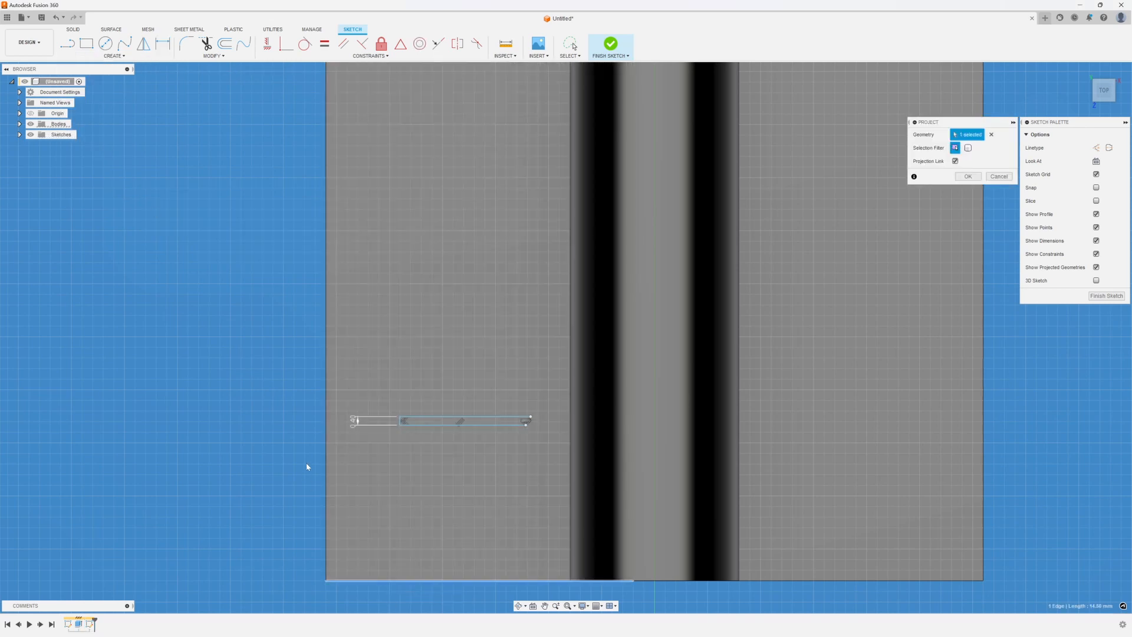
pyautogui.click(968, 177)
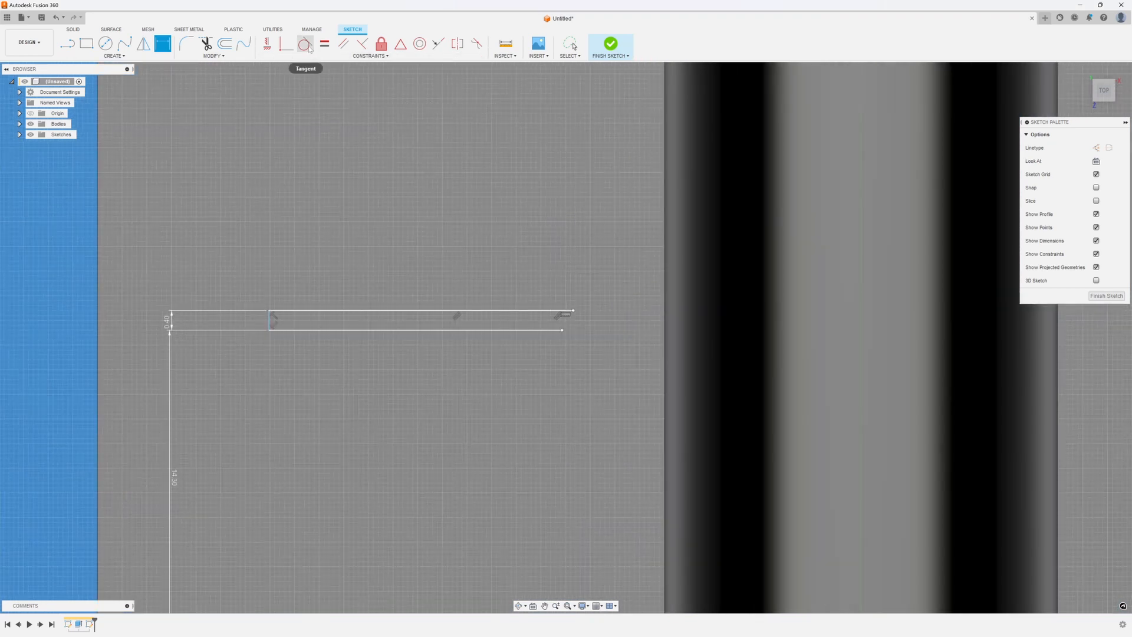
# - Draw a larger center-diameter circle on the web's end, enclosing the quarter arc
pyautogui.click(105, 43)
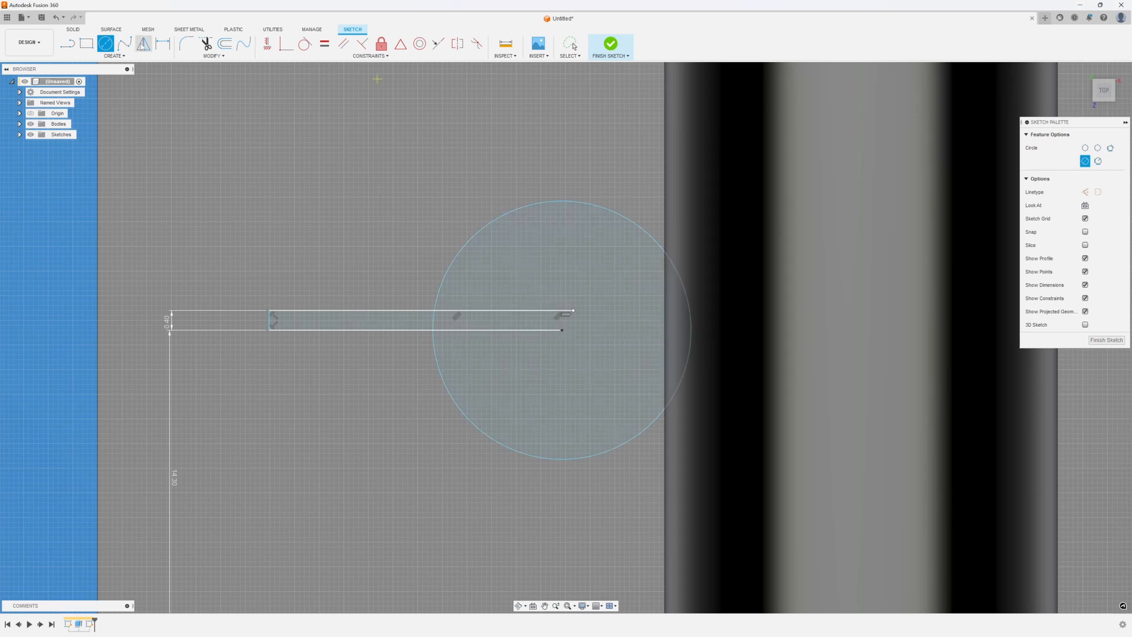
pyautogui.click(113, 46)
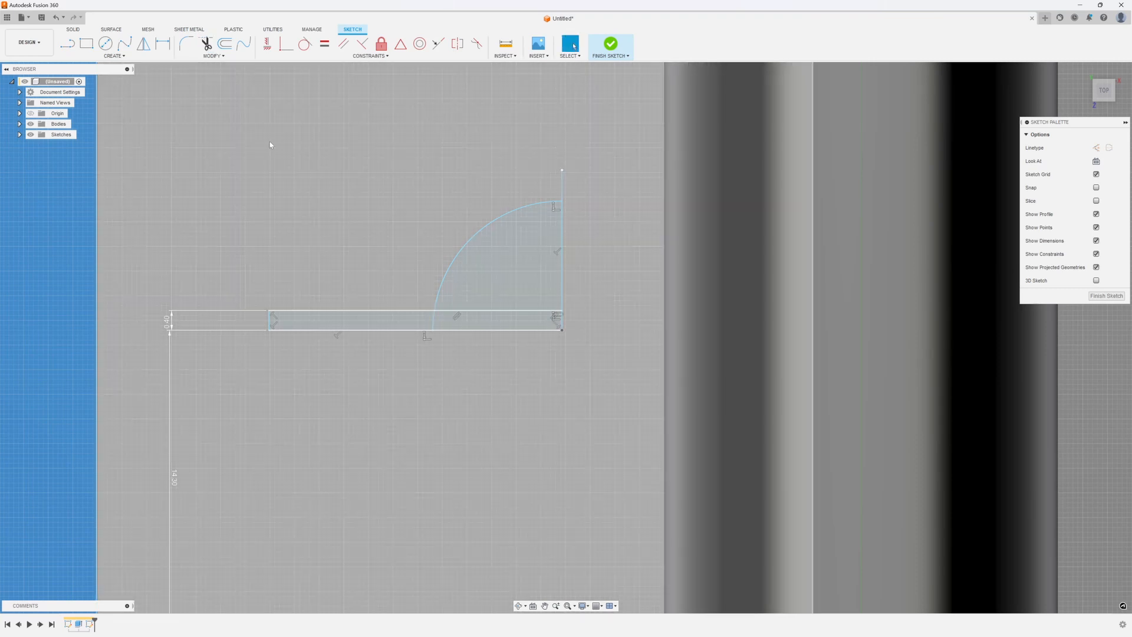
pyautogui.click(105, 43)
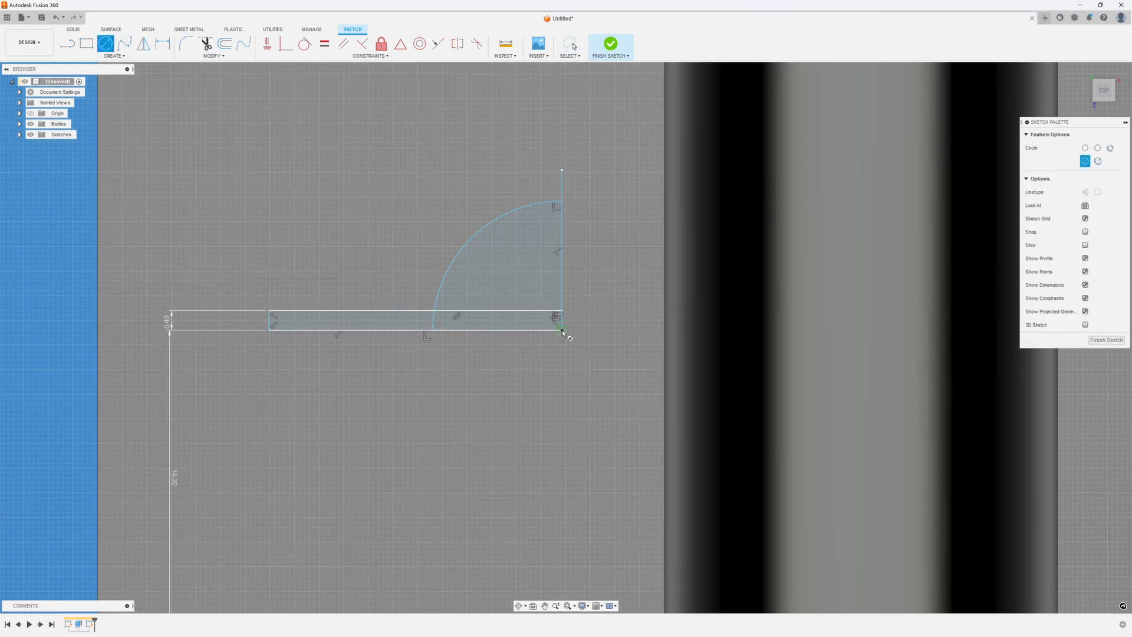
pyautogui.moveTo(563, 332); pyautogui.dragTo(655, 395)
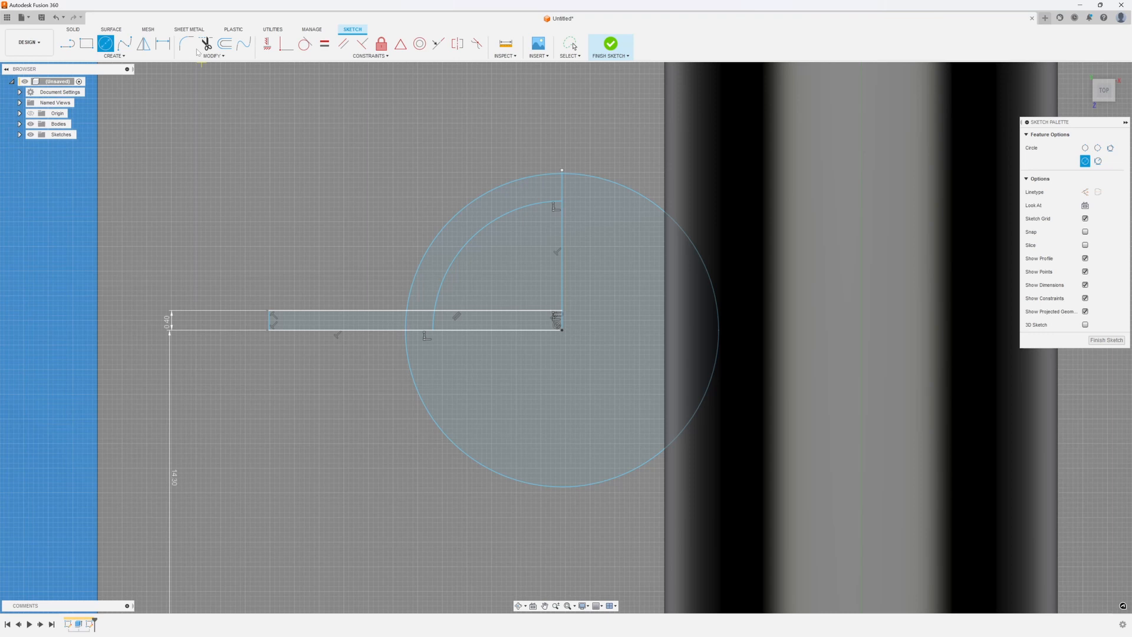
pyautogui.moveTo(407, 359)
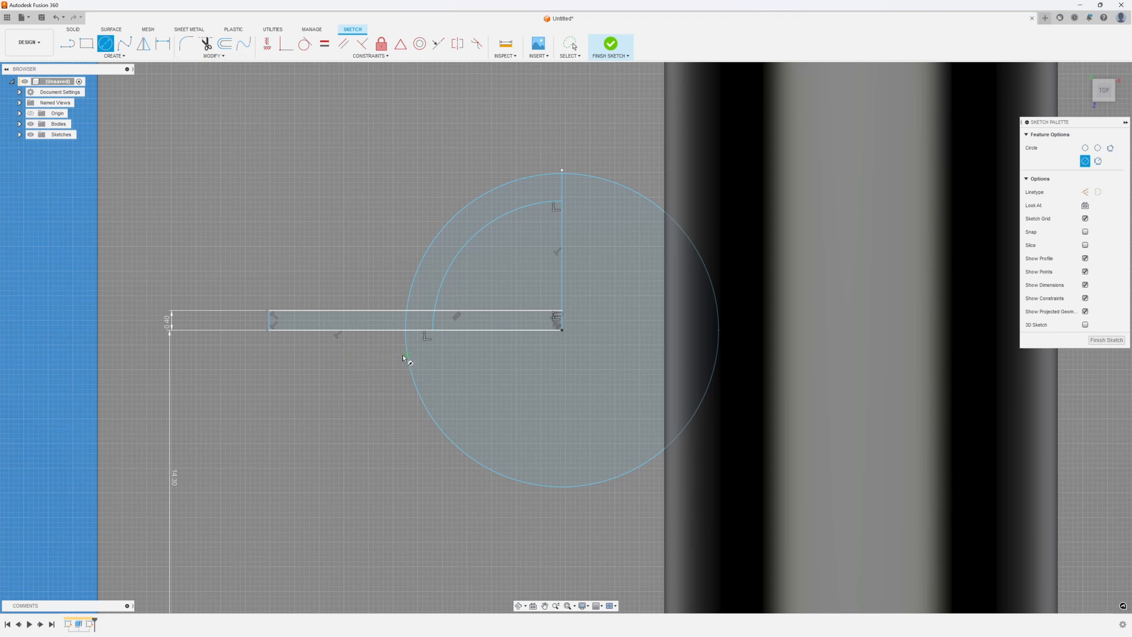
# - Trim the circles down to a 0.40-thick quarter-ring band joined to the web
pyautogui.click(205, 43)
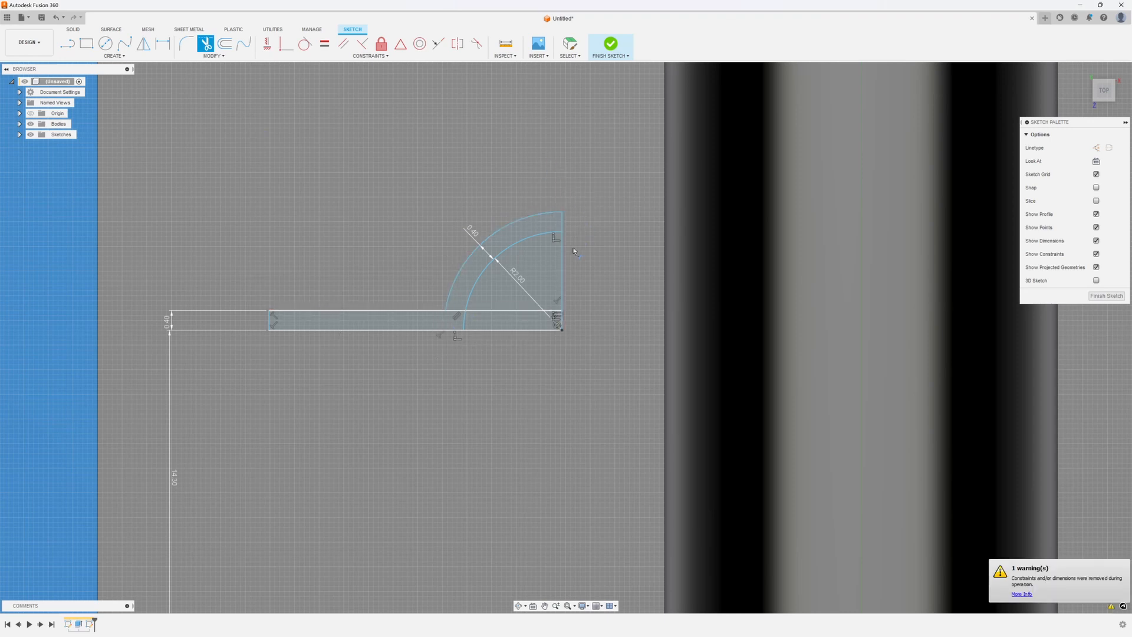
pyautogui.moveTo(458, 312)
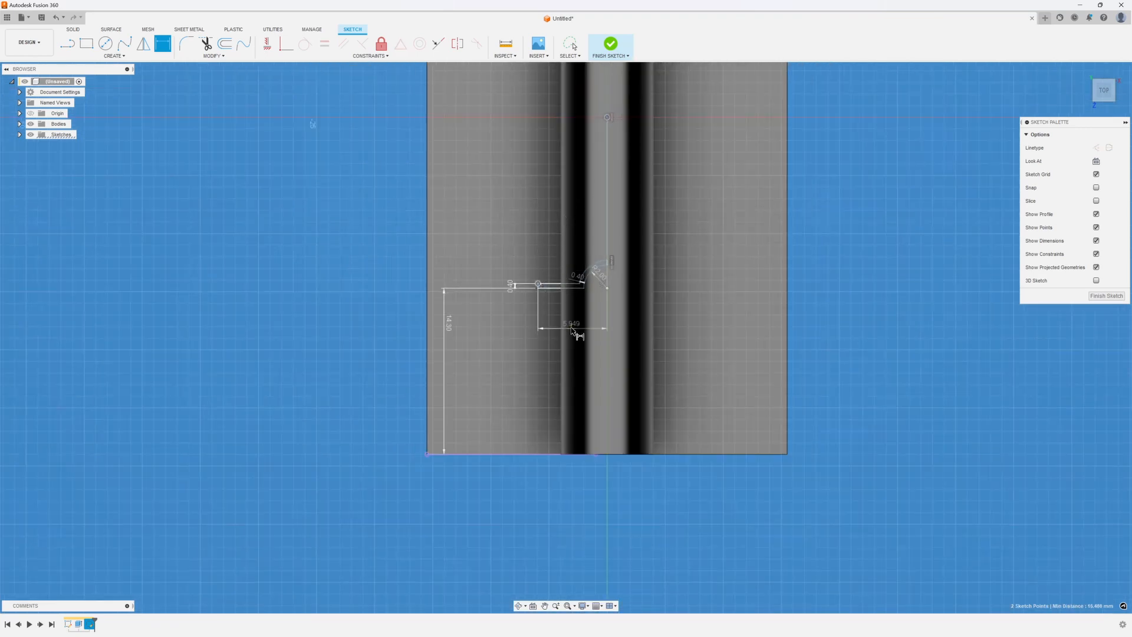
# - Dimension the arc centre's horizontal offset 4.00 and finish the web sketch
pyautogui.doubleClick(571, 324)
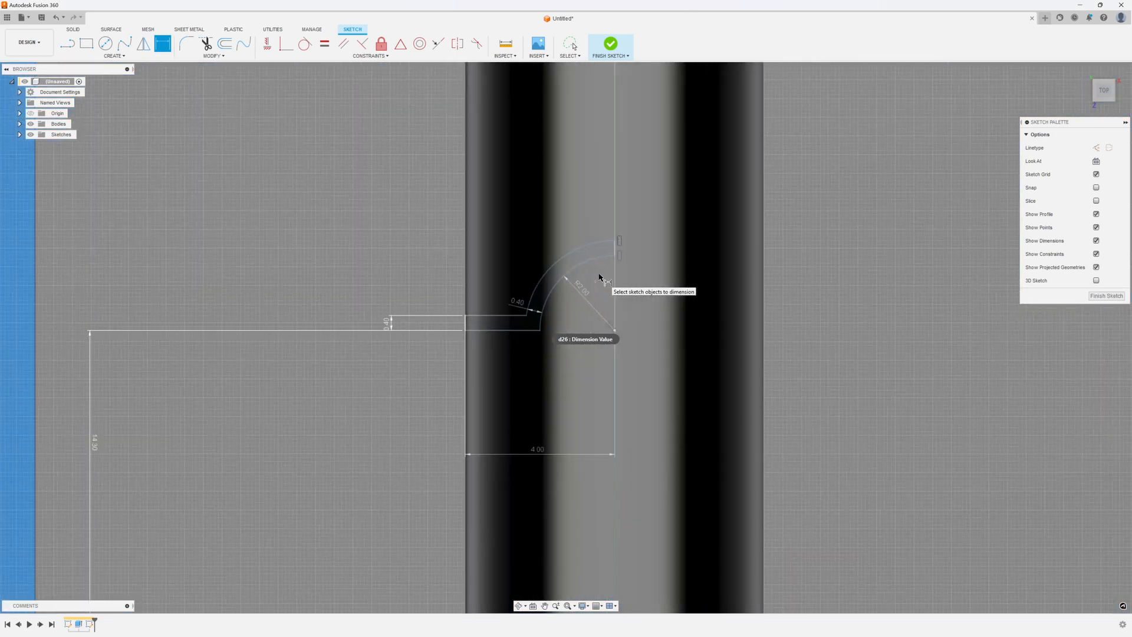
pyautogui.moveTo(599, 277); pyautogui.dragTo(390, 158)
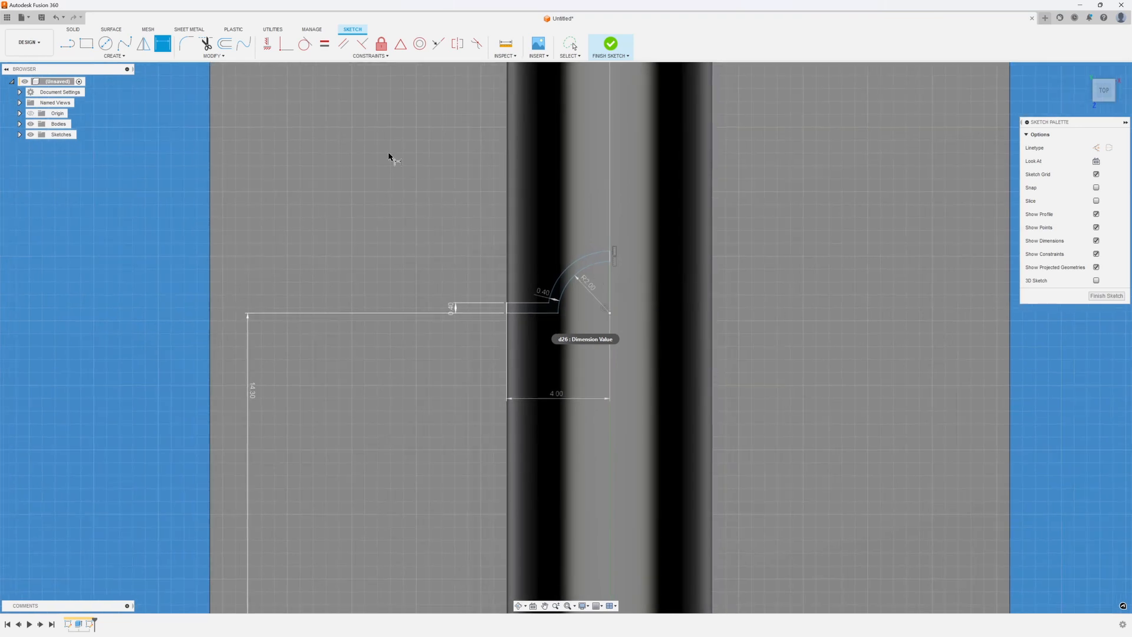
pyautogui.moveTo(267, 43)
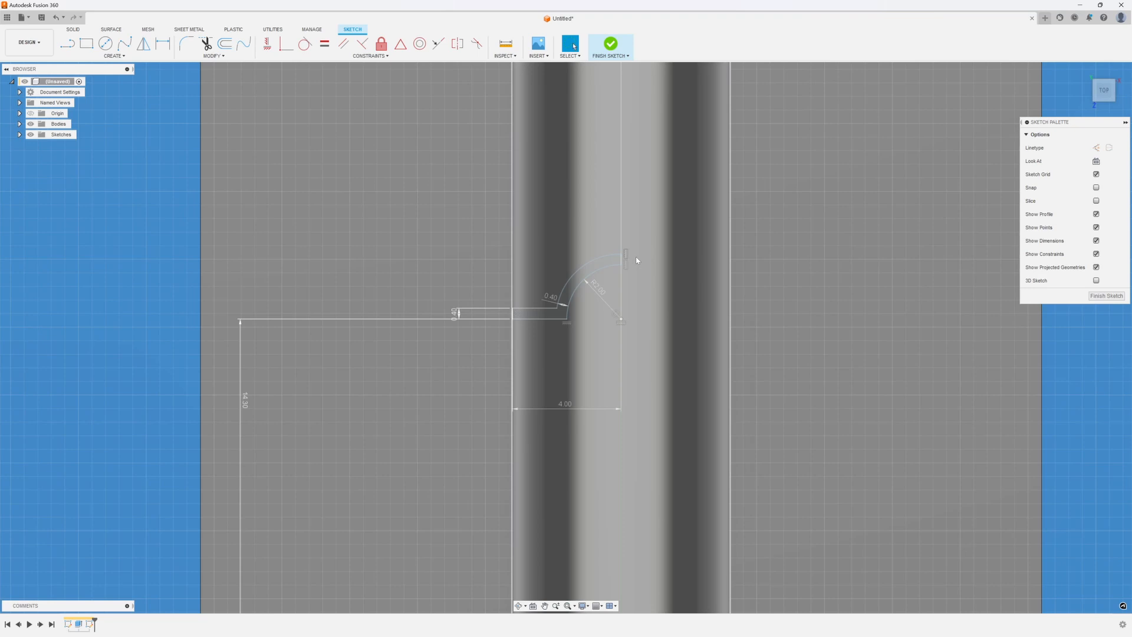
pyautogui.scroll(-3)
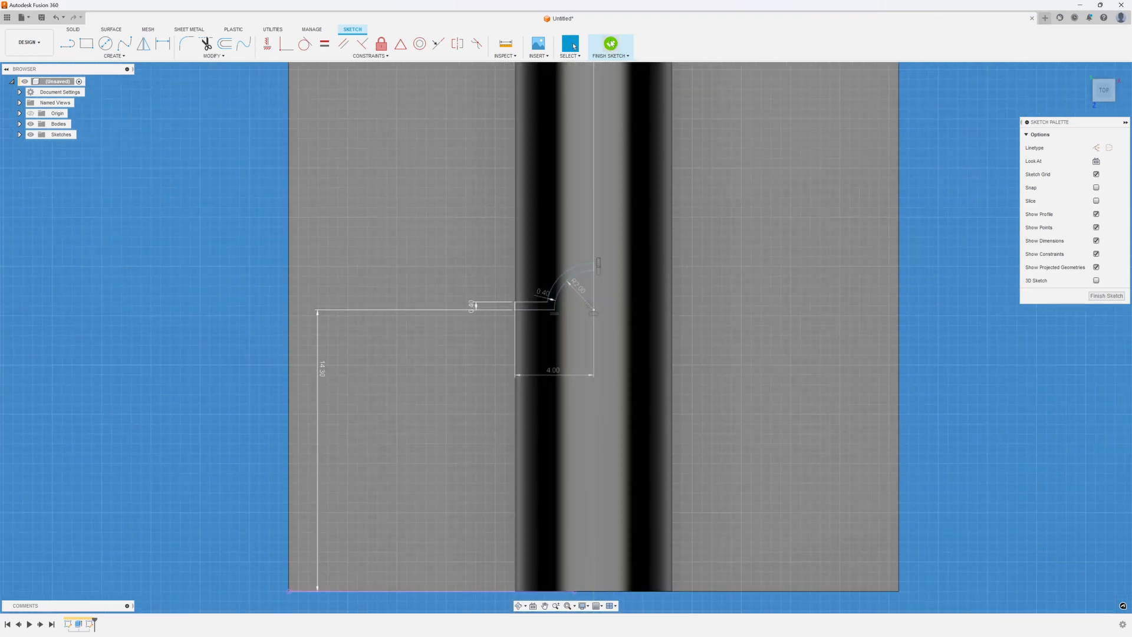
pyautogui.click(610, 43)
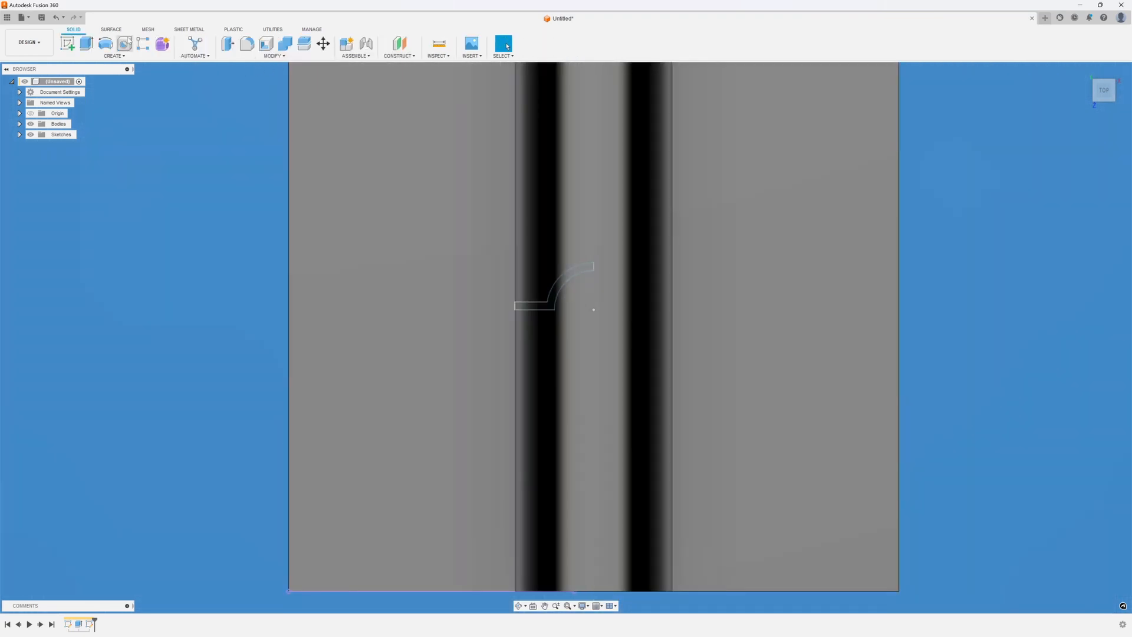
# - Revolve the web profile 360° around the pin axis as a cut, leaving a gap ring
pyautogui.click(105, 44)
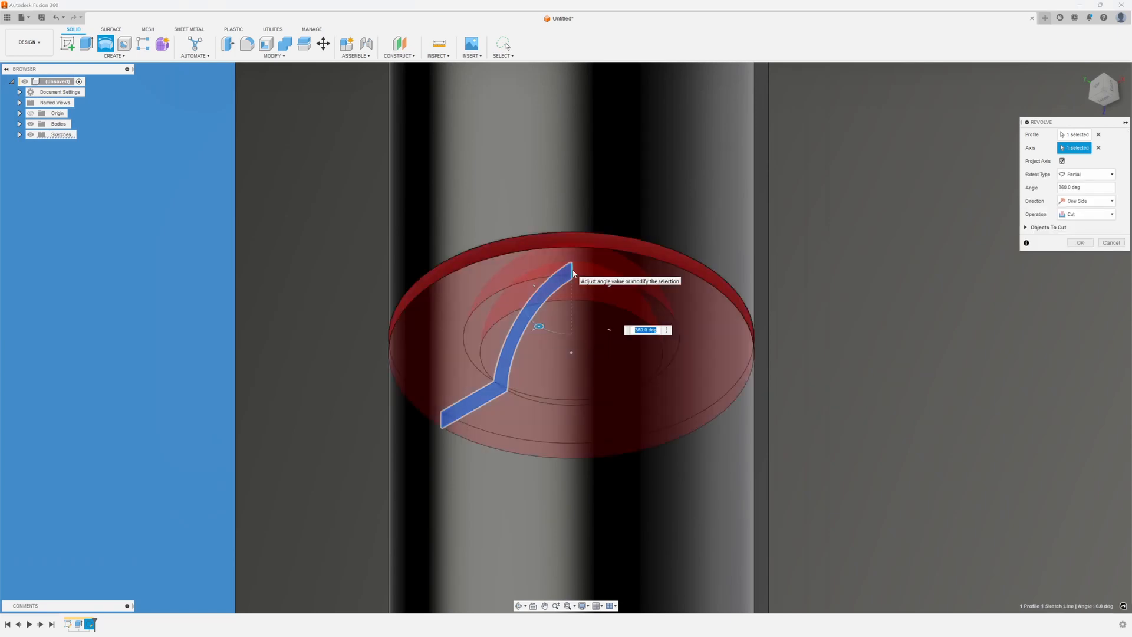
pyautogui.moveTo(1081, 241)
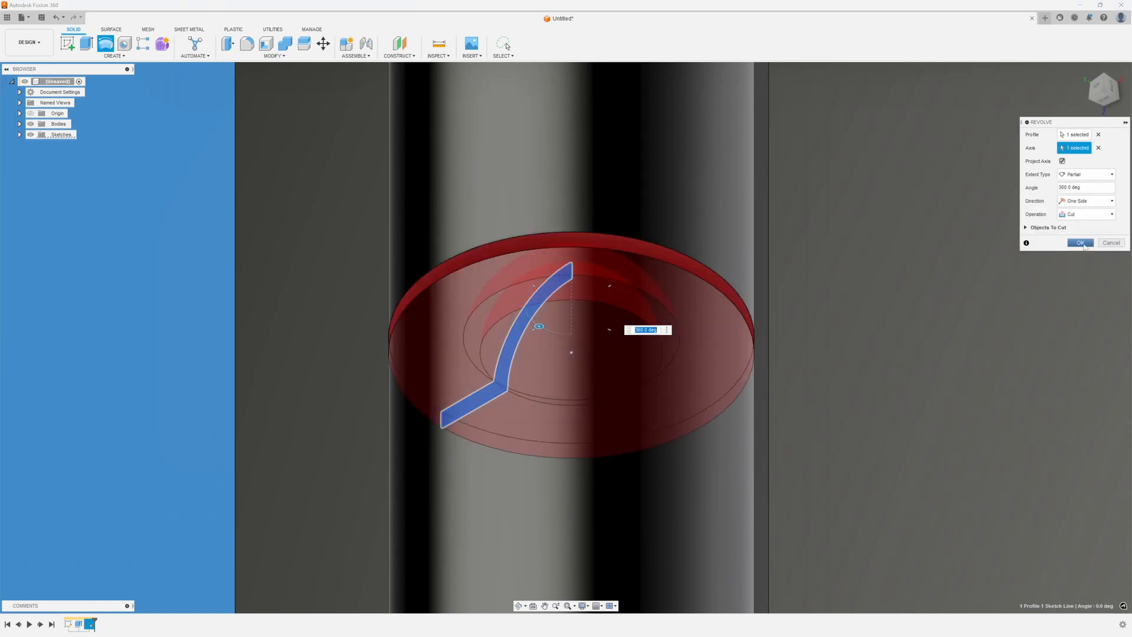
pyautogui.click(1081, 242)
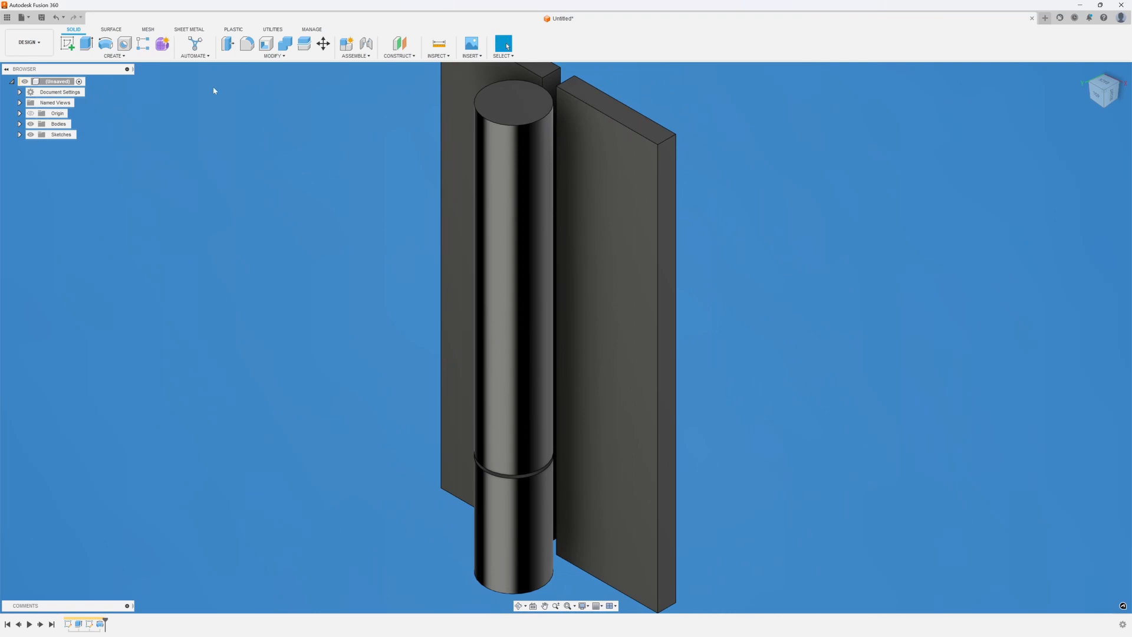
# - Pattern the revolve gap cut three times along the leaf edge at 29 mm spacing
pyautogui.click(113, 45)
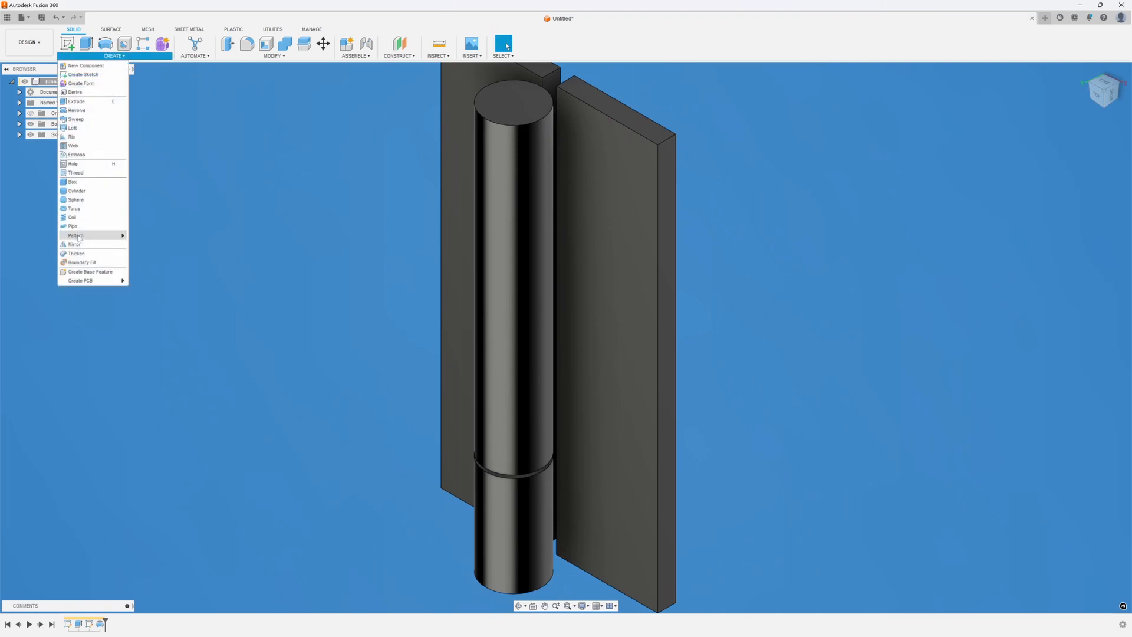
pyautogui.moveTo(84, 66)
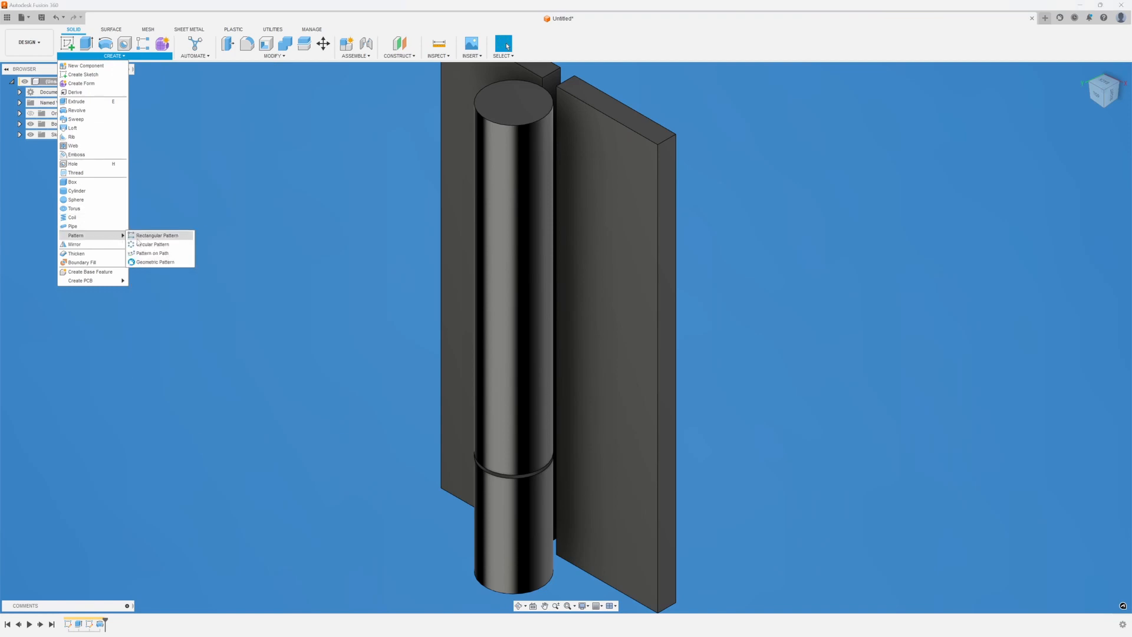
pyautogui.click(157, 234)
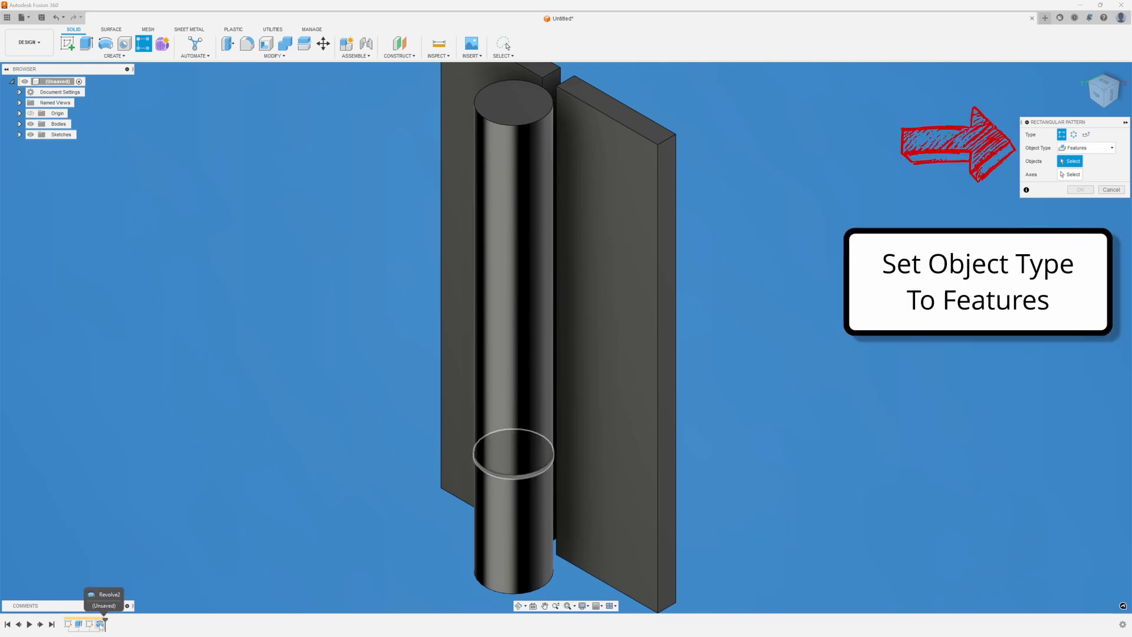
pyautogui.click(514, 453)
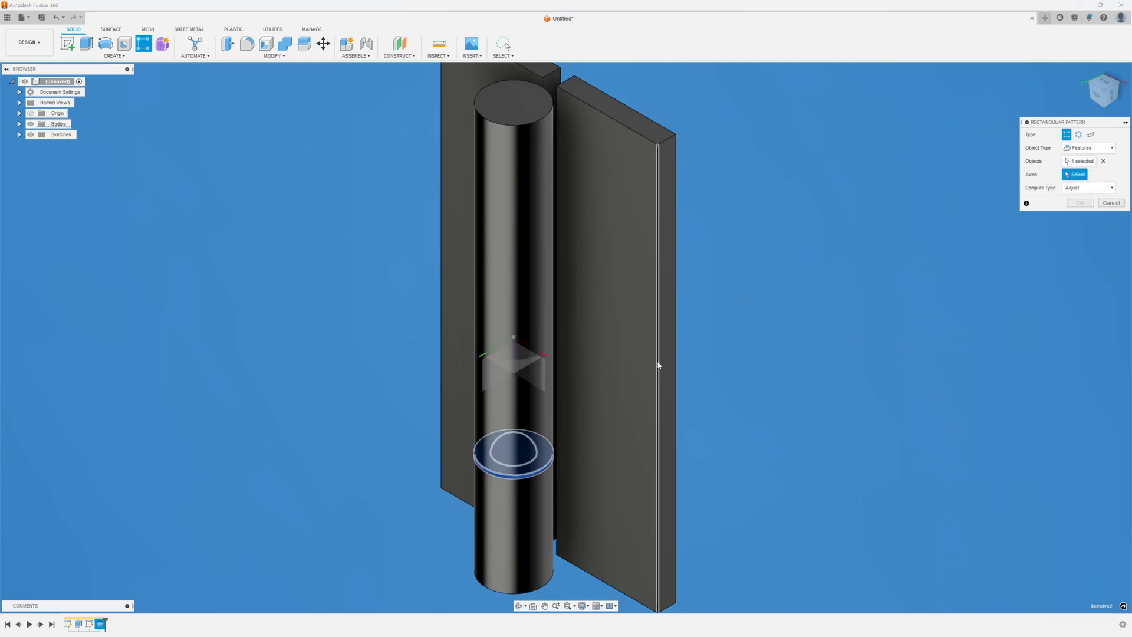
pyautogui.click(657, 365)
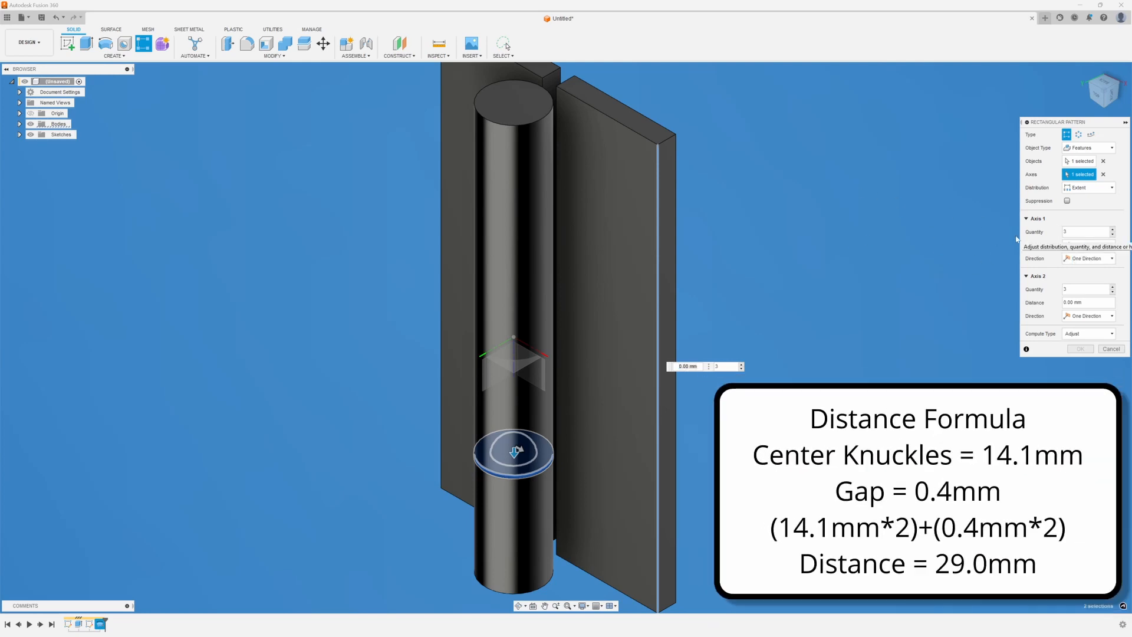
pyautogui.write('29 mm')
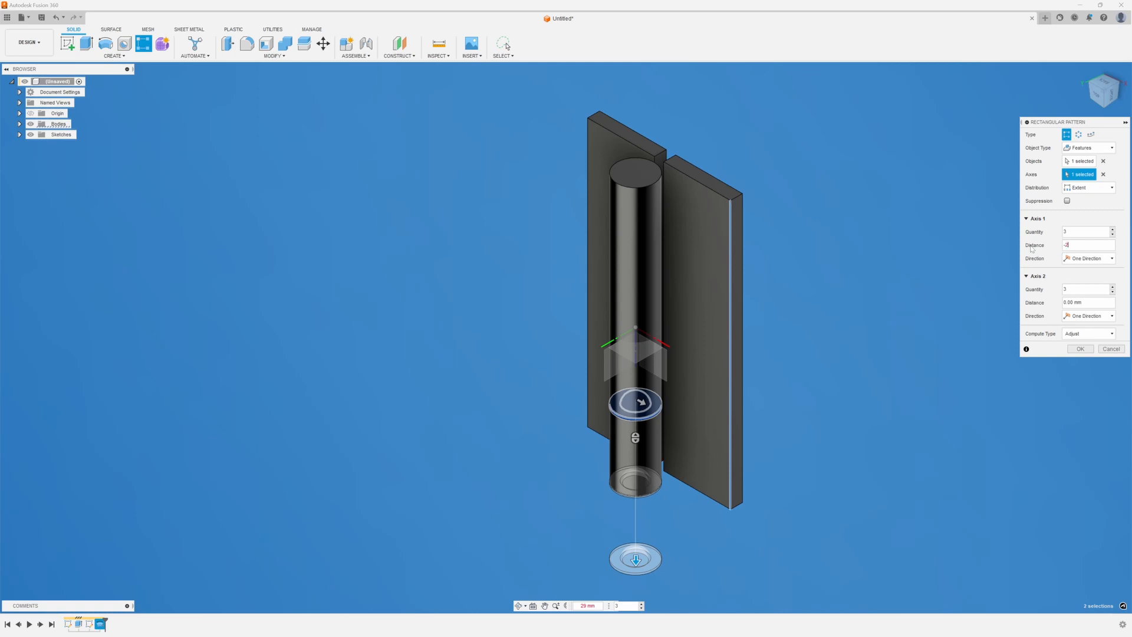
pyautogui.moveTo(634, 559); pyautogui.dragTo(635, 242)
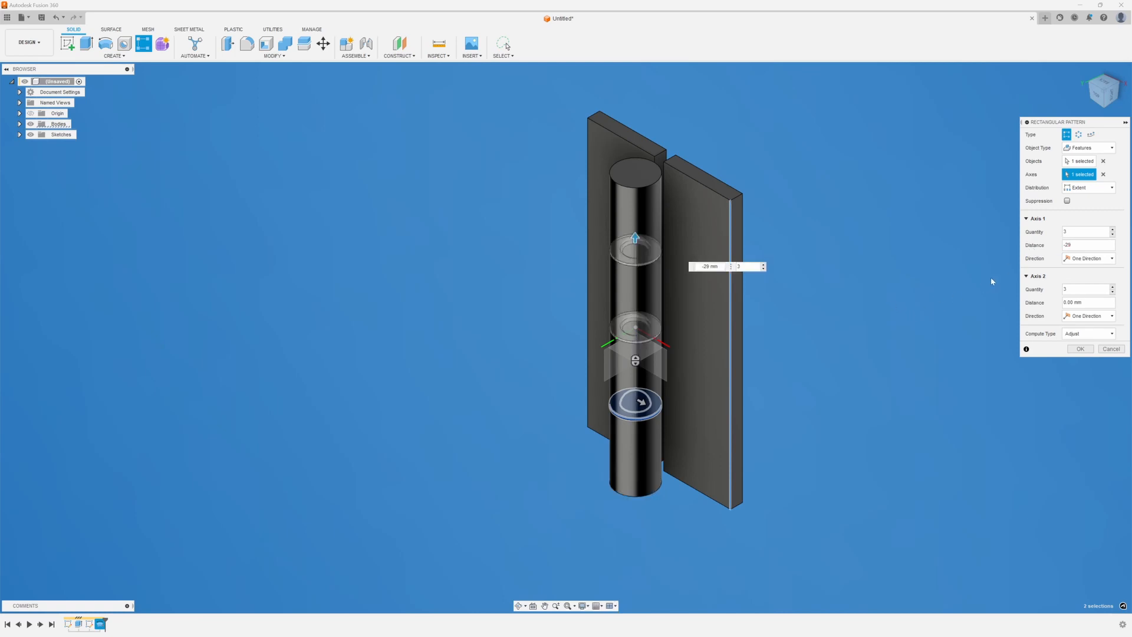
pyautogui.click(1080, 349)
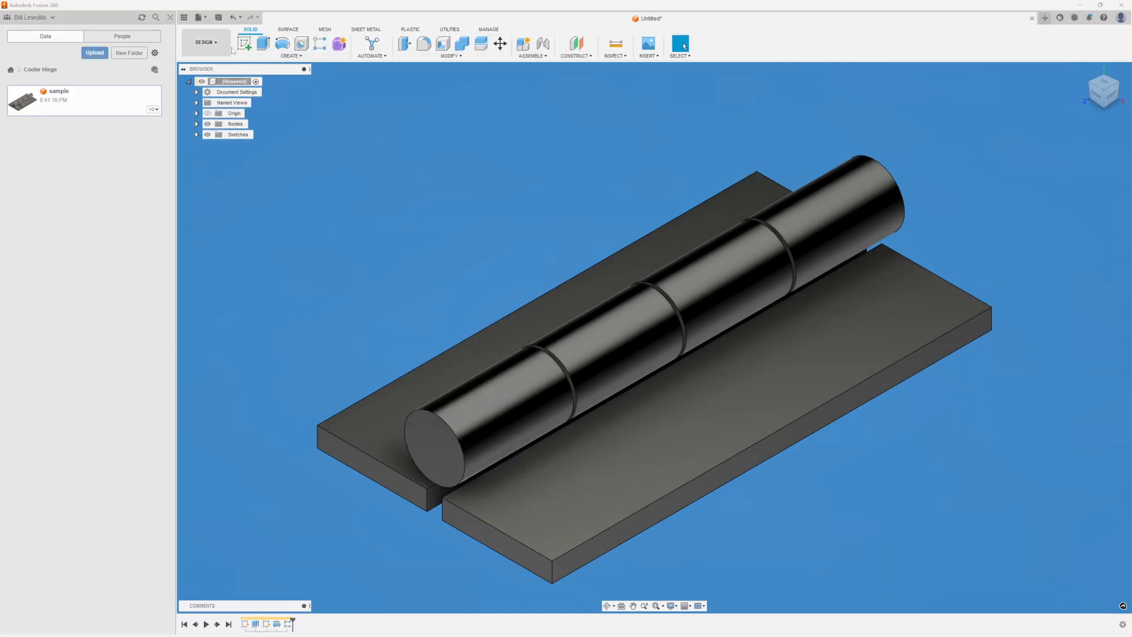
# - Sketch on the knuckle end face and project the body edges to form the web wedge profile
pyautogui.click(244, 43)
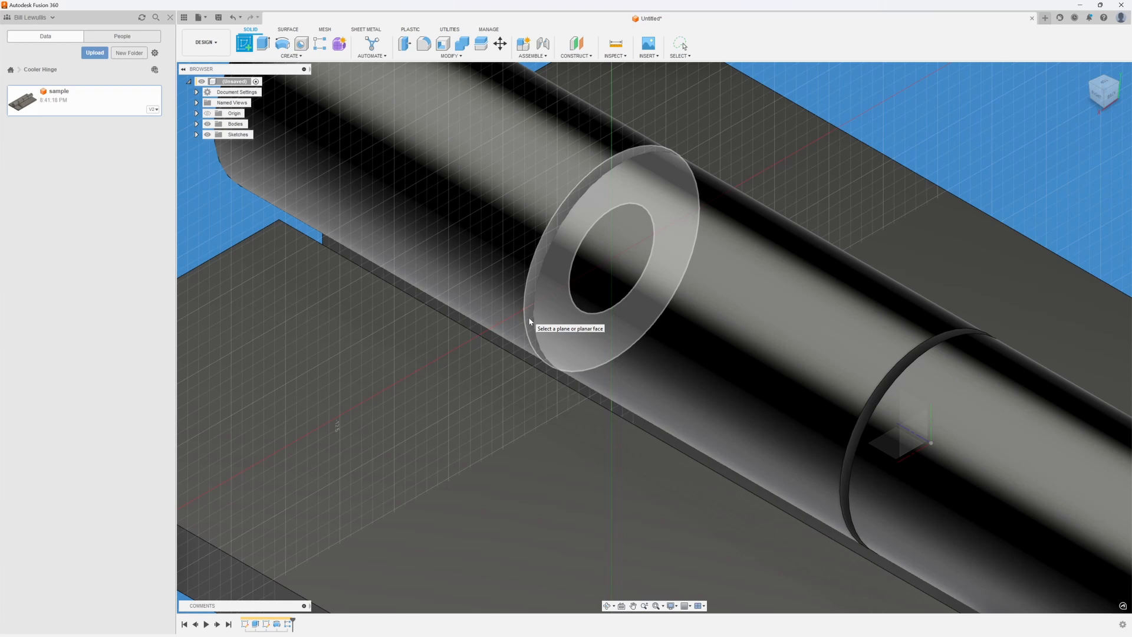
pyautogui.click(614, 238)
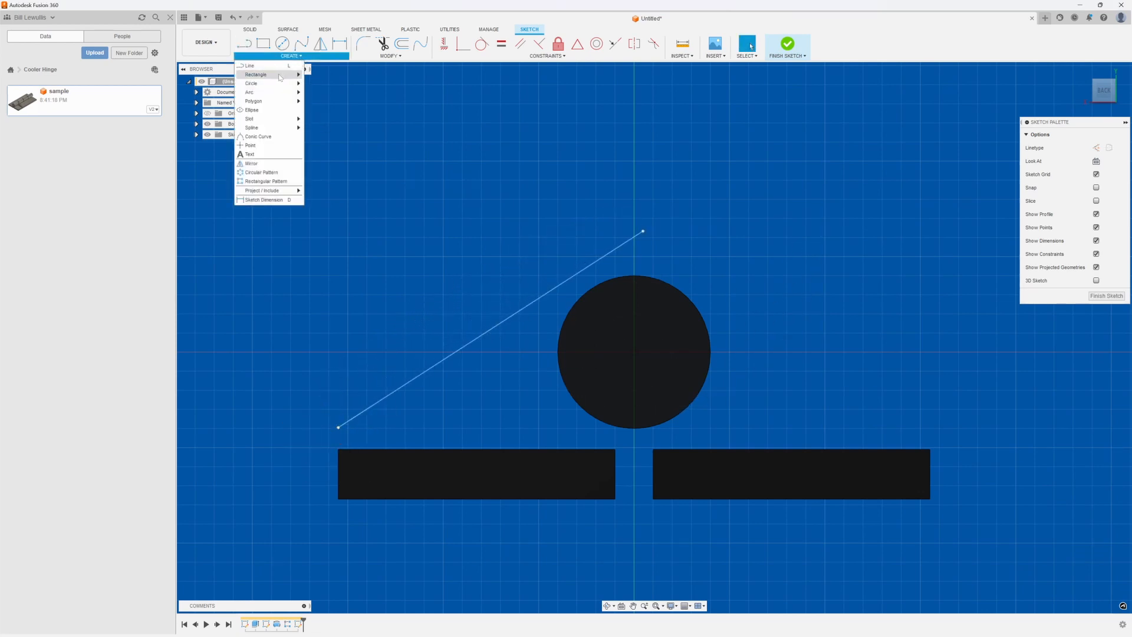
pyautogui.moveTo(264, 190)
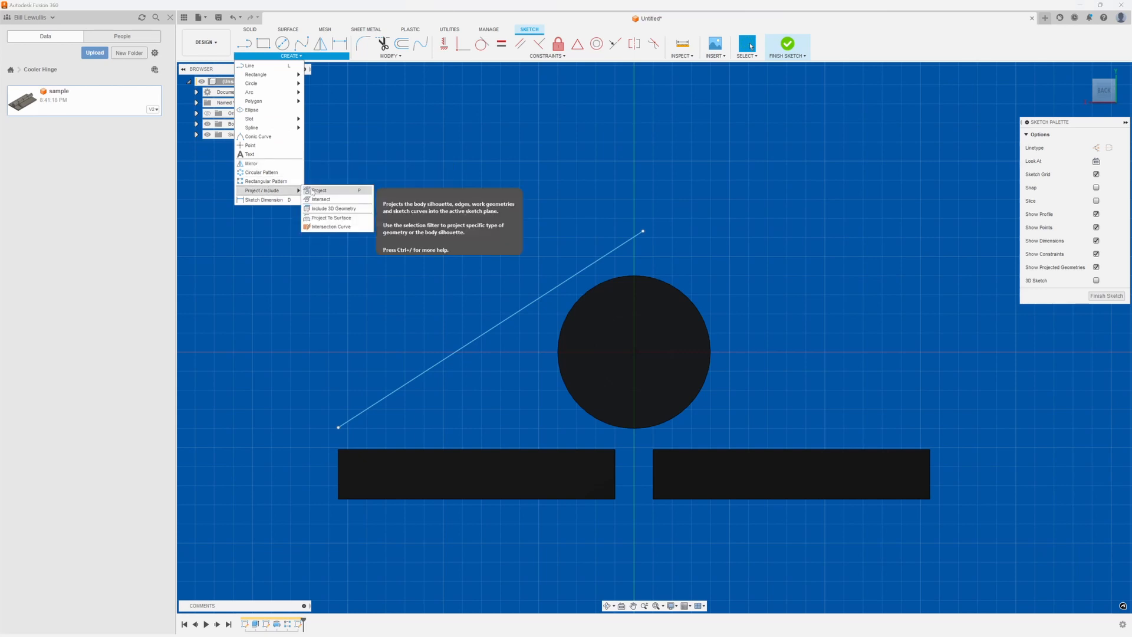
pyautogui.click(318, 190)
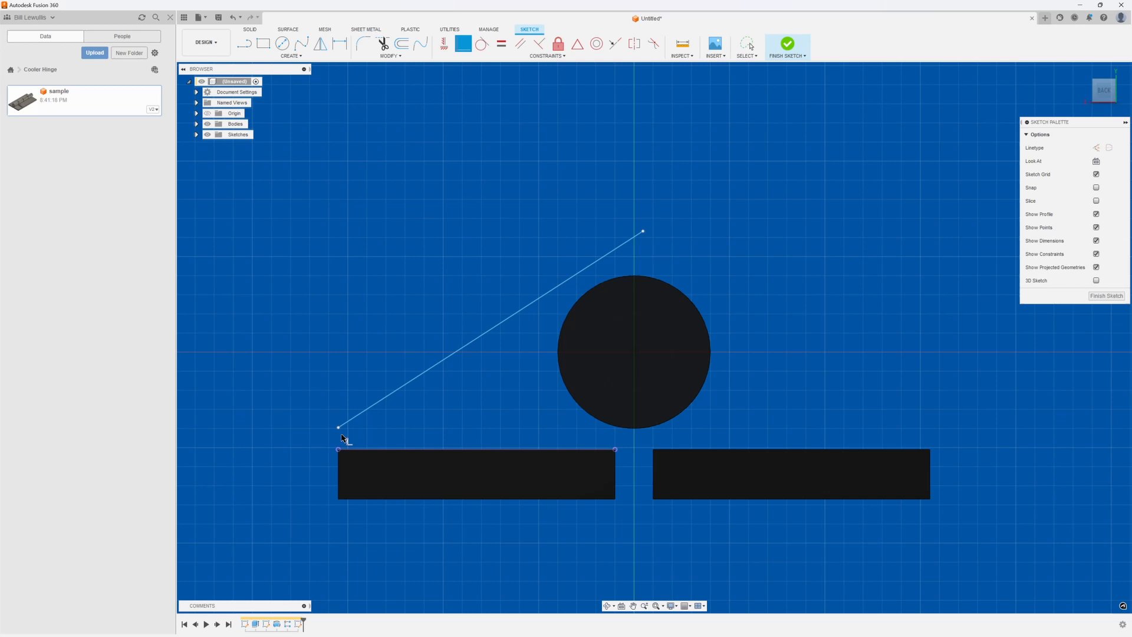
pyautogui.moveTo(444, 43)
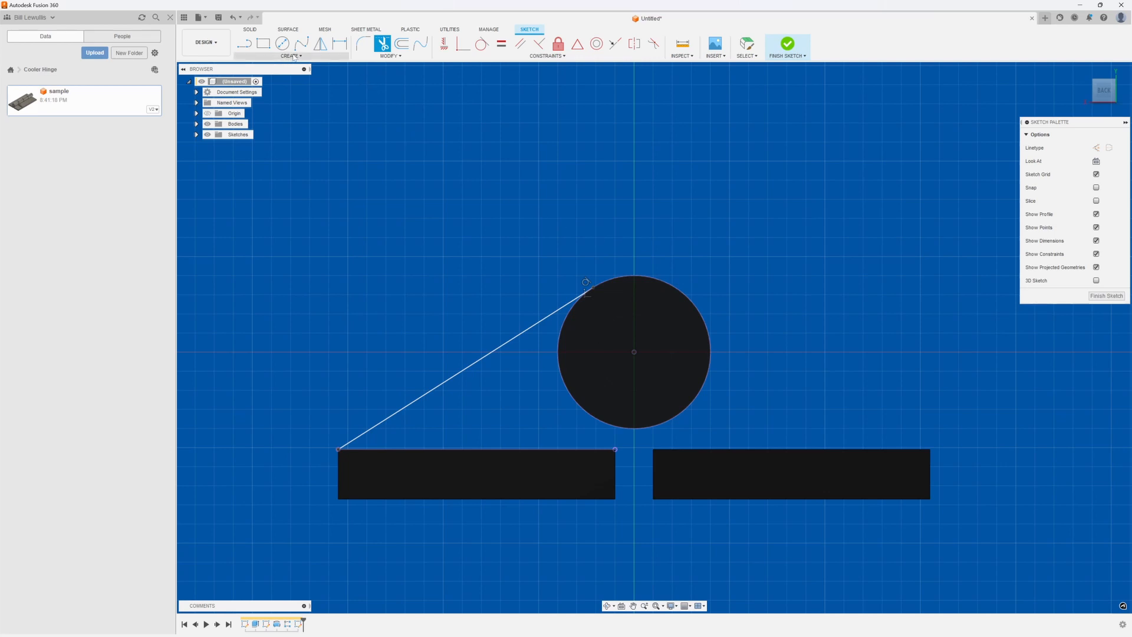
pyautogui.click(291, 56)
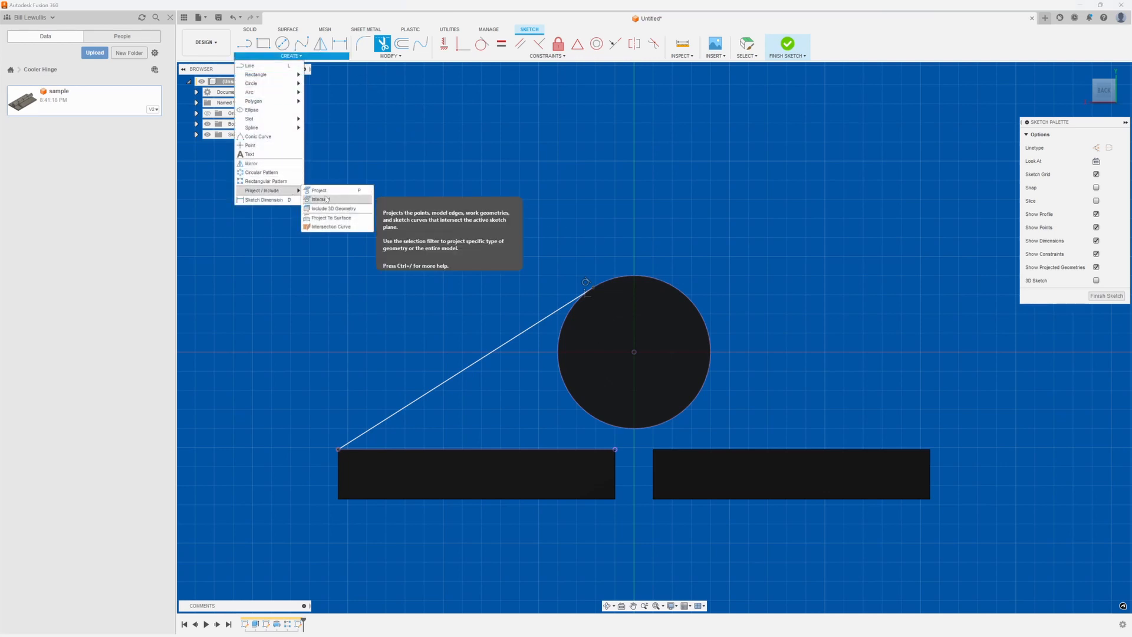
pyautogui.click(319, 190)
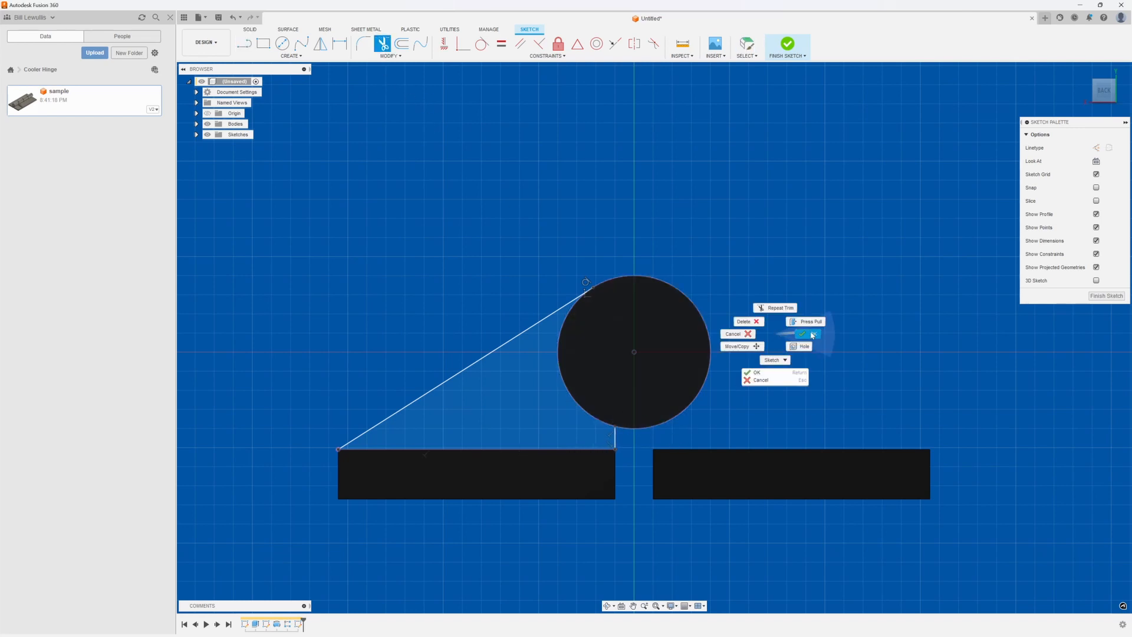
pyautogui.click(804, 334)
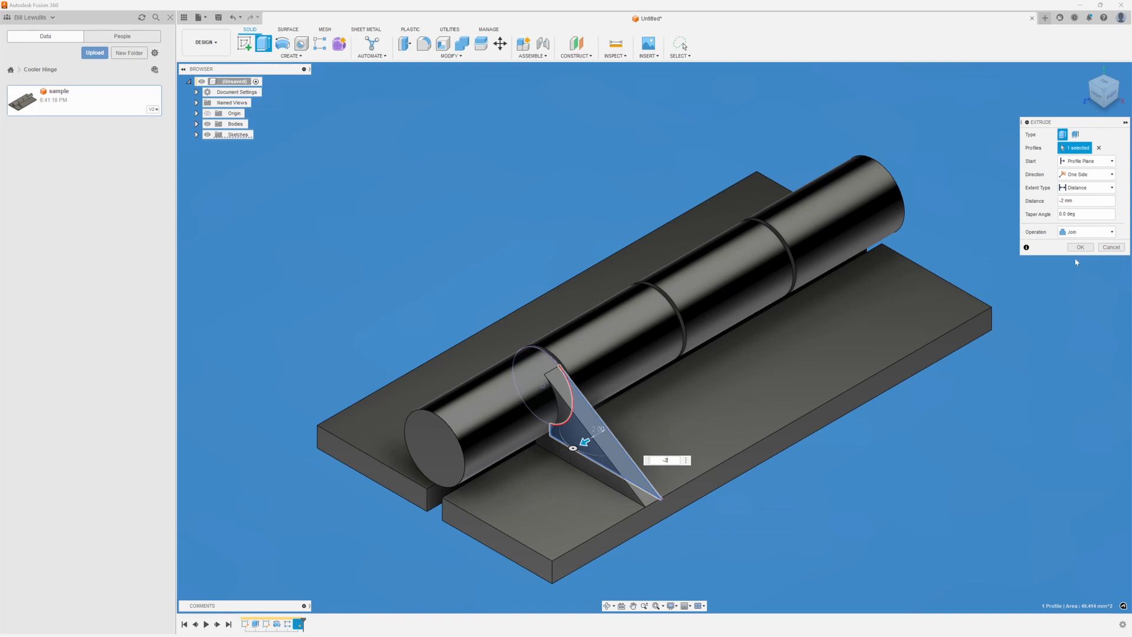
# - Confirm the 2 mm joined extrusion of the triangular web
pyautogui.click(1081, 247)
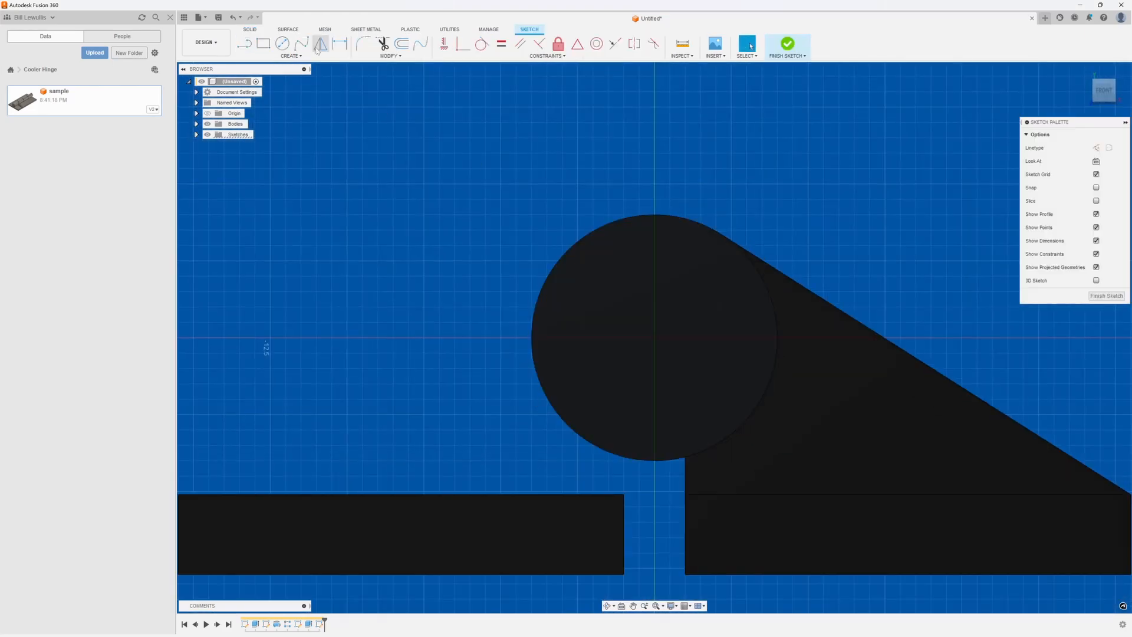
# - Project the first web's face onto the next knuckle and finish the sketch
pyautogui.click(290, 55)
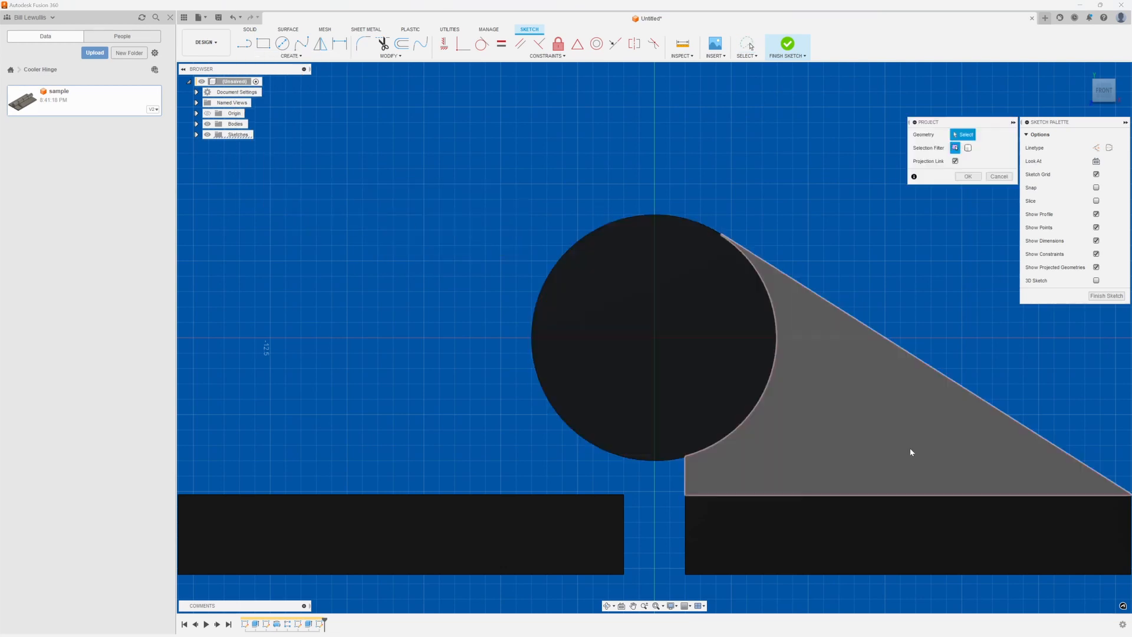
pyautogui.click(910, 451)
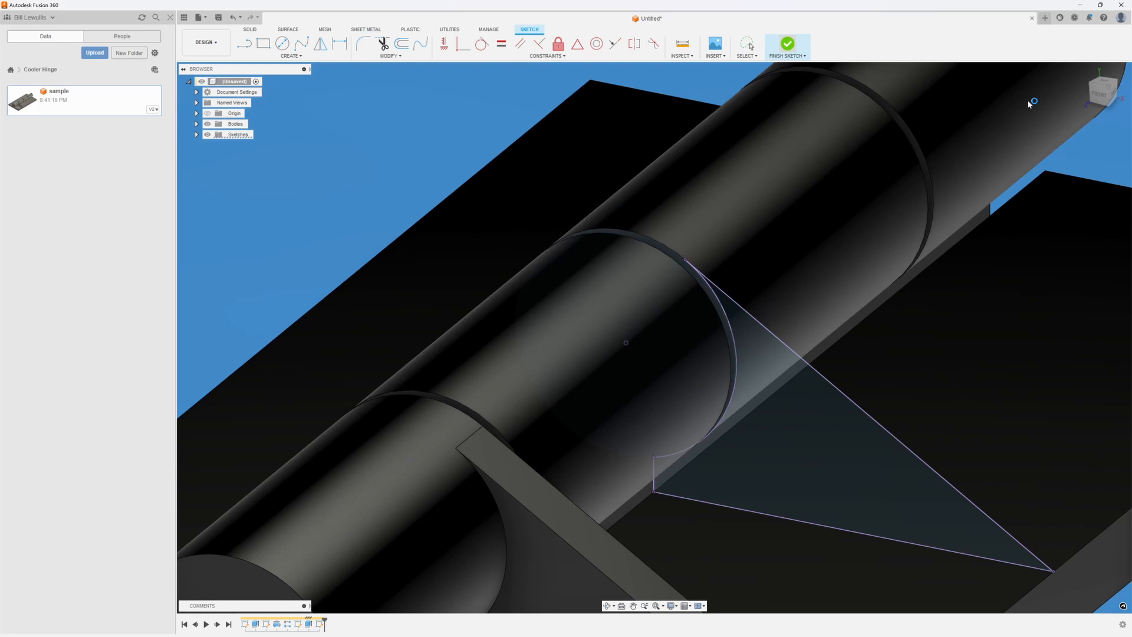
pyautogui.click(786, 44)
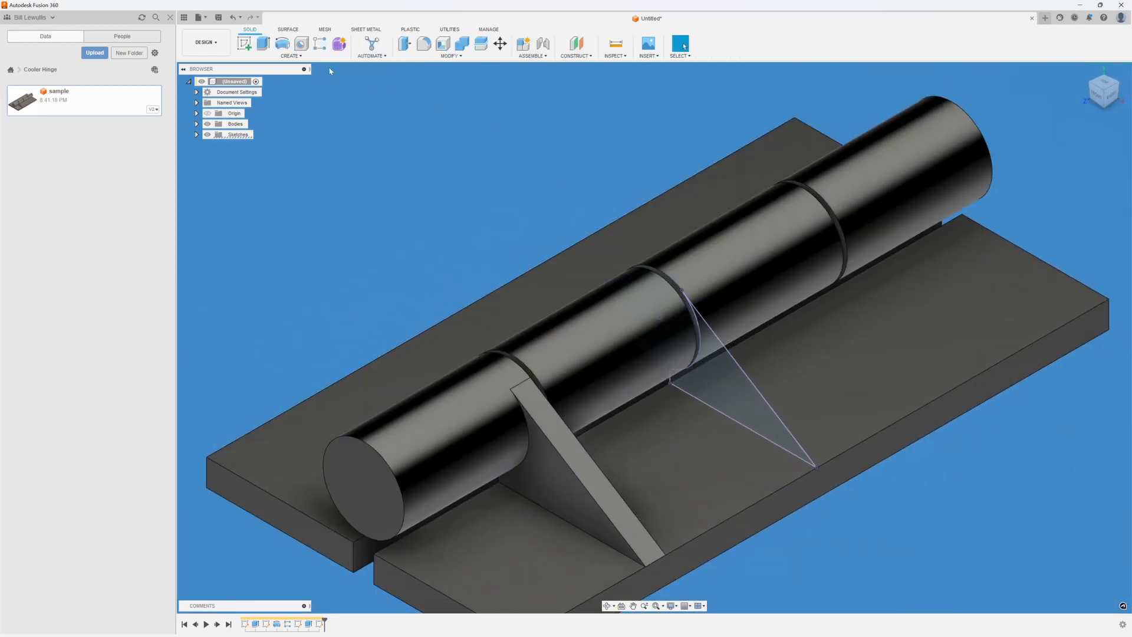
# - Extrude the second web profile To Object, up to the next barrel section face, joined
pyautogui.click(263, 43)
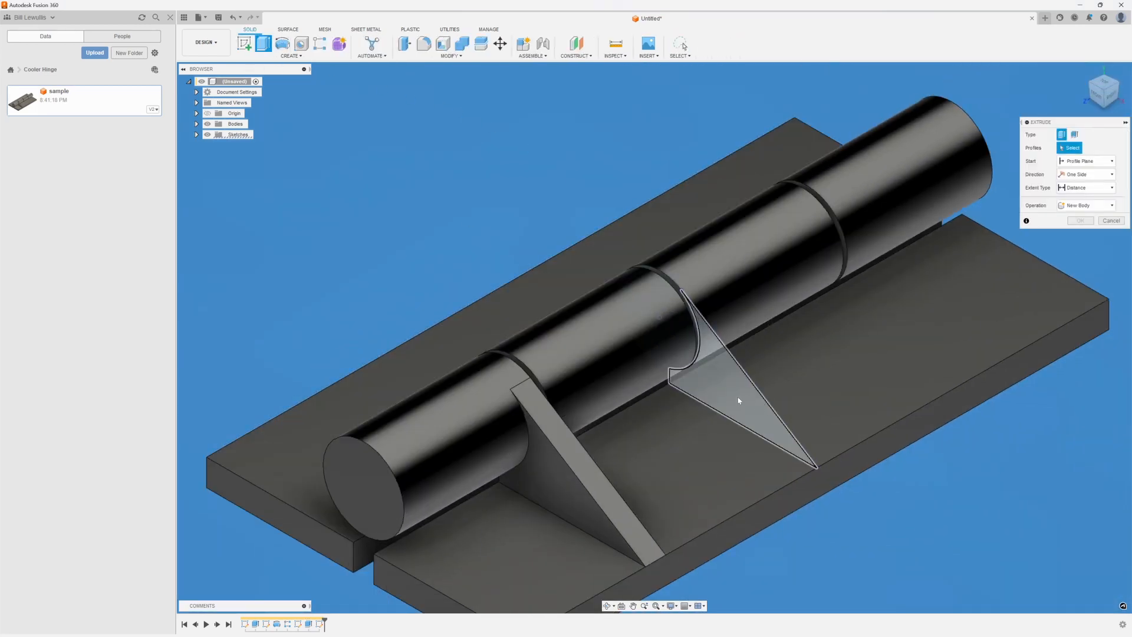
pyautogui.click(737, 401)
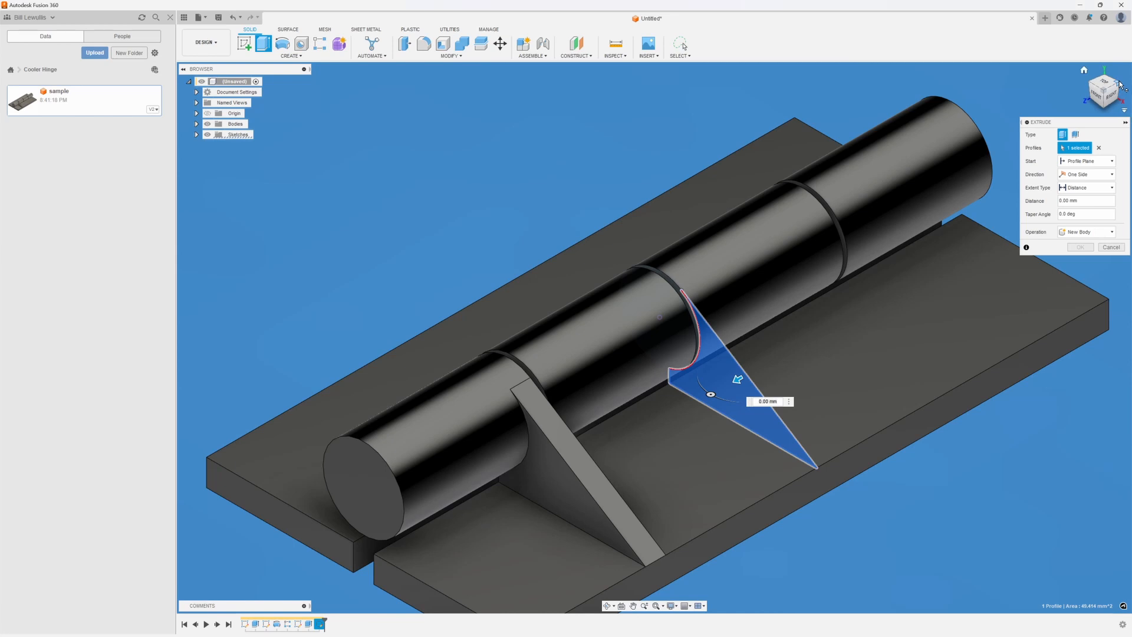
pyautogui.click(1085, 187)
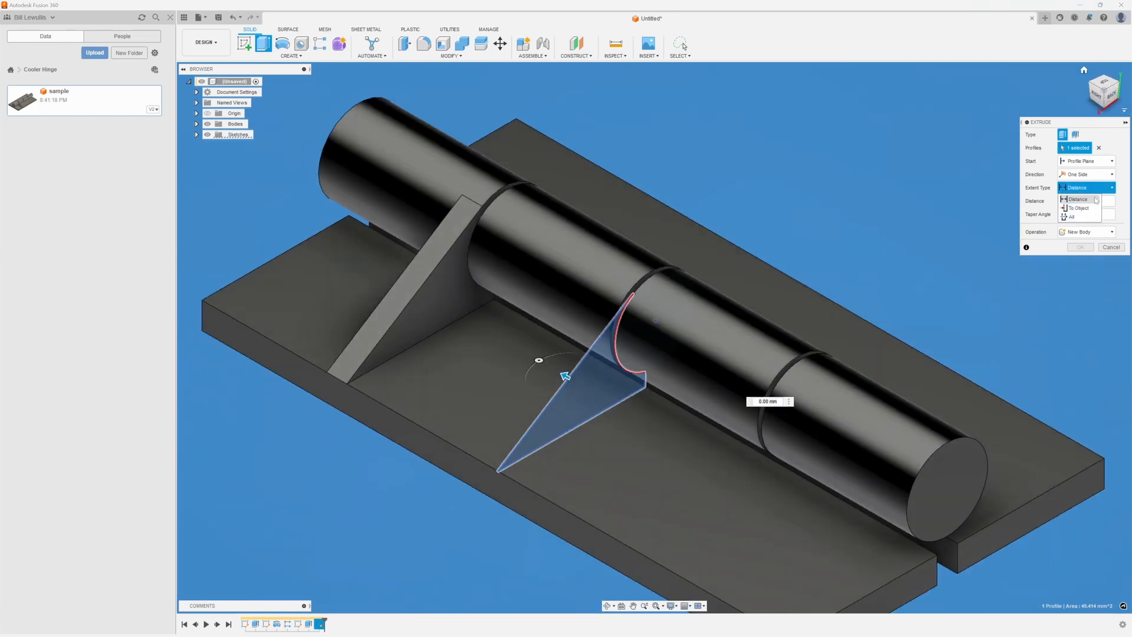
pyautogui.click(1078, 208)
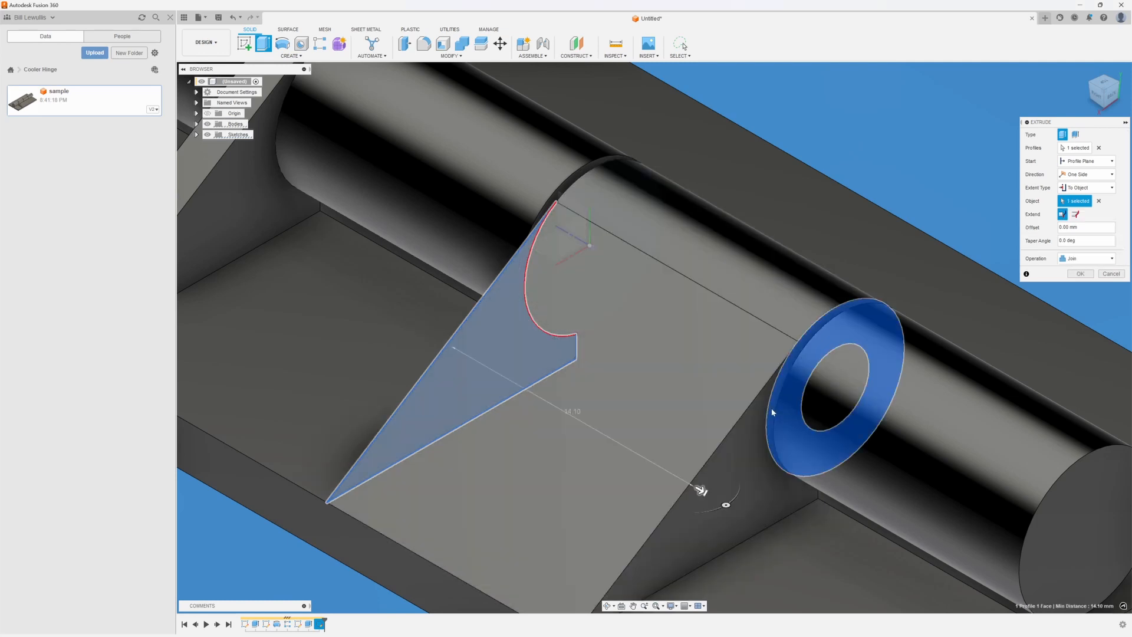
pyautogui.click(1081, 273)
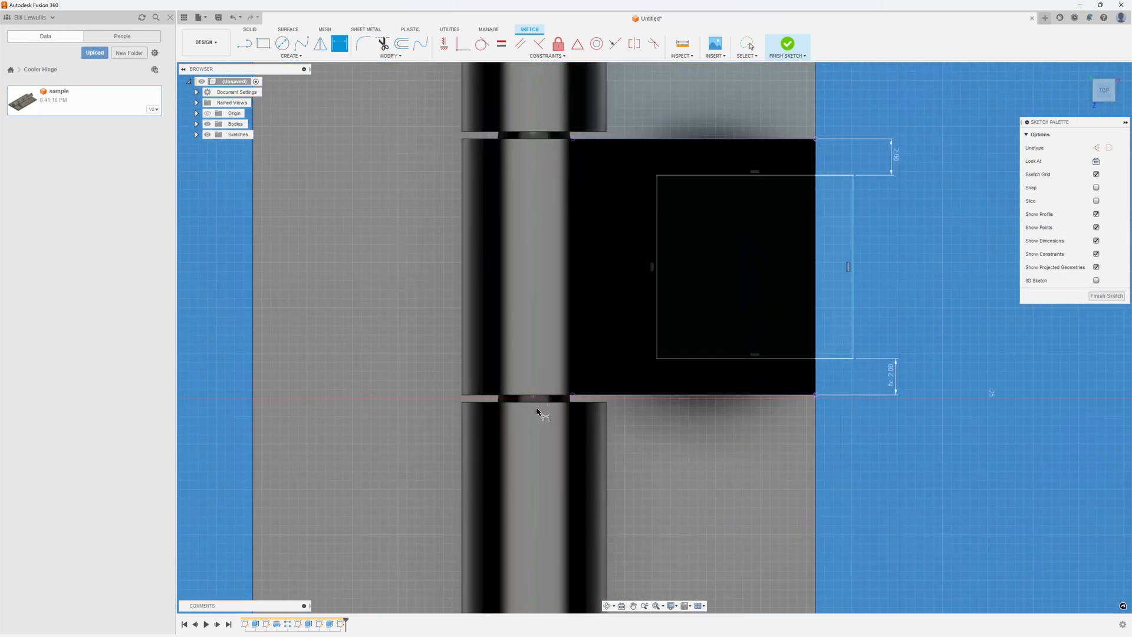
pyautogui.moveTo(540, 402)
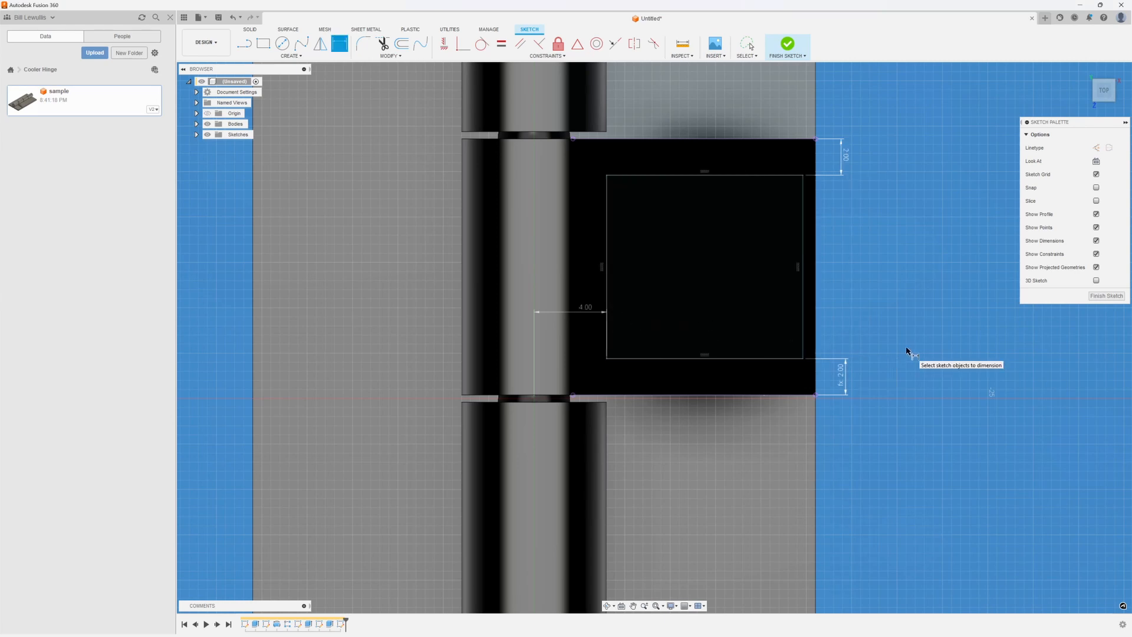
pyautogui.moveTo(614, 44)
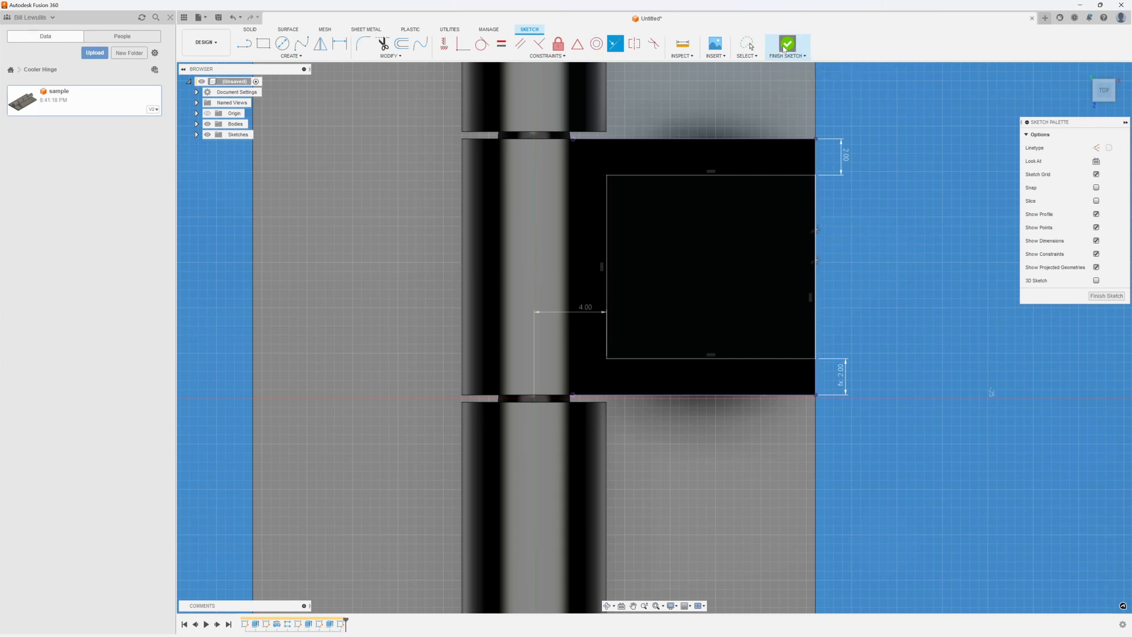
# - Finish the window rectangle sketch with its 2 mm and 4 mm offsets
pyautogui.click(786, 45)
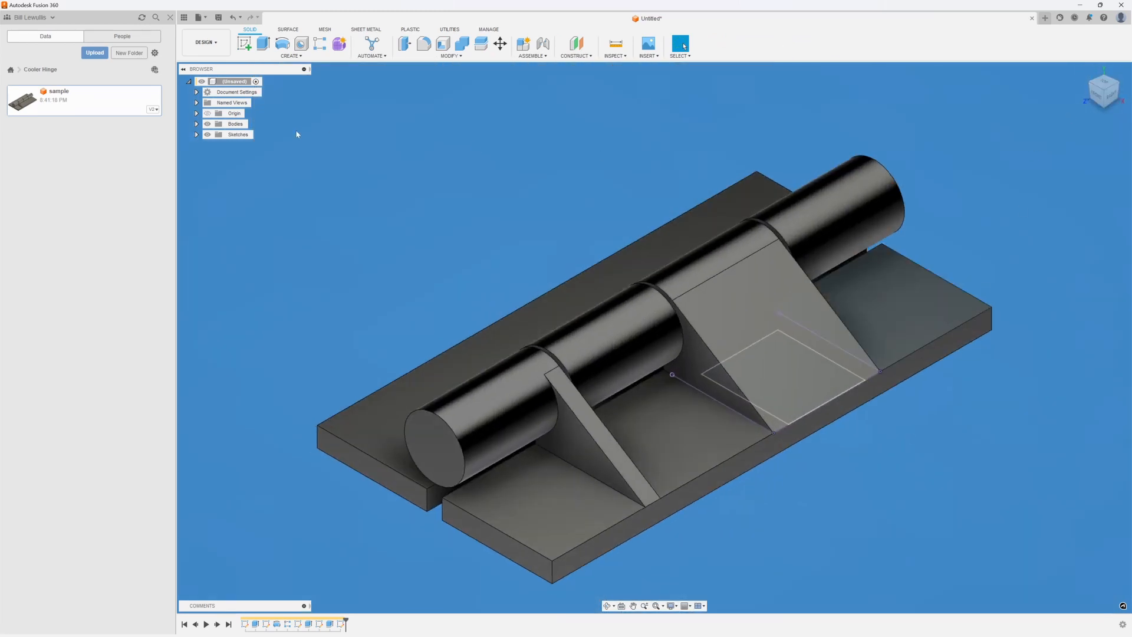
pyautogui.click(244, 43)
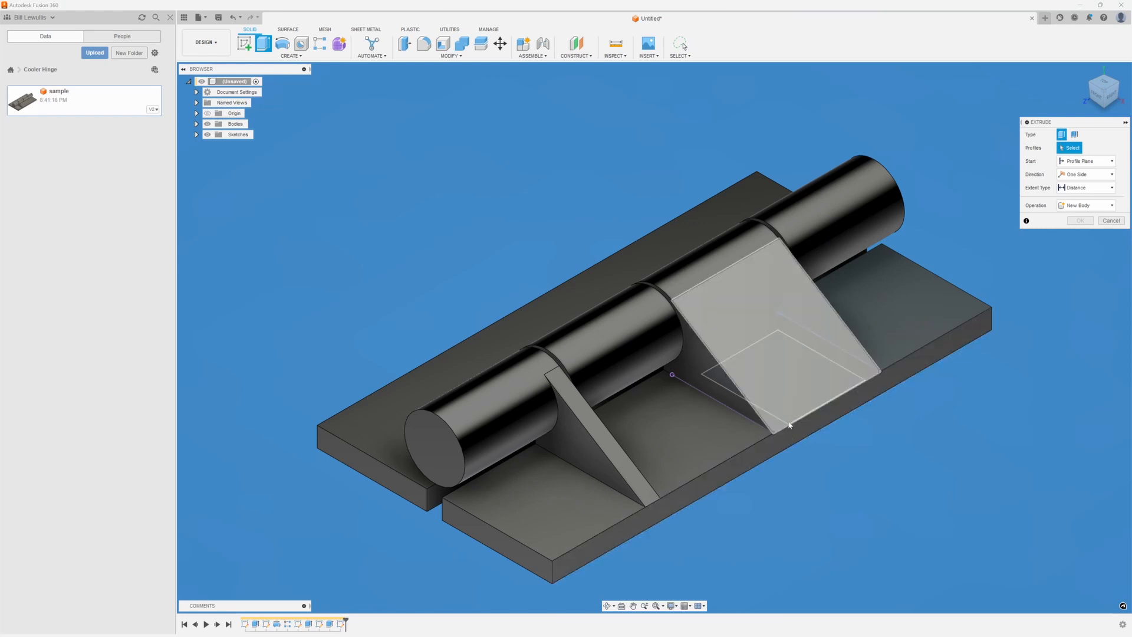
pyautogui.moveTo(833, 363)
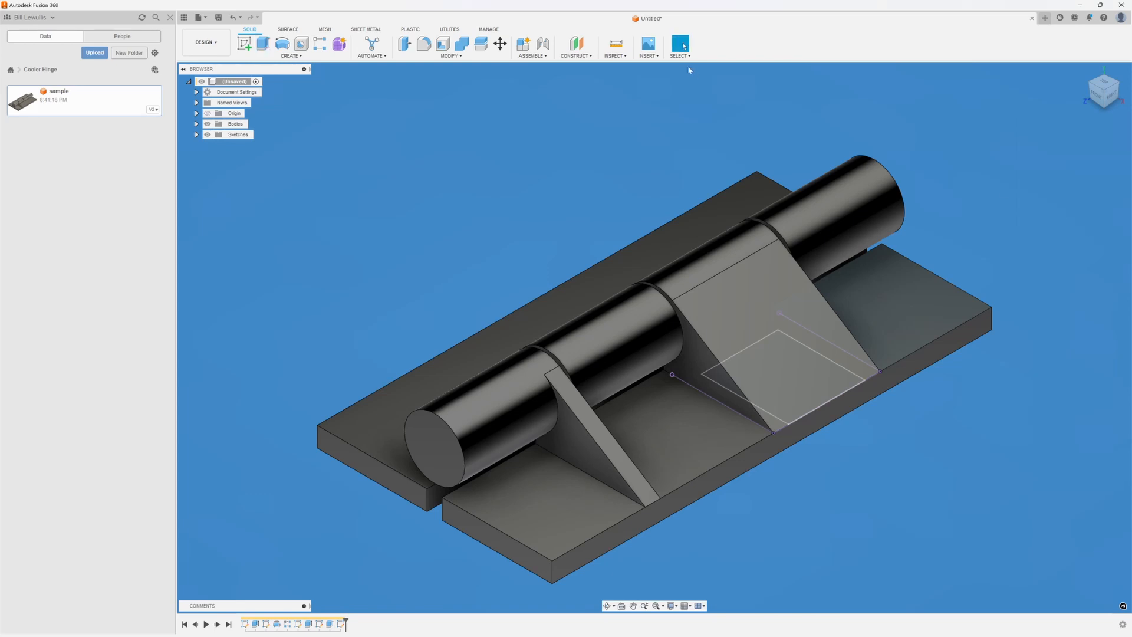
# - Create a Section Analysis slicing the hinge just above the base plates
pyautogui.click(615, 55)
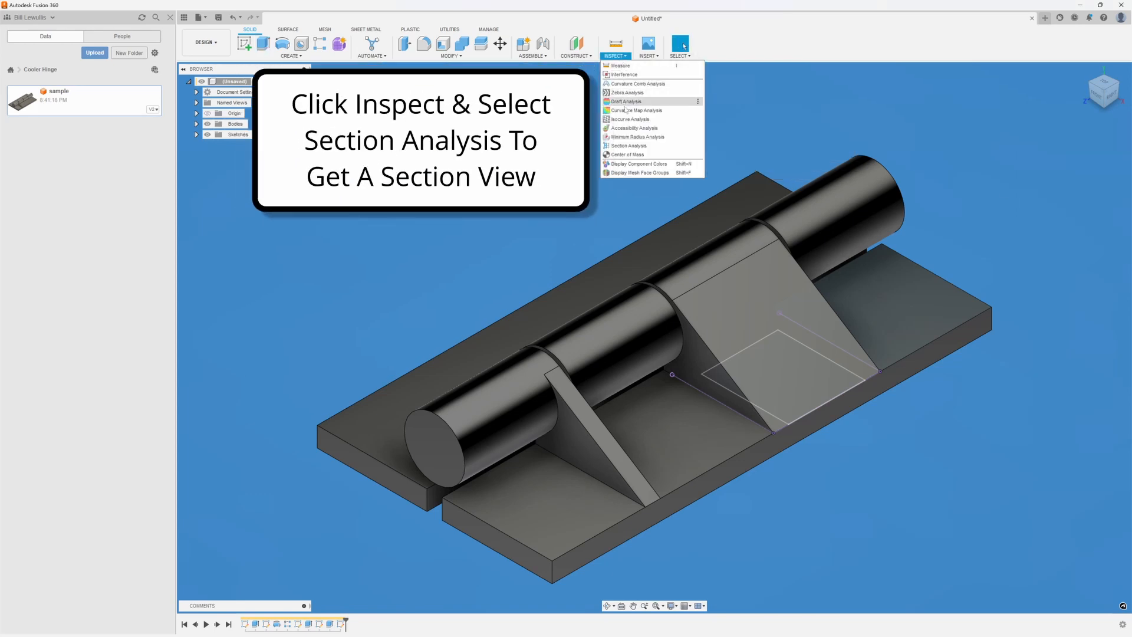
pyautogui.moveTo(629, 145)
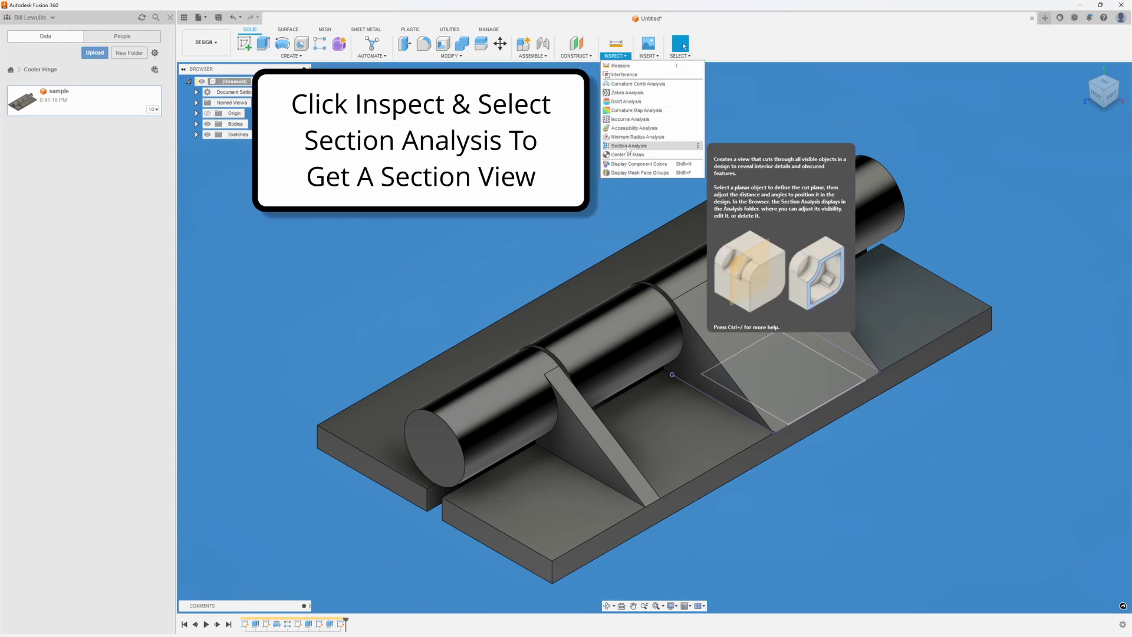
pyautogui.click(629, 145)
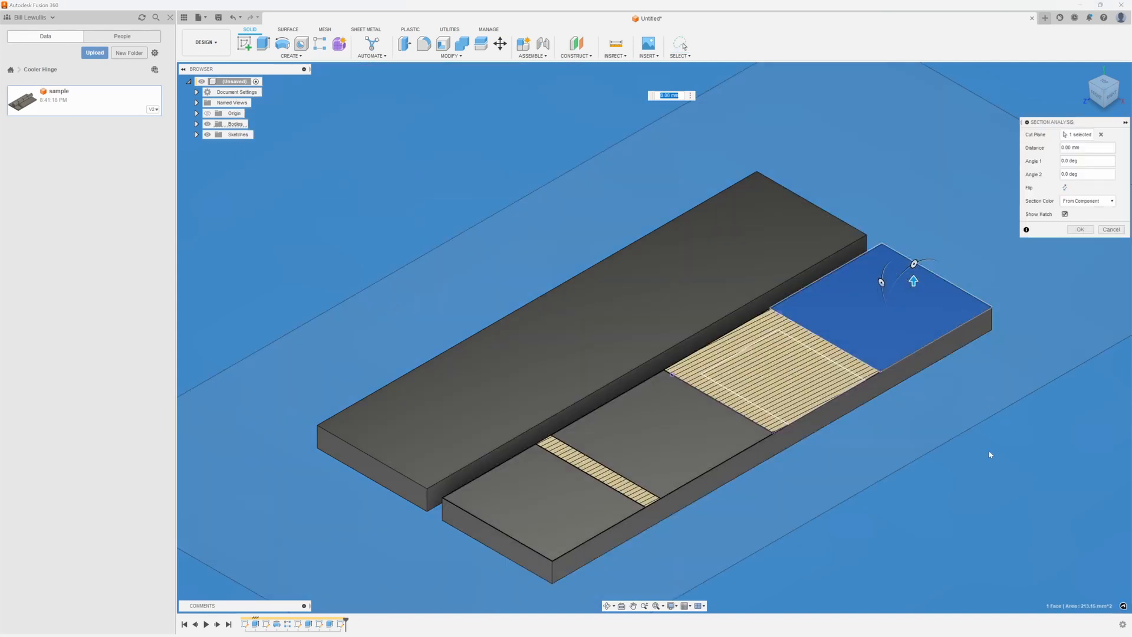
pyautogui.click(1080, 229)
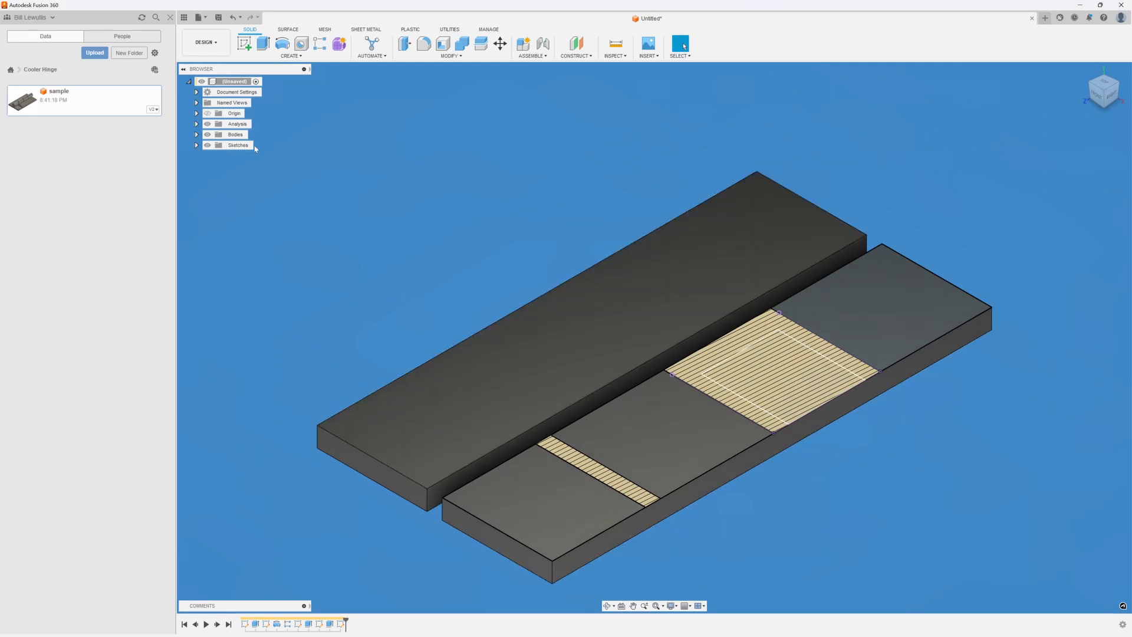
# - Cut the rectangular window through the wide web with extent All
pyautogui.click(263, 43)
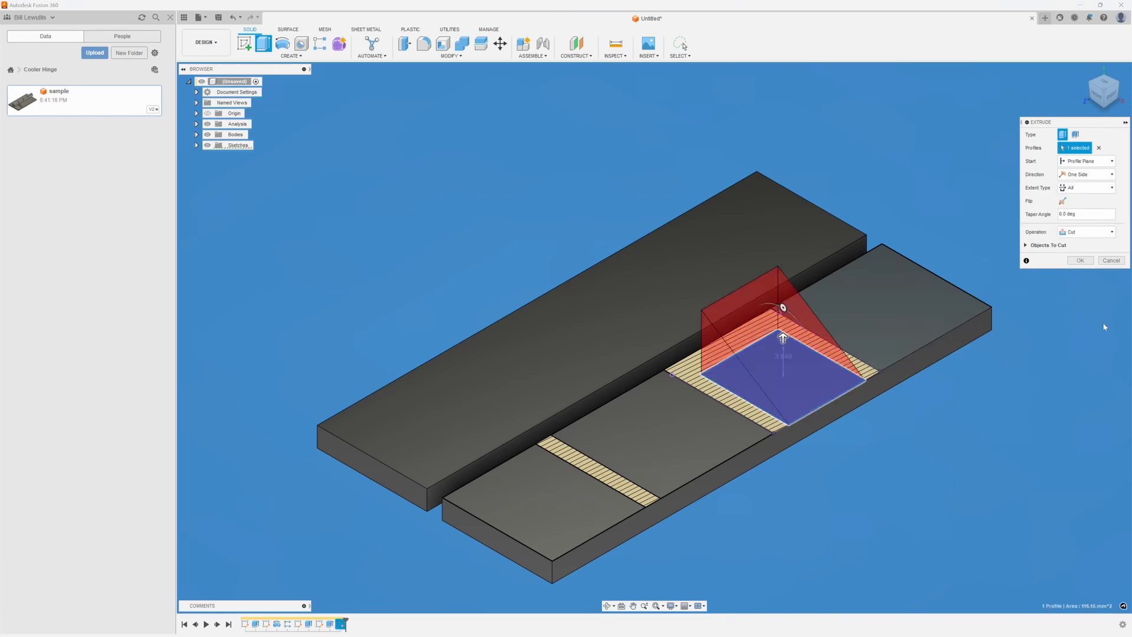
pyautogui.moveTo(1064, 318)
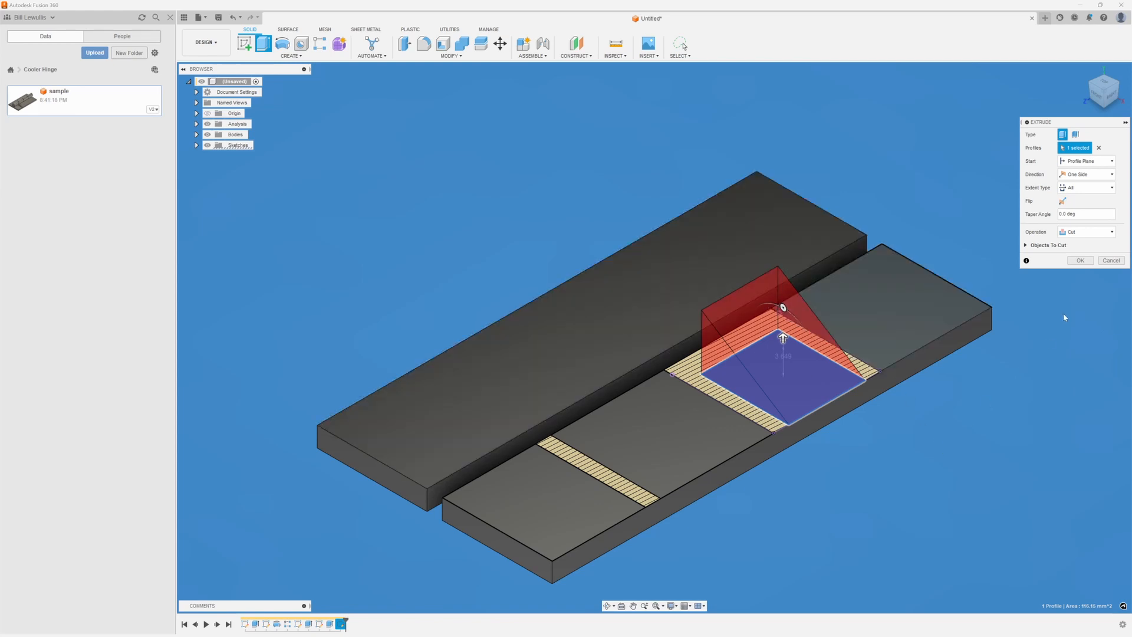
pyautogui.click(1081, 260)
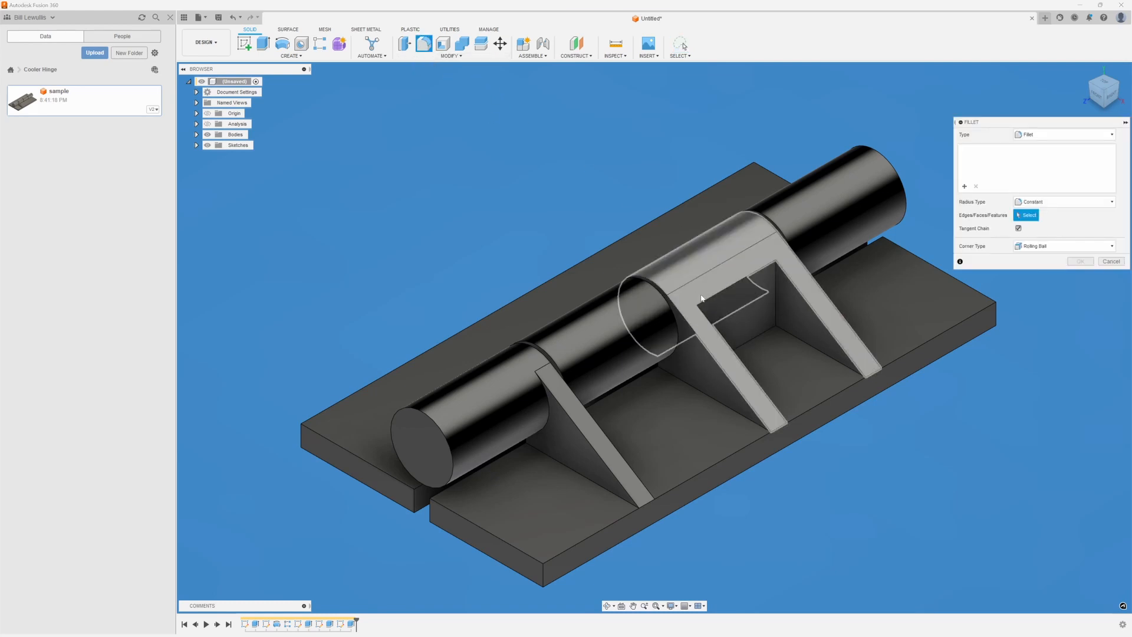
# - Fillet the window's top edge, where the web meets the barrel, at 4 mm
pyautogui.click(730, 292)
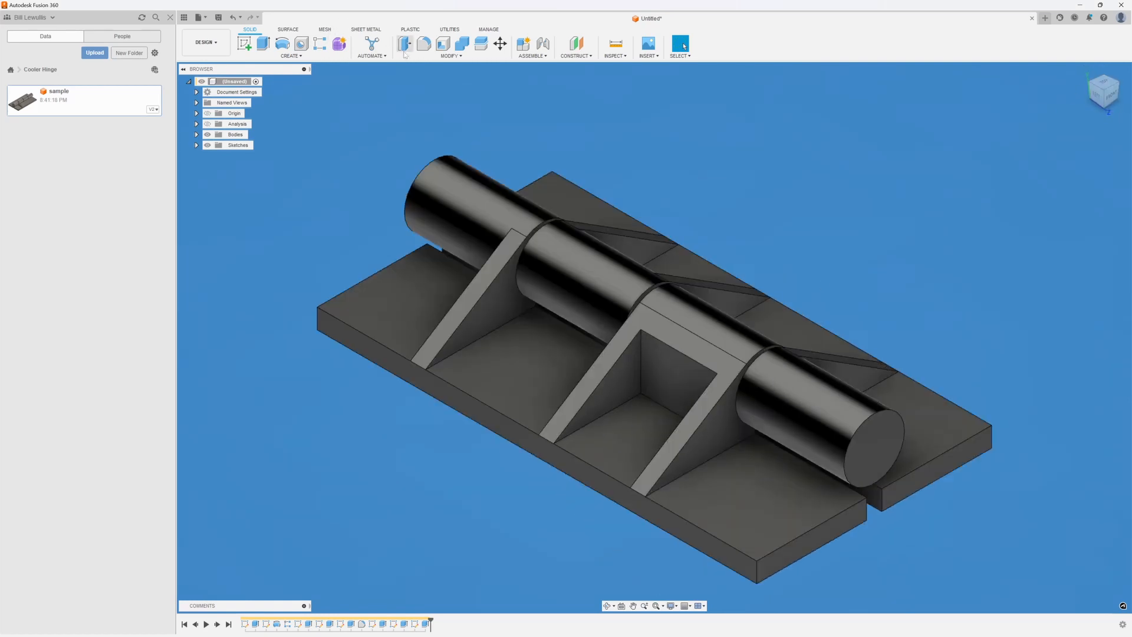
pyautogui.click(405, 43)
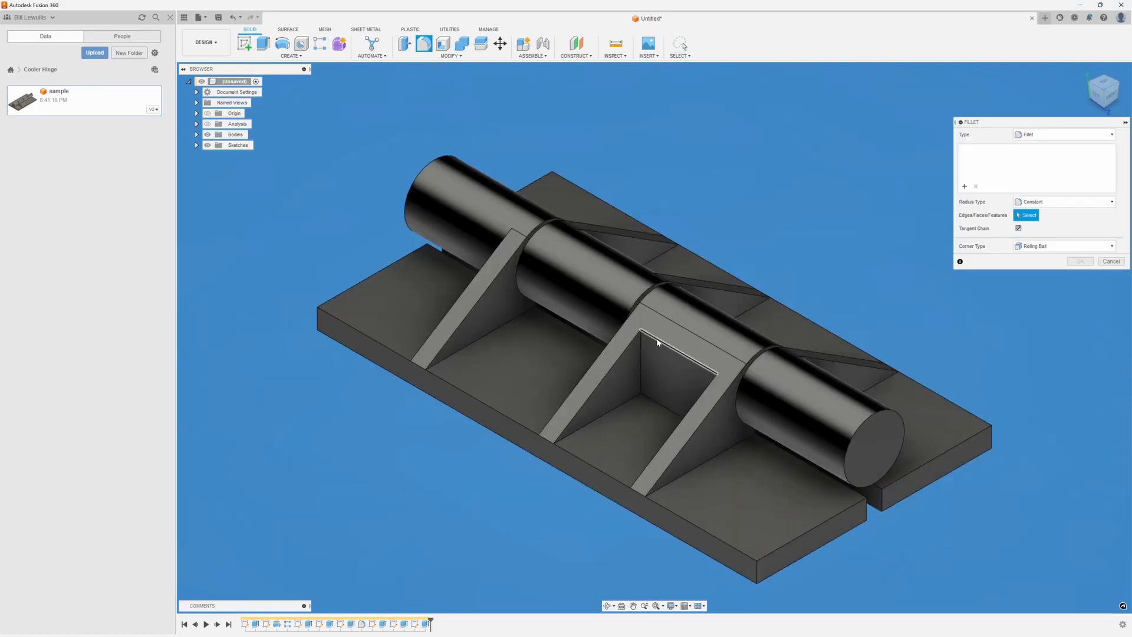
pyautogui.click(657, 339)
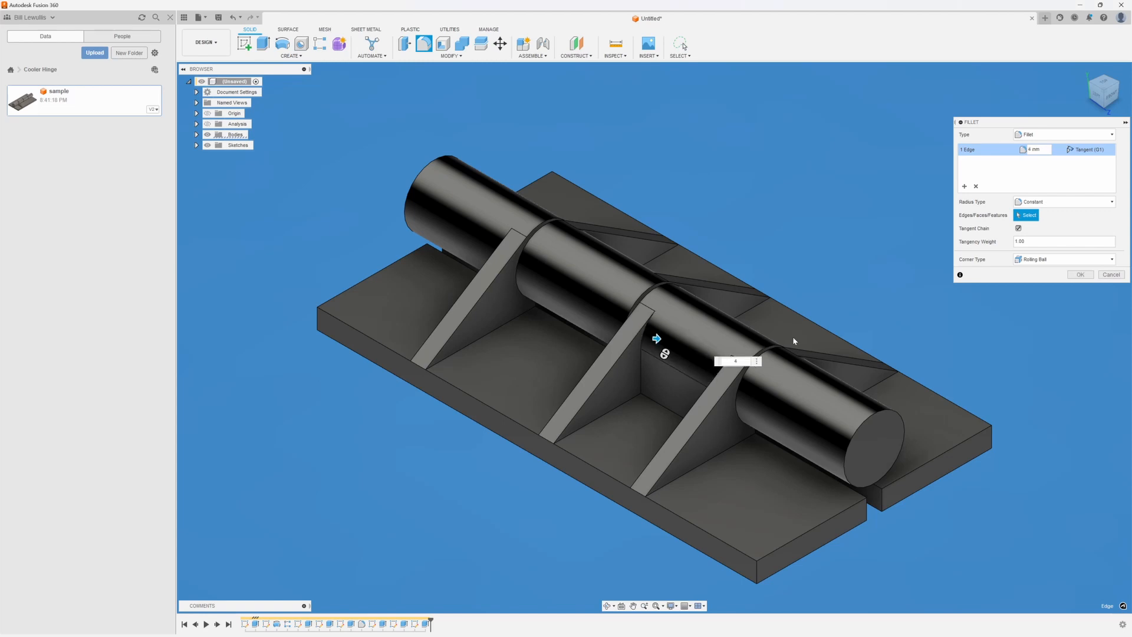
pyautogui.click(1080, 274)
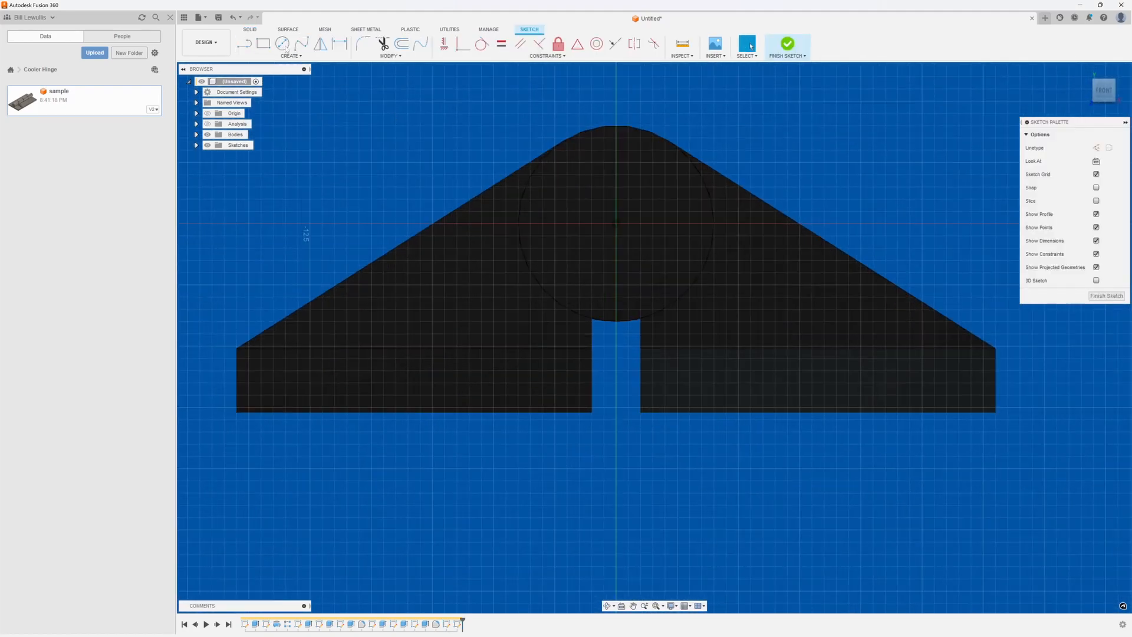
# - Project the pin circle and right plate edge, then draw the vertical line bounding the small web
pyautogui.click(290, 55)
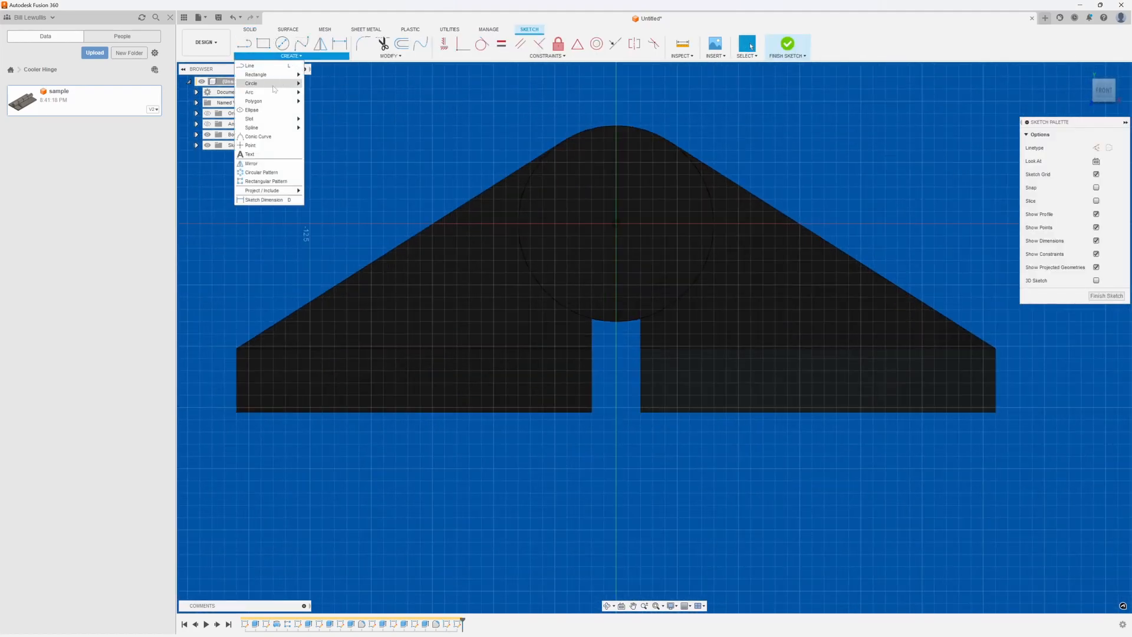
pyautogui.moveTo(264, 190)
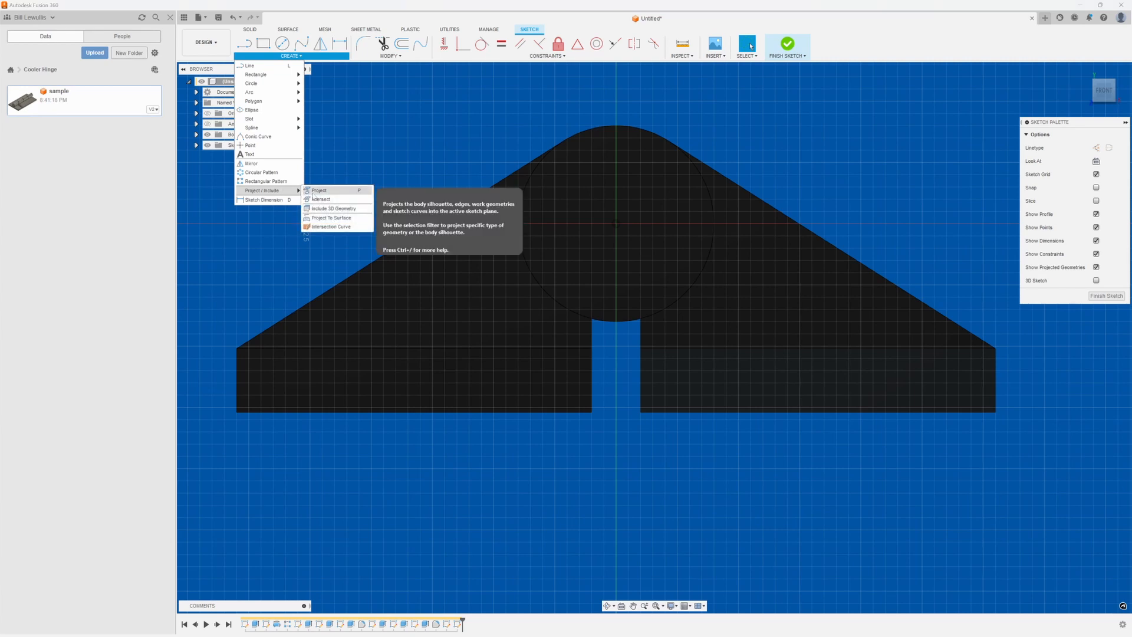
pyautogui.click(319, 190)
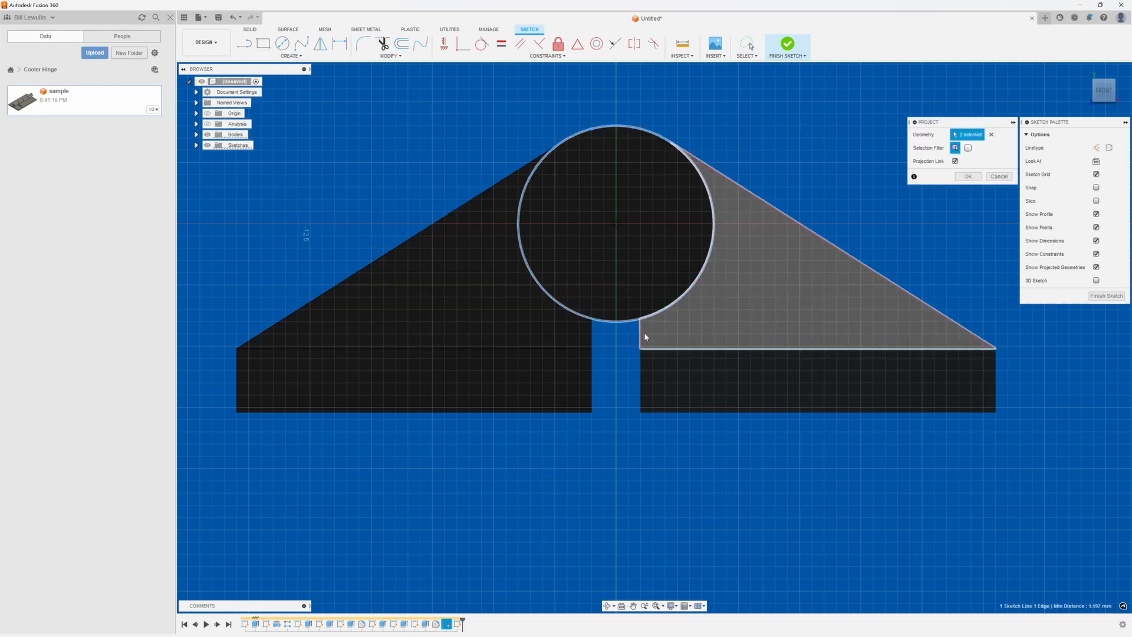
pyautogui.rightClick(644, 336)
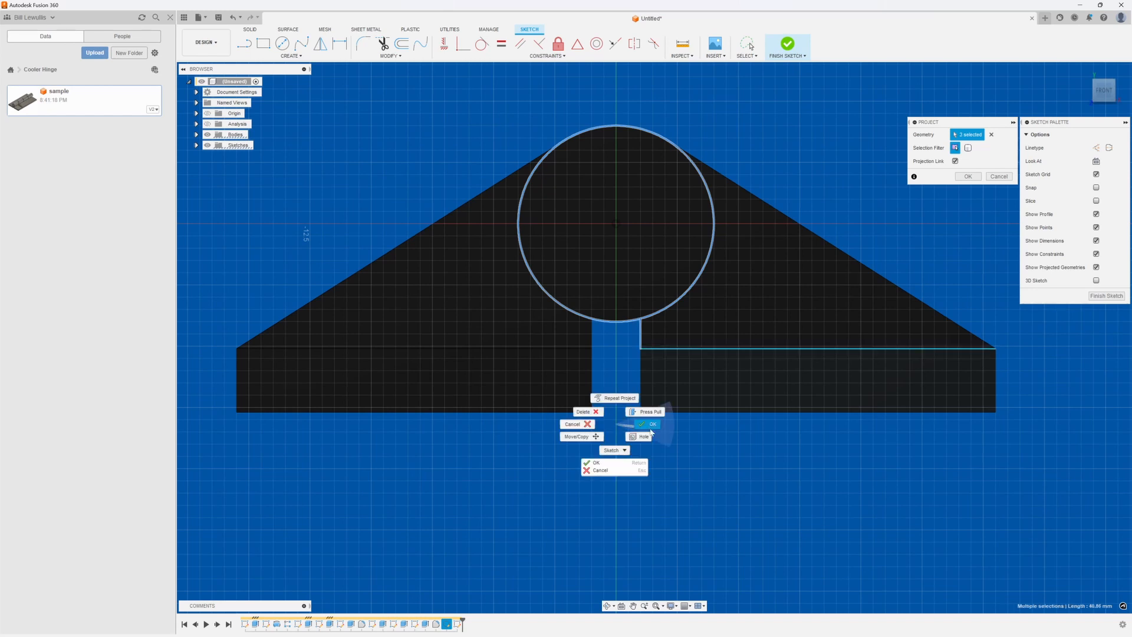
pyautogui.click(291, 56)
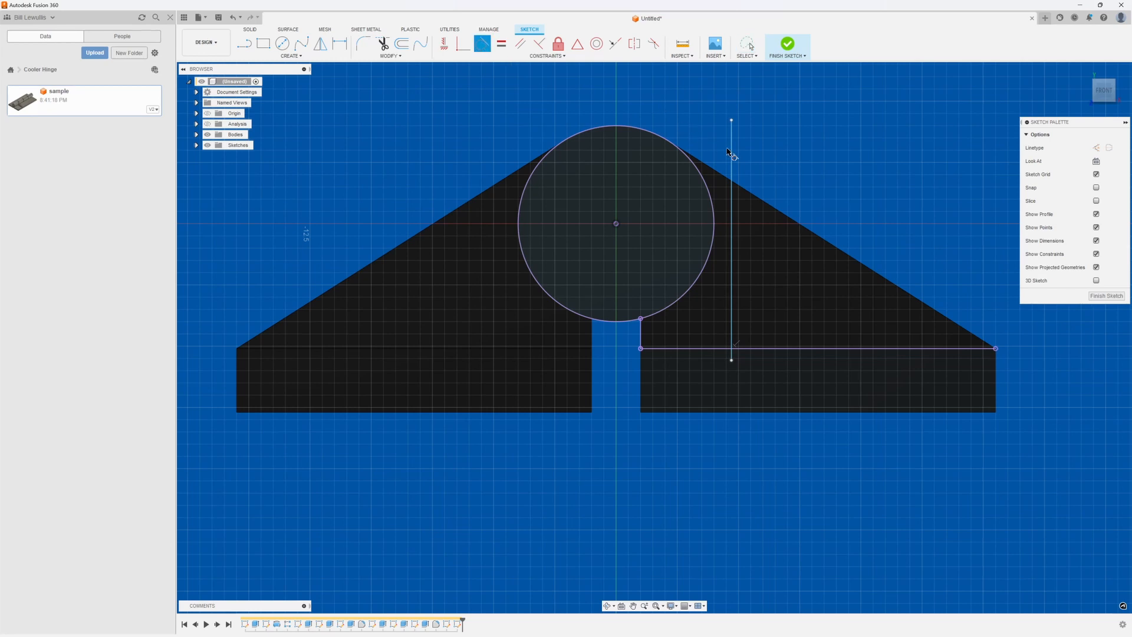
pyautogui.click(730, 245)
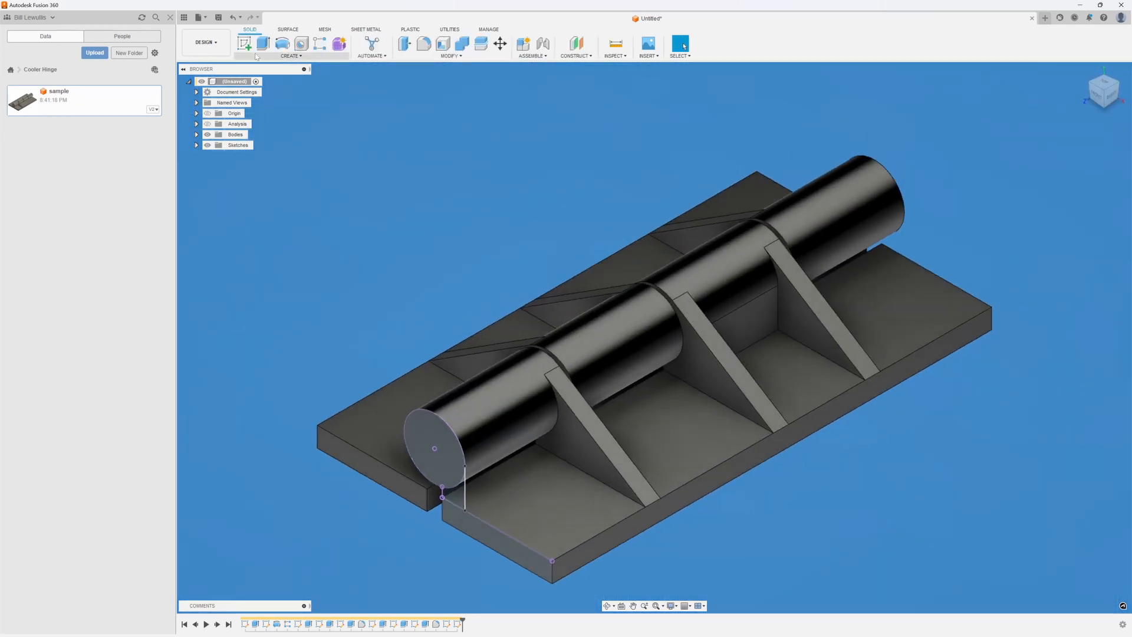
# - Extrude the small profile beside the pin To Object up to the first web face as a Join
pyautogui.click(244, 43)
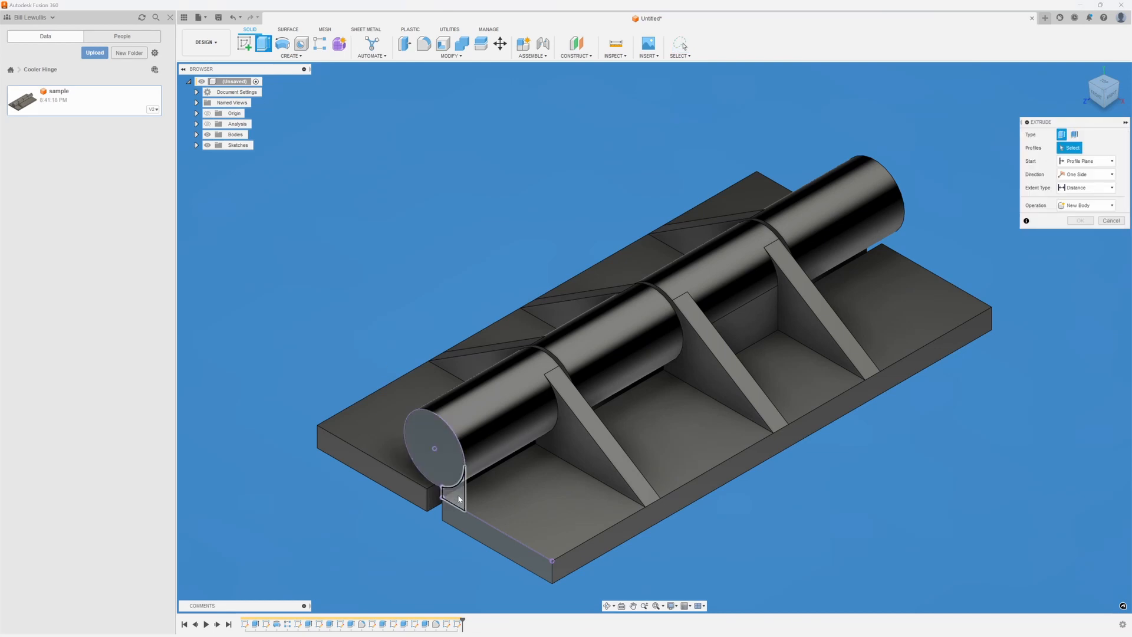
pyautogui.click(451, 492)
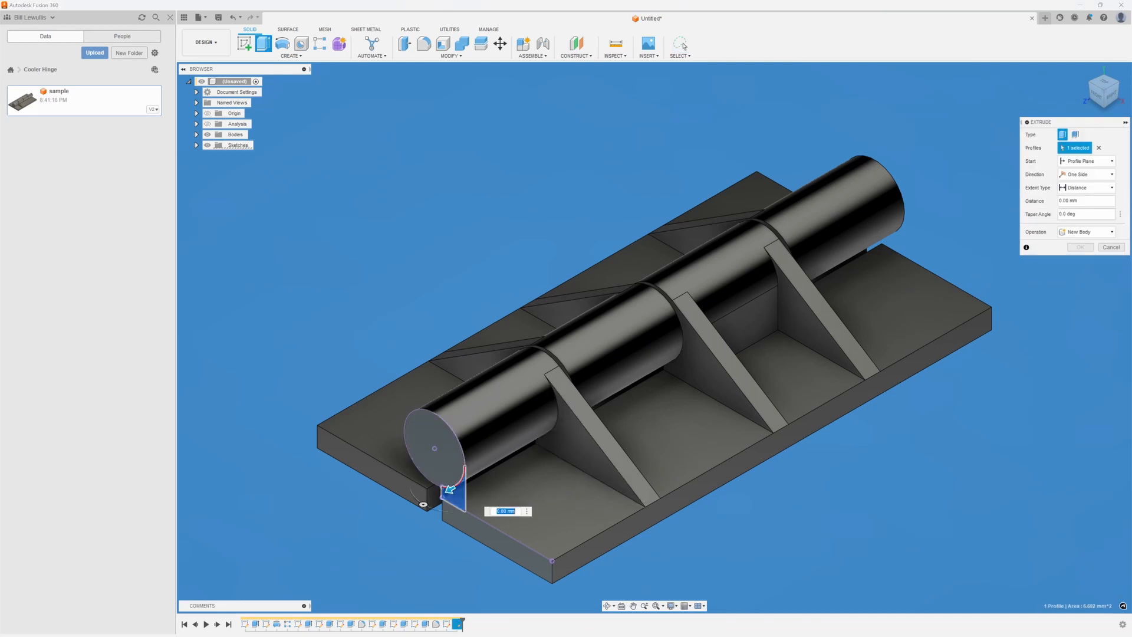
pyautogui.click(1086, 188)
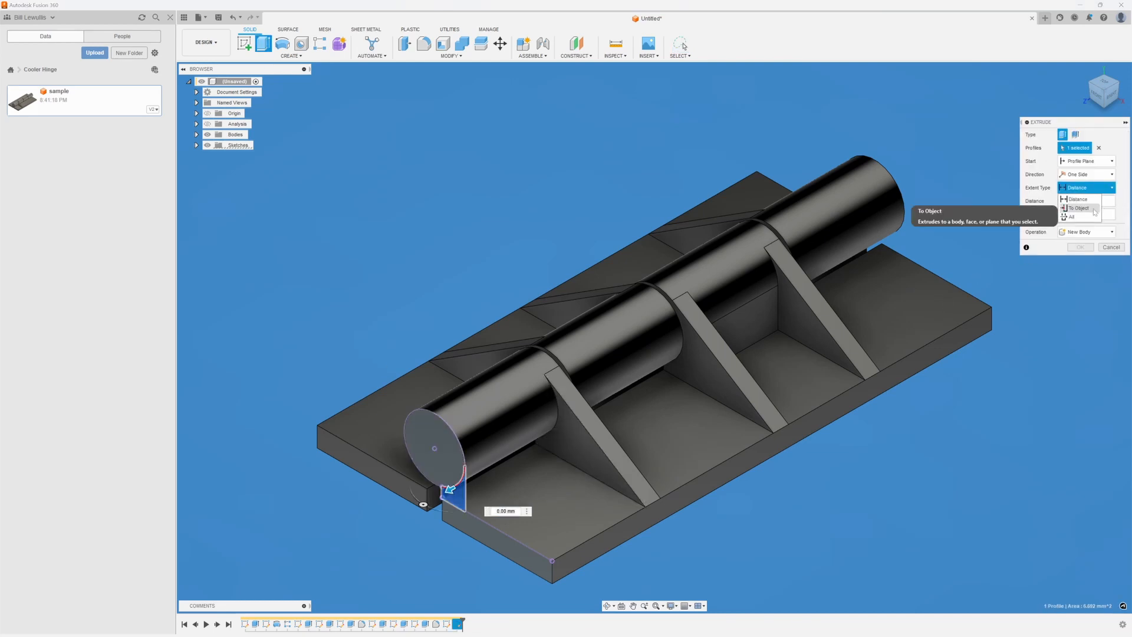
pyautogui.click(1078, 209)
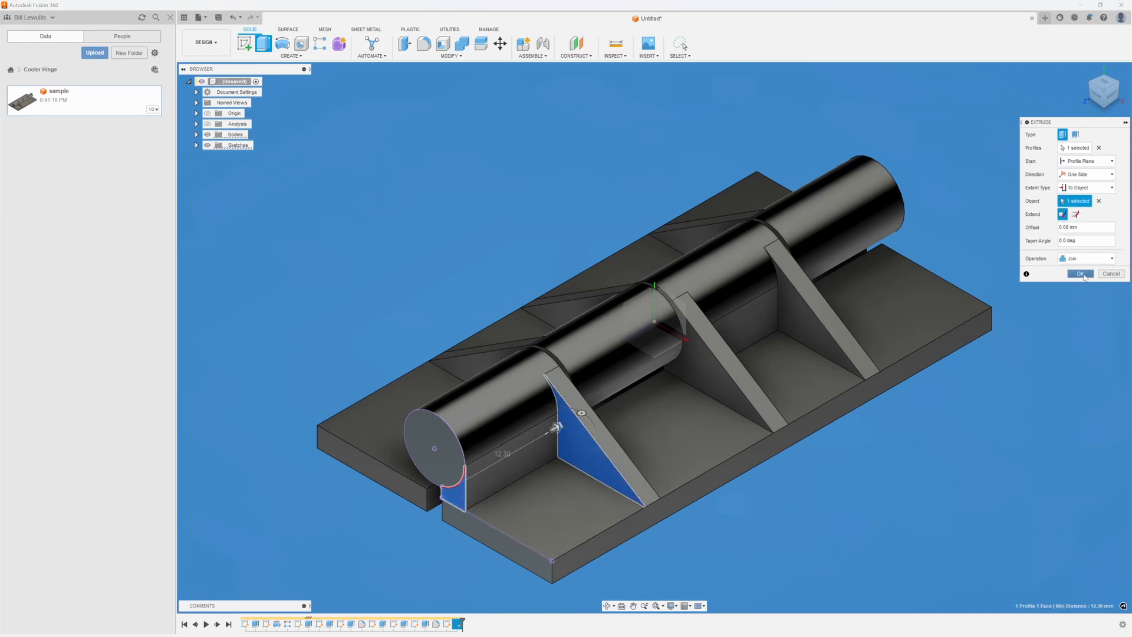
pyautogui.click(1080, 273)
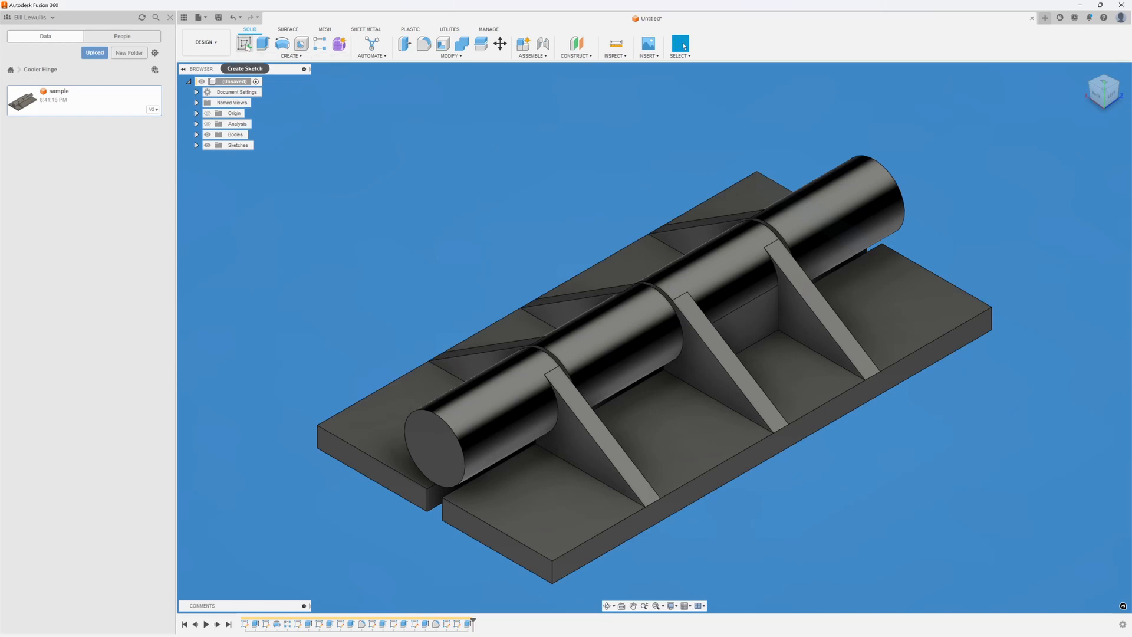
# - Start a sketch on the end face and project the pin circle and base edge into it
pyautogui.click(245, 43)
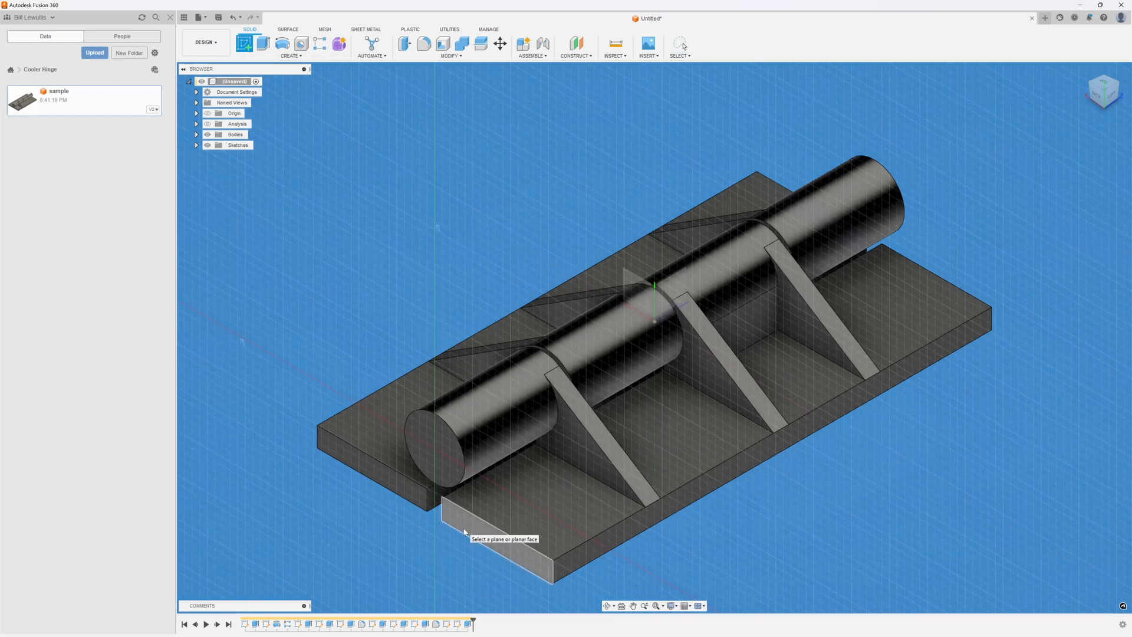
pyautogui.click(505, 520)
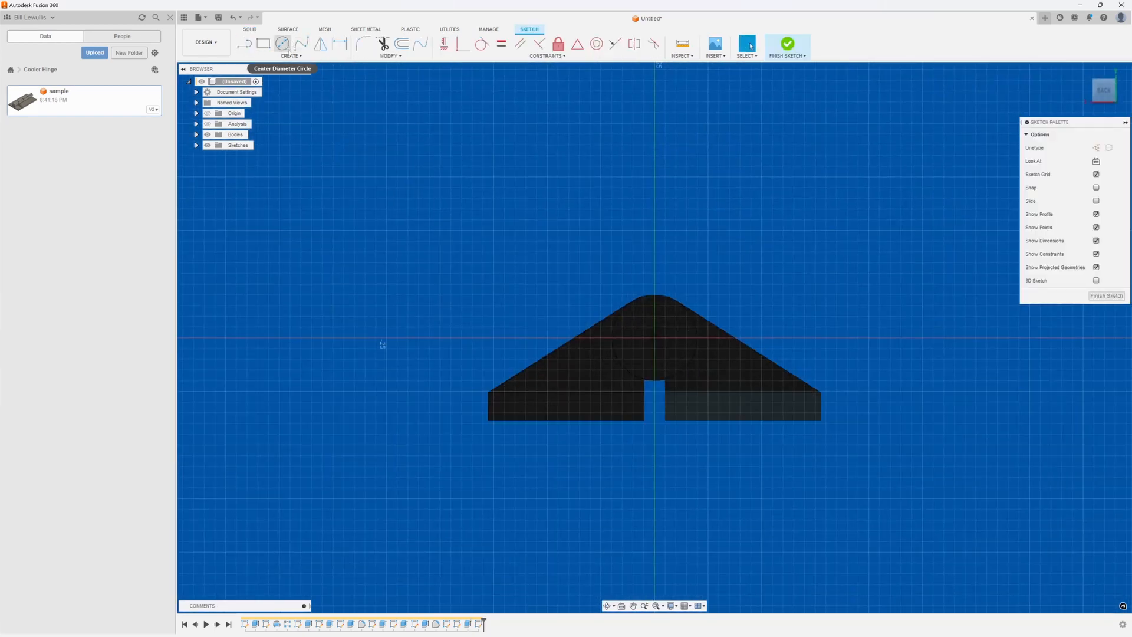
pyautogui.click(290, 55)
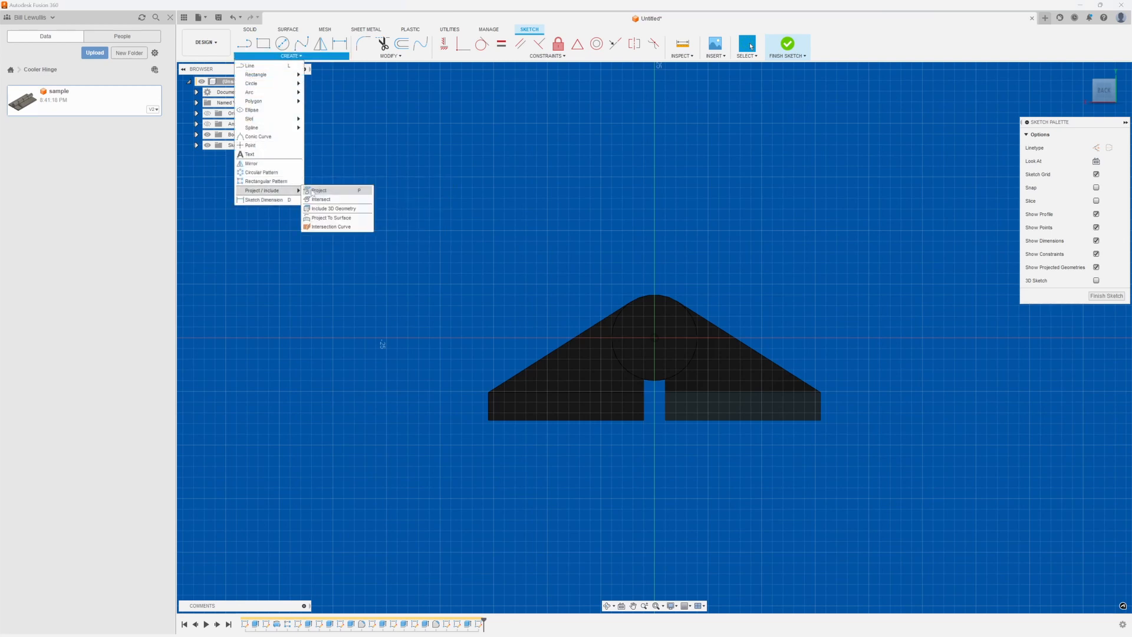
pyautogui.click(318, 190)
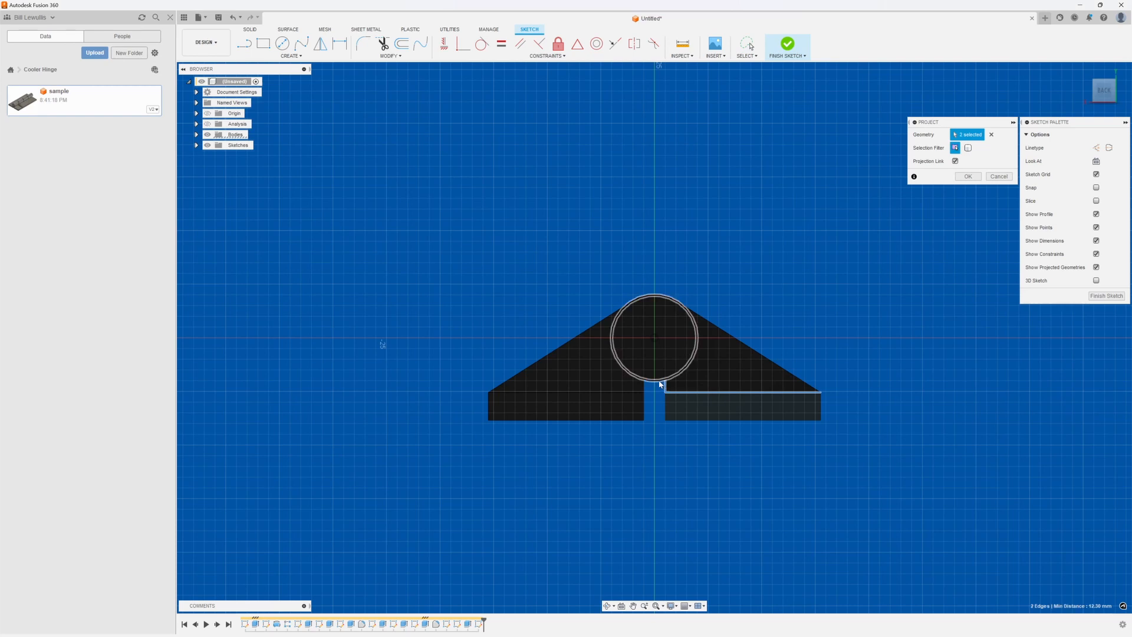
pyautogui.click(967, 177)
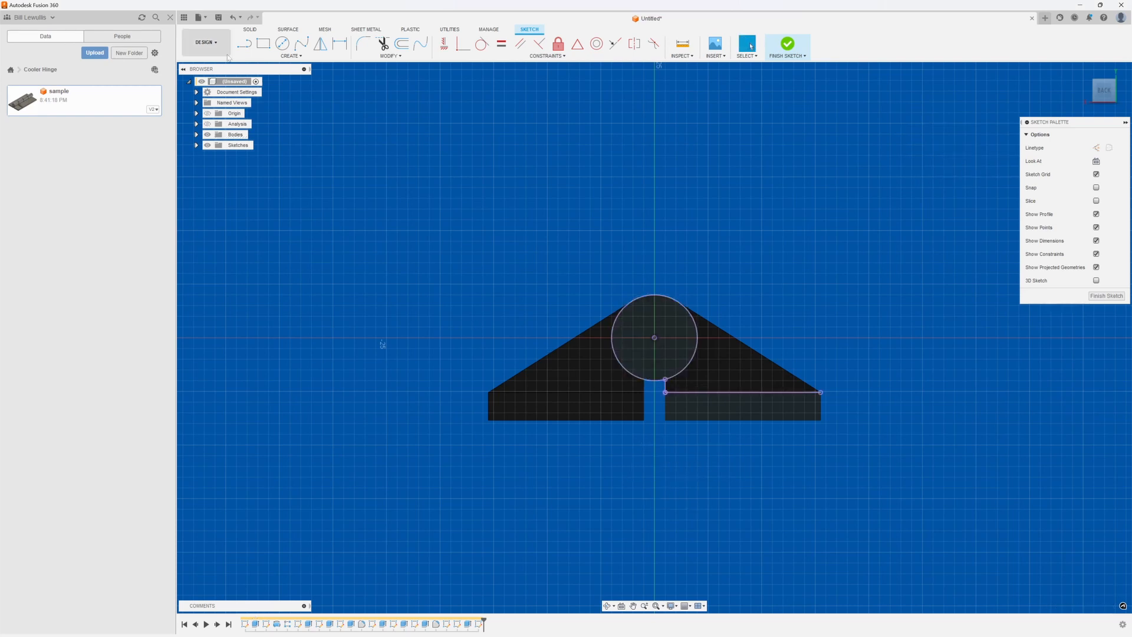
# - Draw the vertical web line closing the second web profile
pyautogui.click(290, 57)
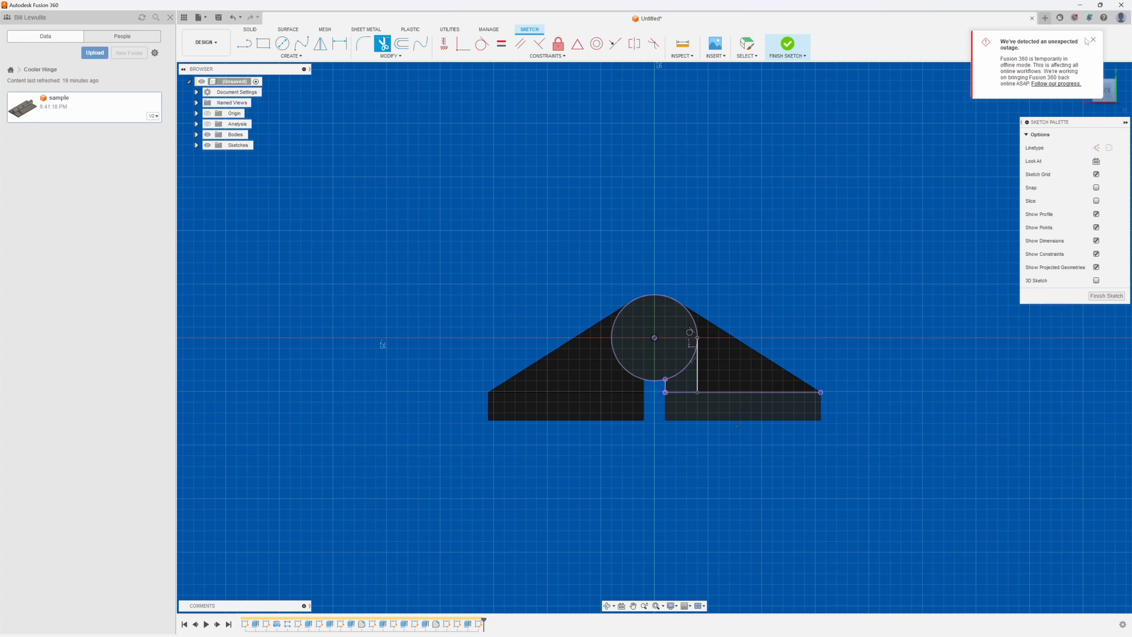
pyautogui.click(1093, 40)
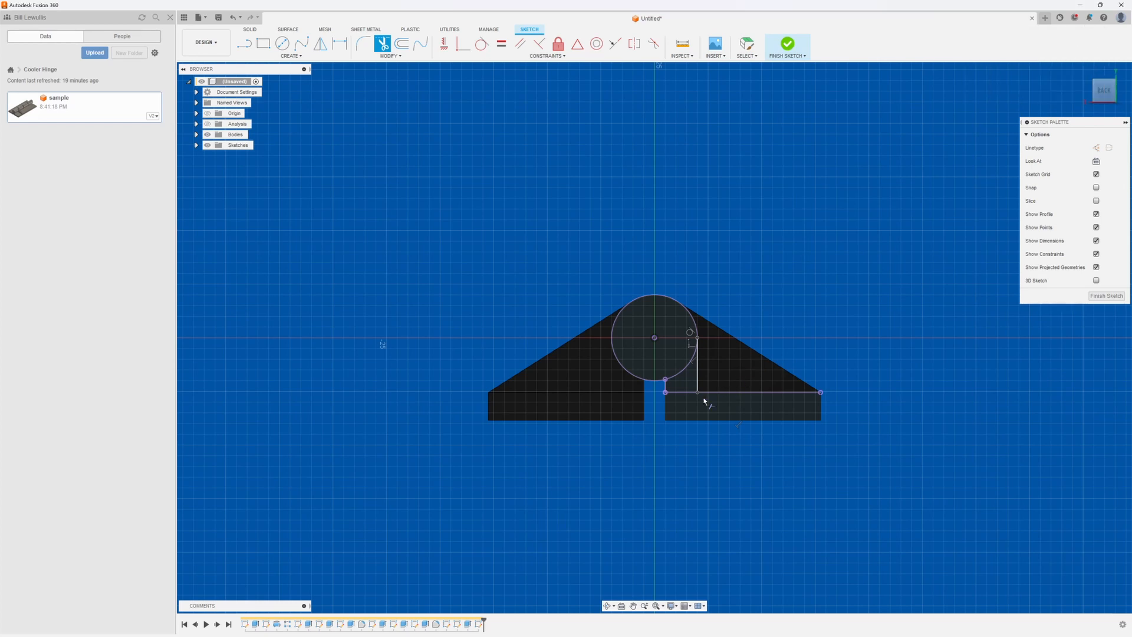
pyautogui.moveTo(891, 188)
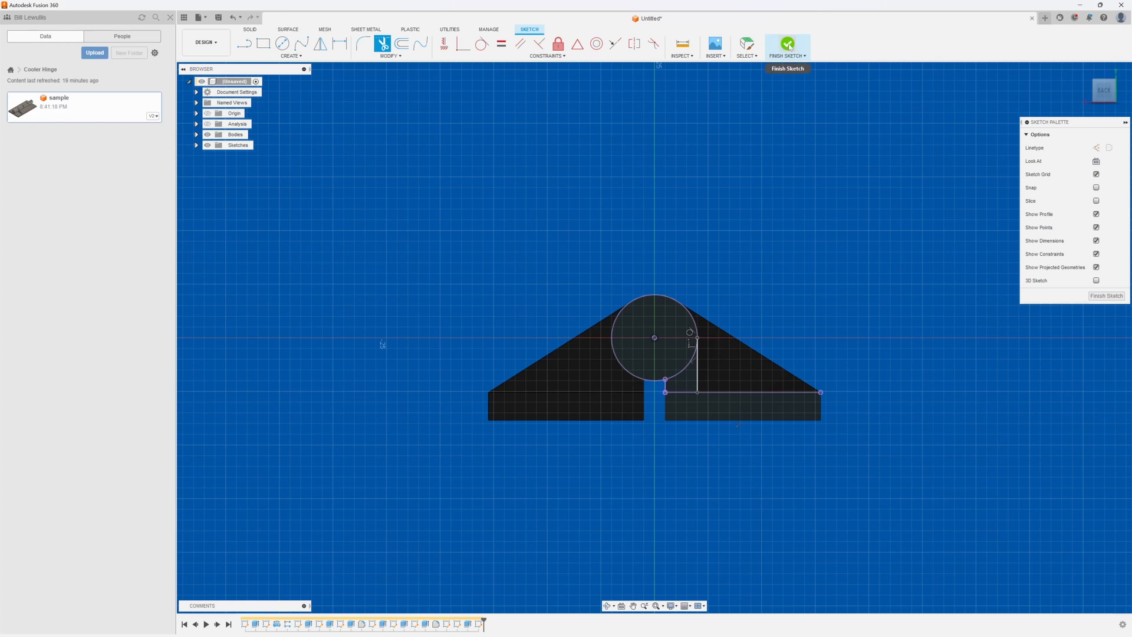
# - Finish the sketch and extrude the second small profile To Object up to the first web, joined
pyautogui.click(786, 43)
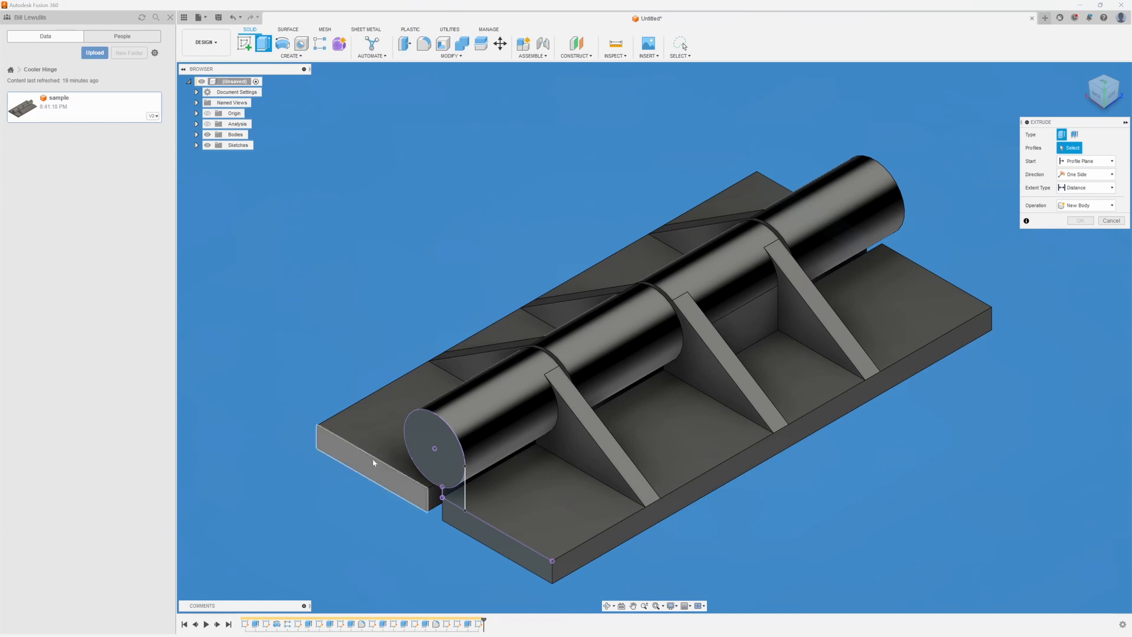
pyautogui.click(437, 469)
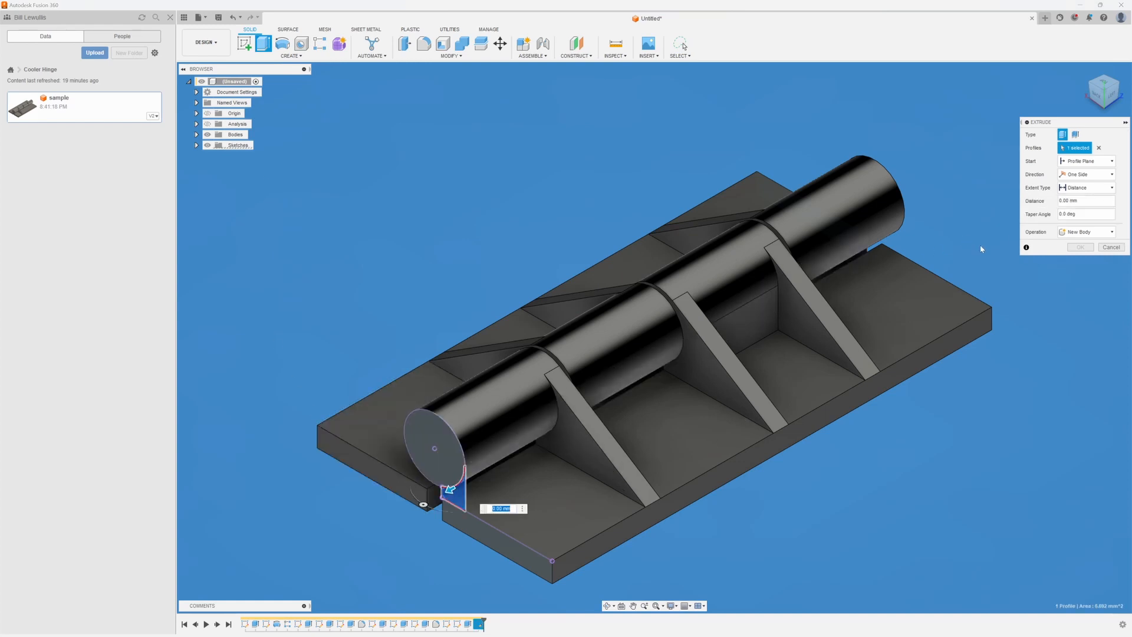
pyautogui.click(1085, 187)
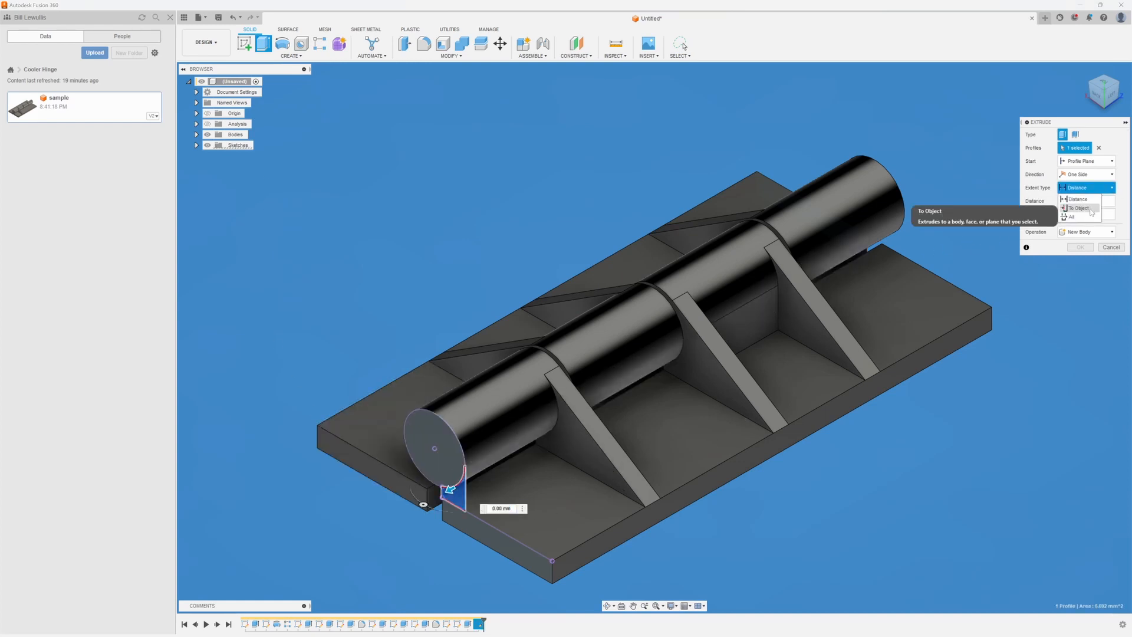
pyautogui.click(1077, 208)
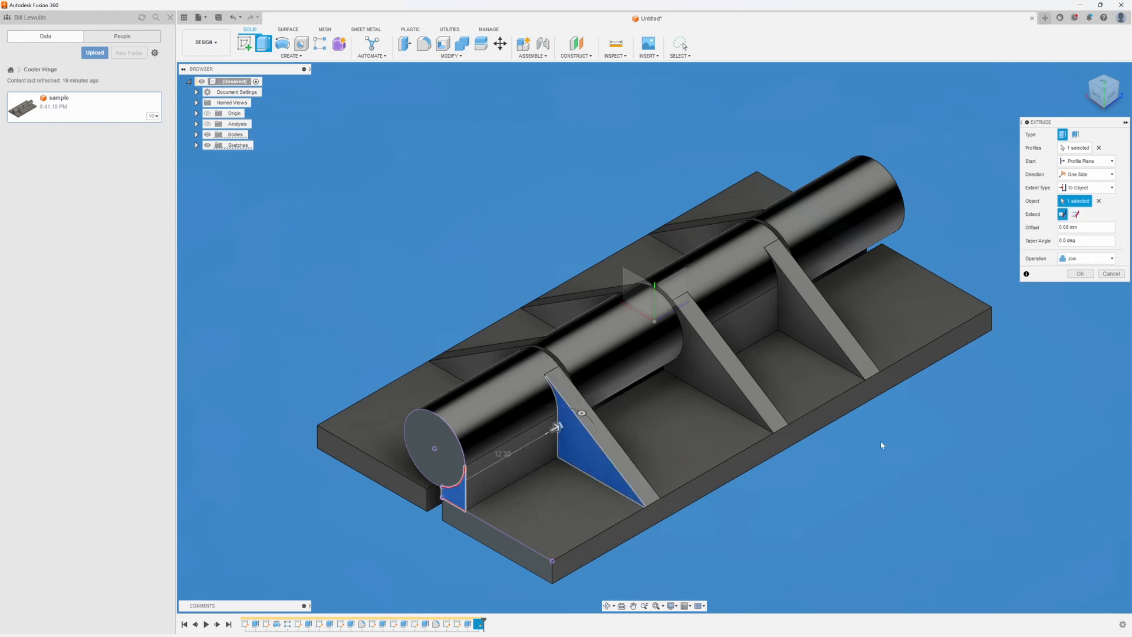
pyautogui.click(1080, 274)
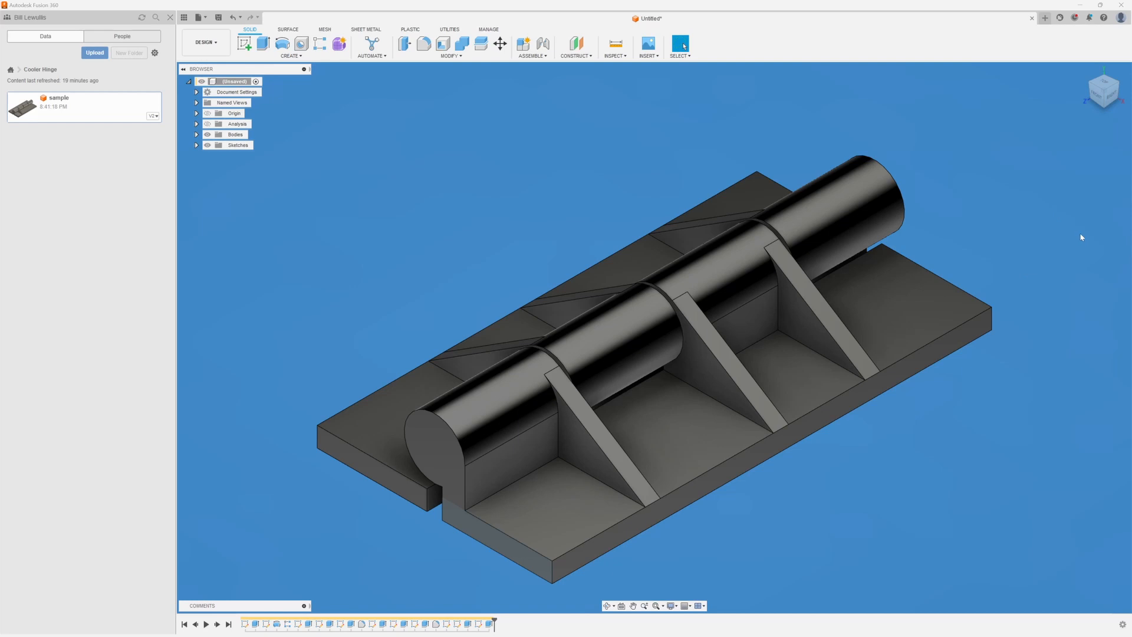
pyautogui.moveTo(244, 43)
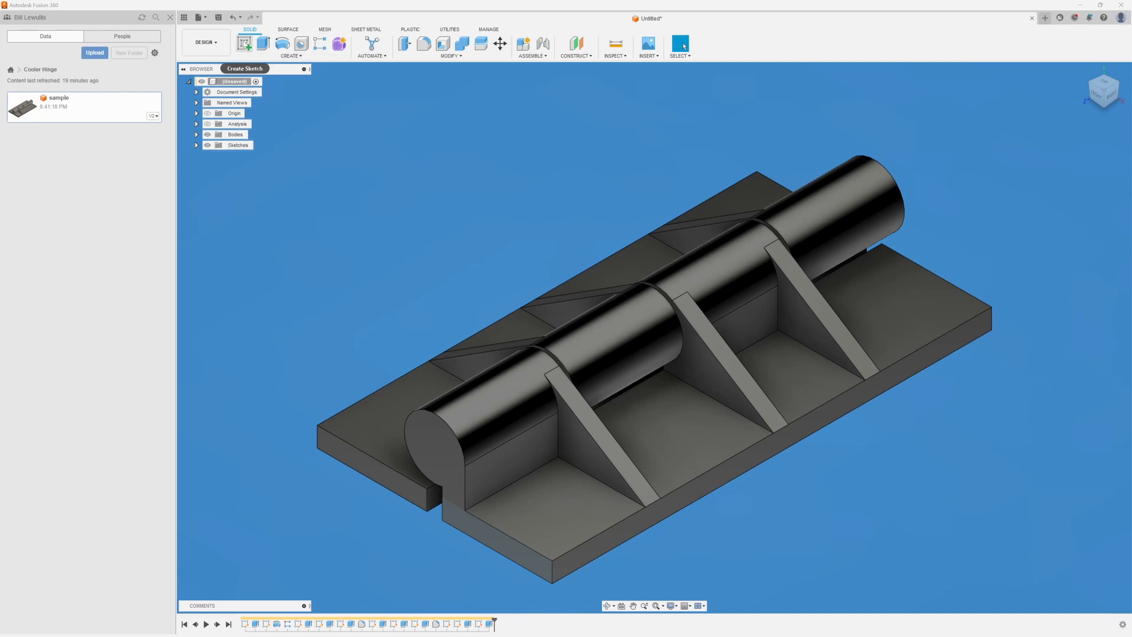
# - Sketch four mounting-hole points on the plates dimensioned 6.50 mm from the edges, then finish the sketch
pyautogui.click(244, 43)
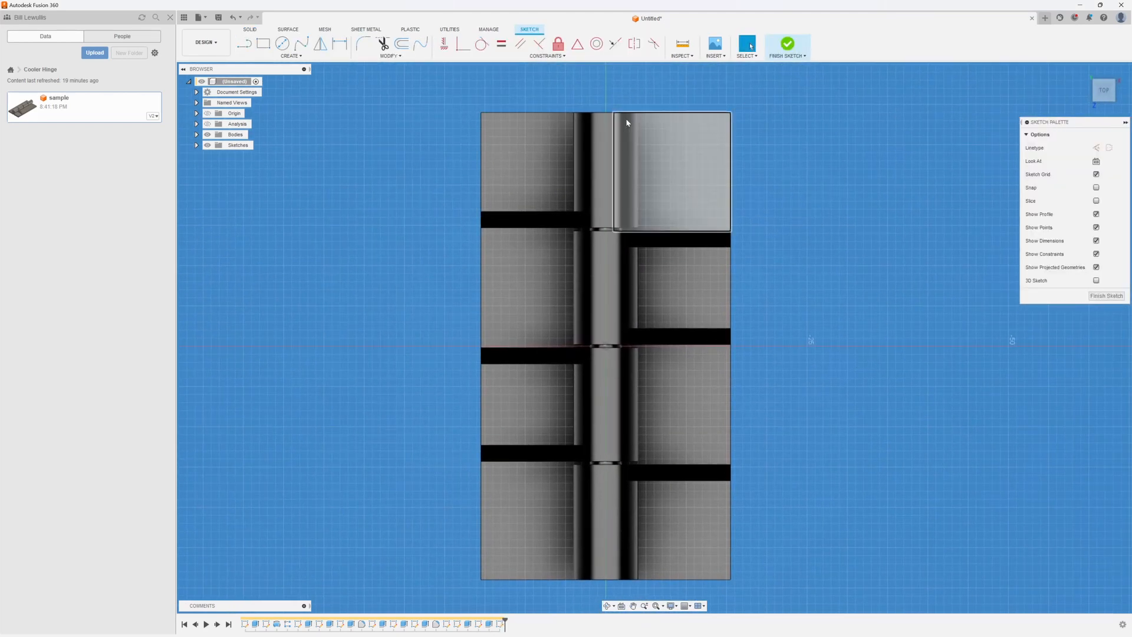
pyautogui.click(291, 41)
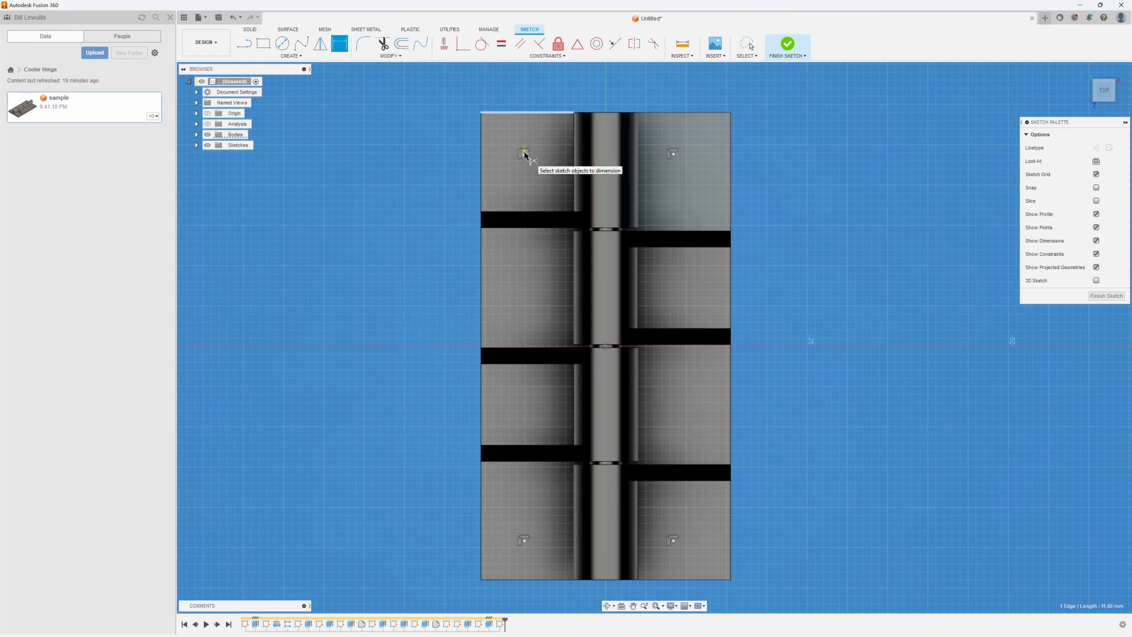
pyautogui.click(525, 154)
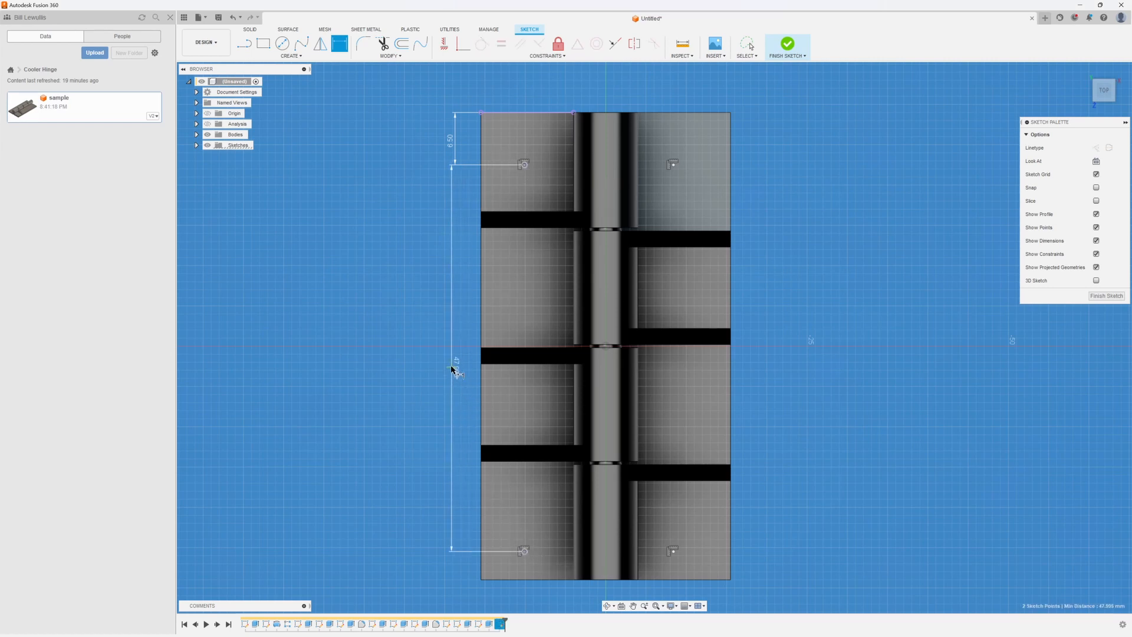
pyautogui.click(454, 363)
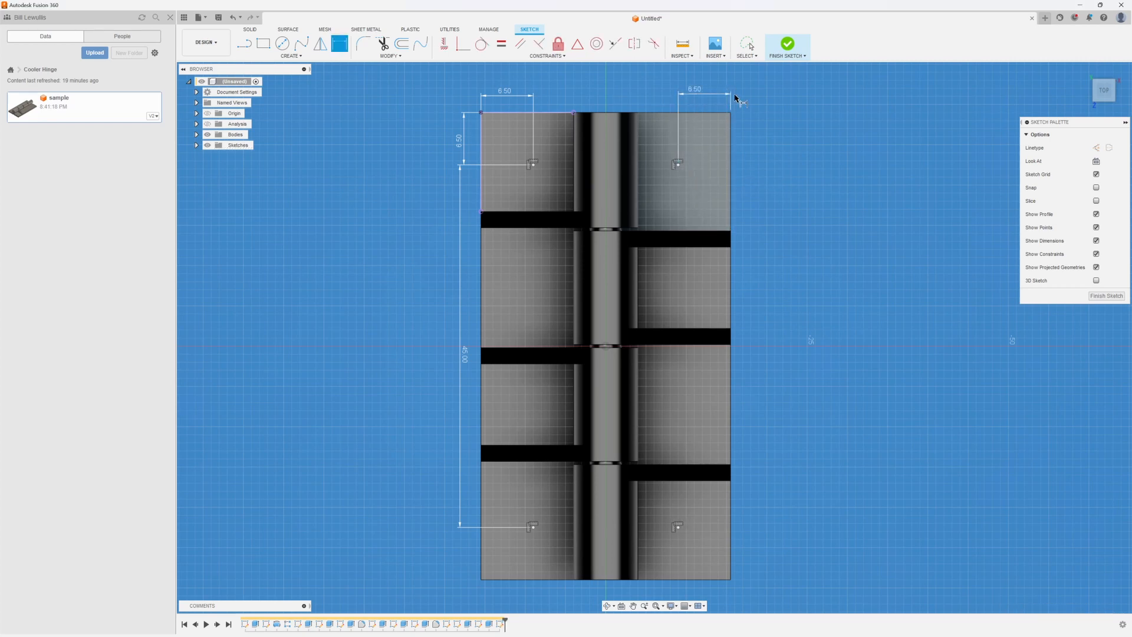
pyautogui.click(787, 43)
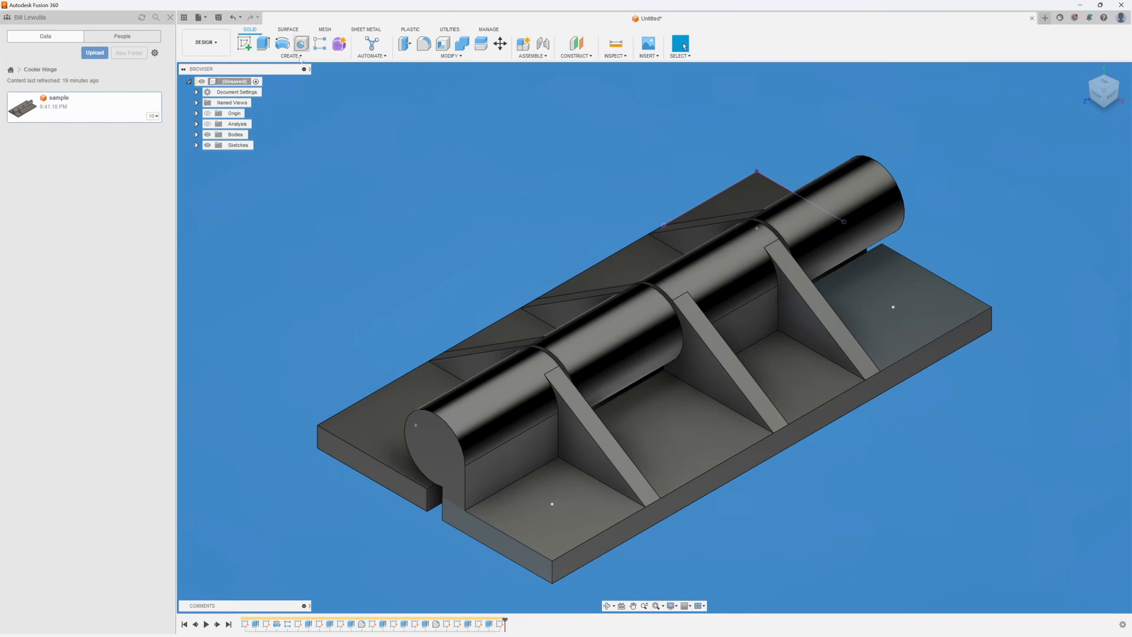
# - Create holes at the four sketch points cutting through all of the hinge plates
pyautogui.click(300, 43)
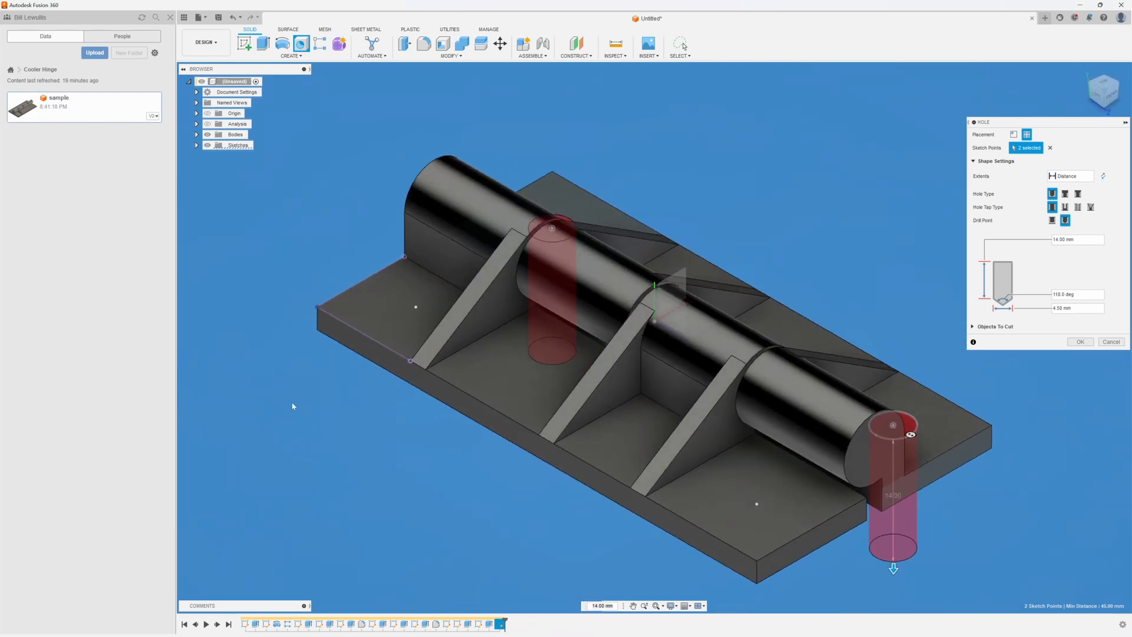
pyautogui.click(415, 307)
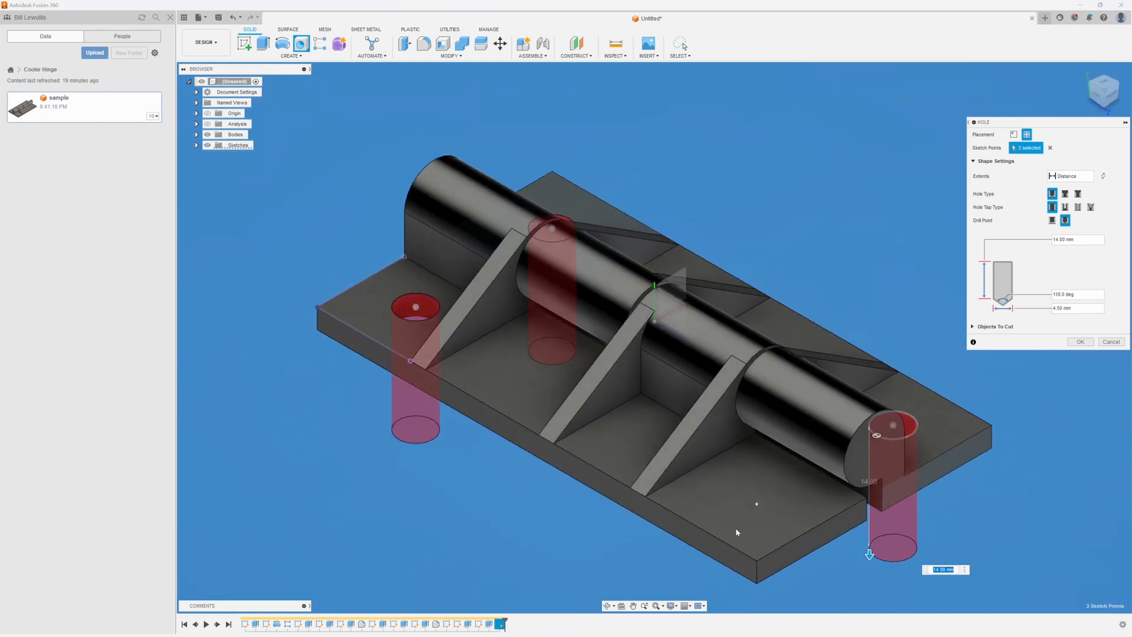
pyautogui.click(756, 503)
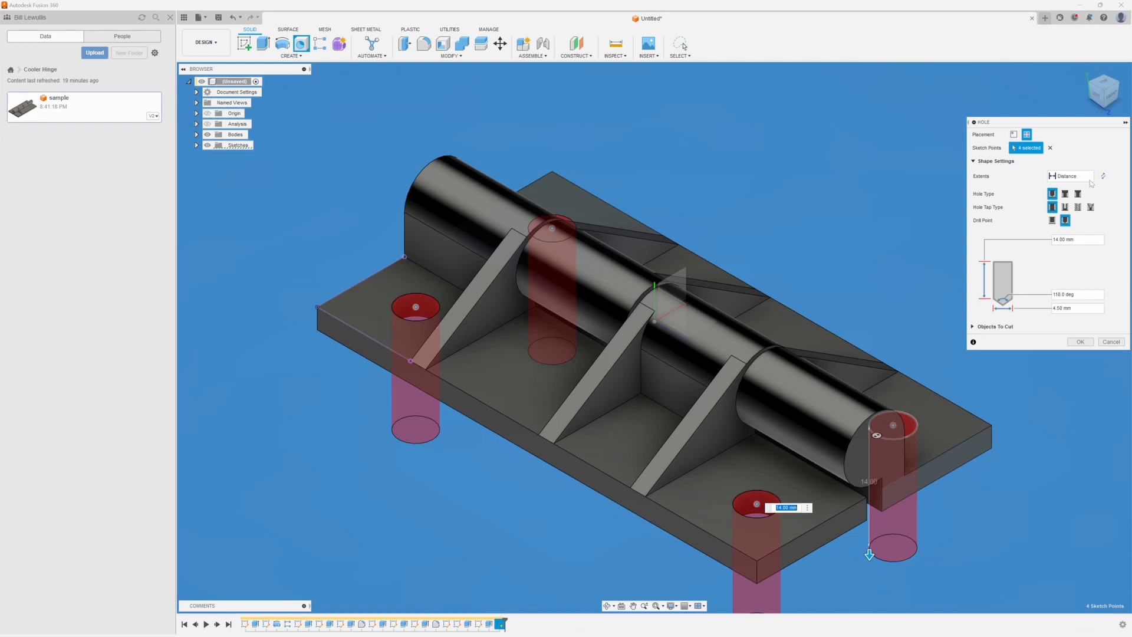
pyautogui.click(1072, 176)
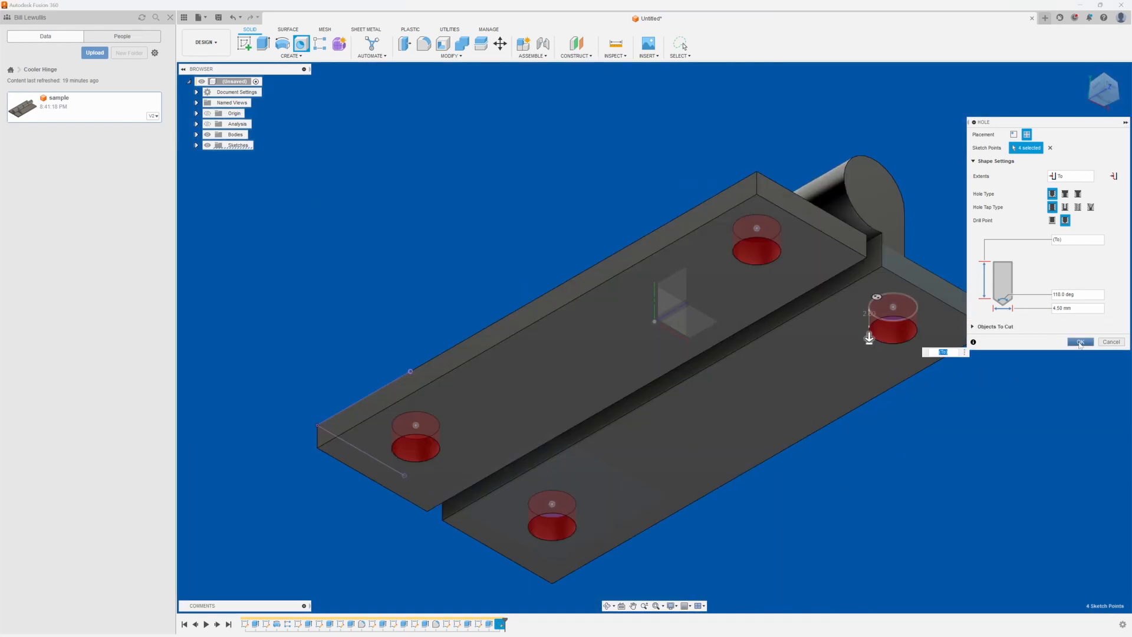
pyautogui.click(1080, 342)
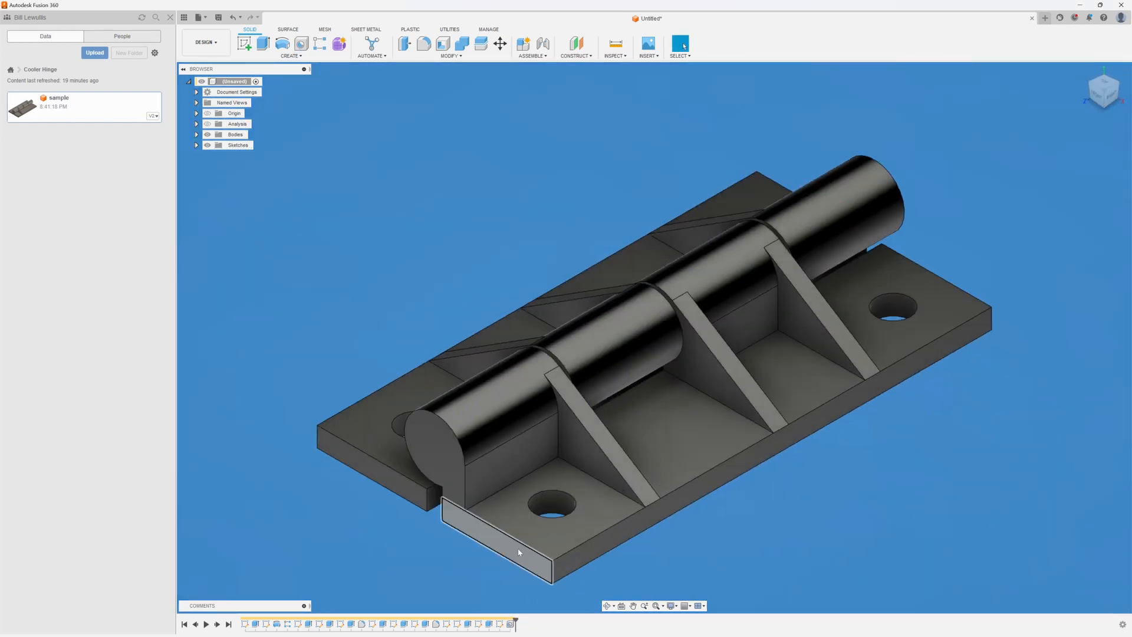
pyautogui.moveTo(424, 43)
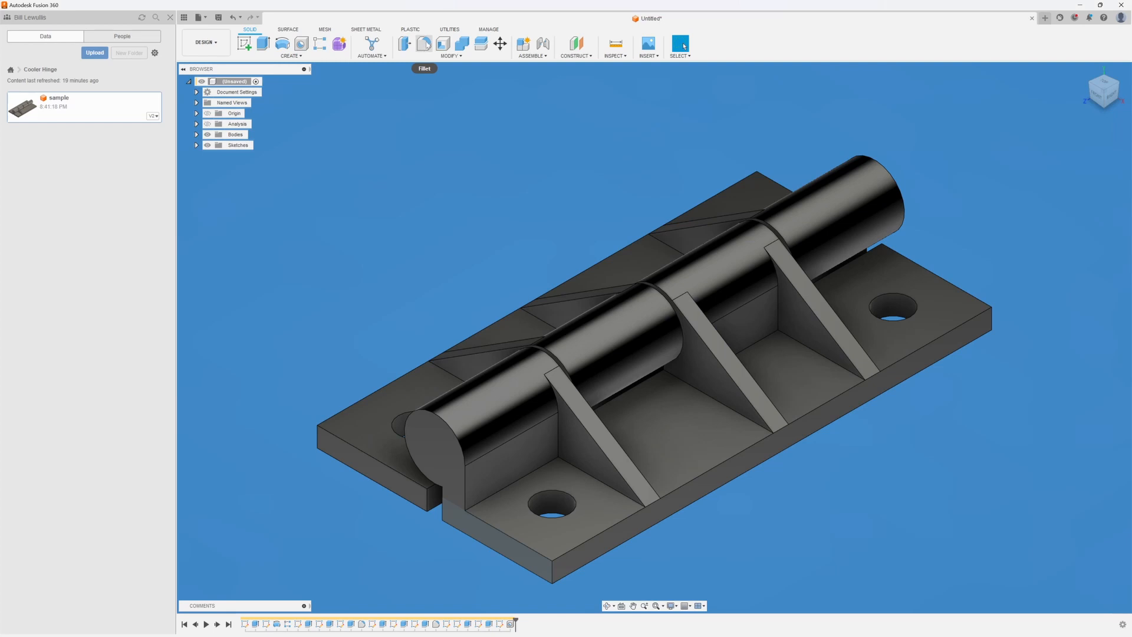
# - Fillet the four outer vertical corner edges of the plates with a 5 mm radius
pyautogui.click(424, 43)
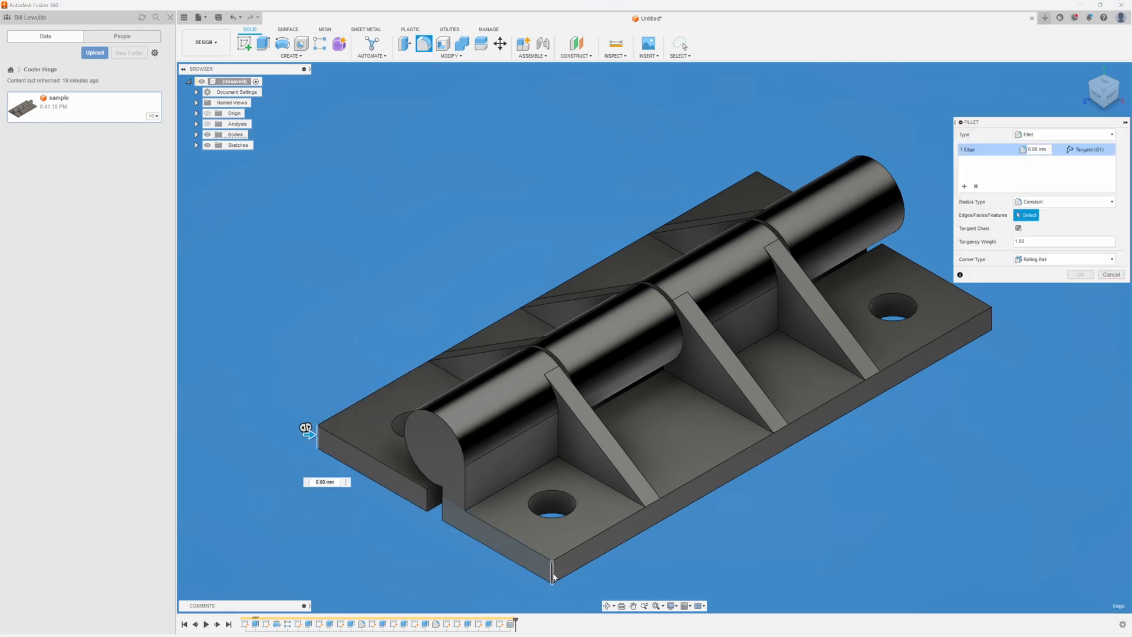
pyautogui.click(1000, 316)
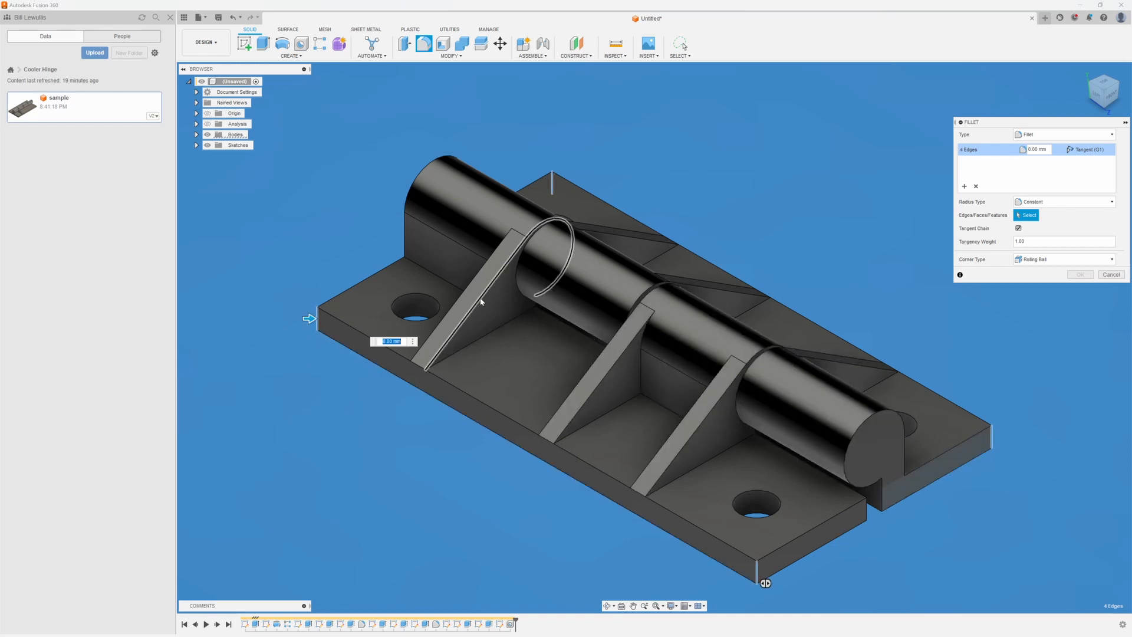
pyautogui.write('5')
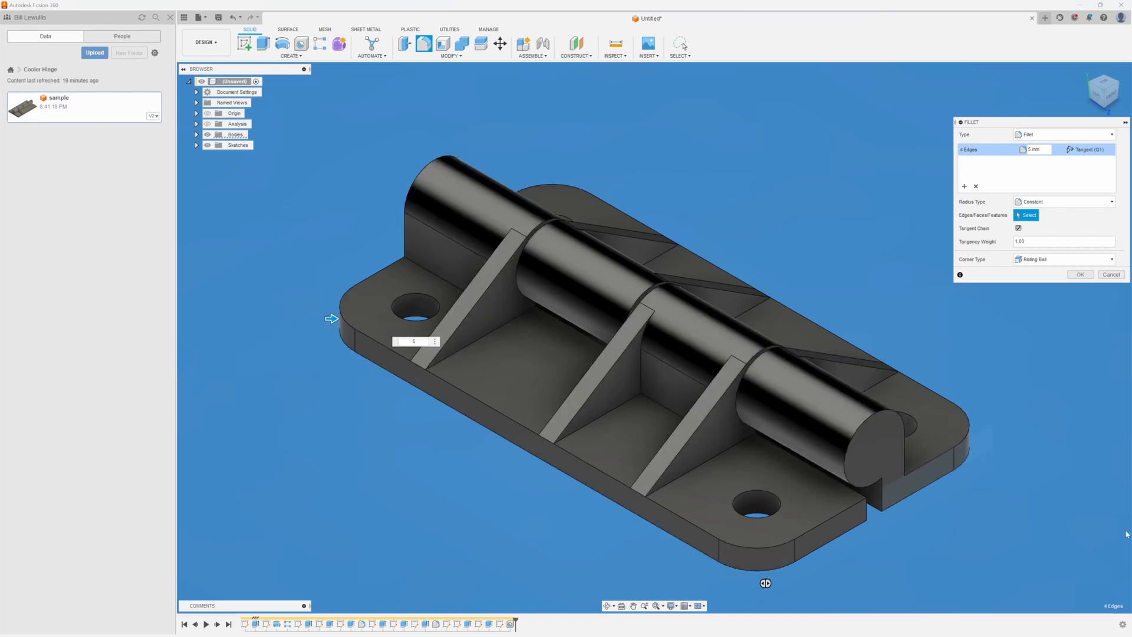
pyautogui.click(1080, 274)
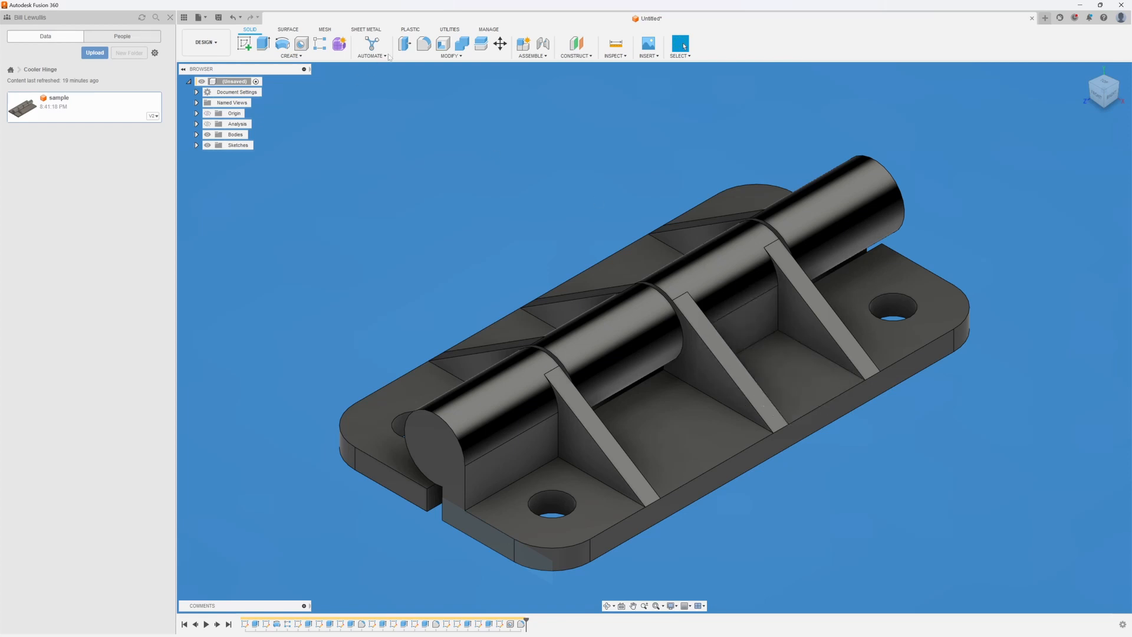
# - Fillet the four knuckle-to-plate edges with a 2 mm radius
pyautogui.click(424, 43)
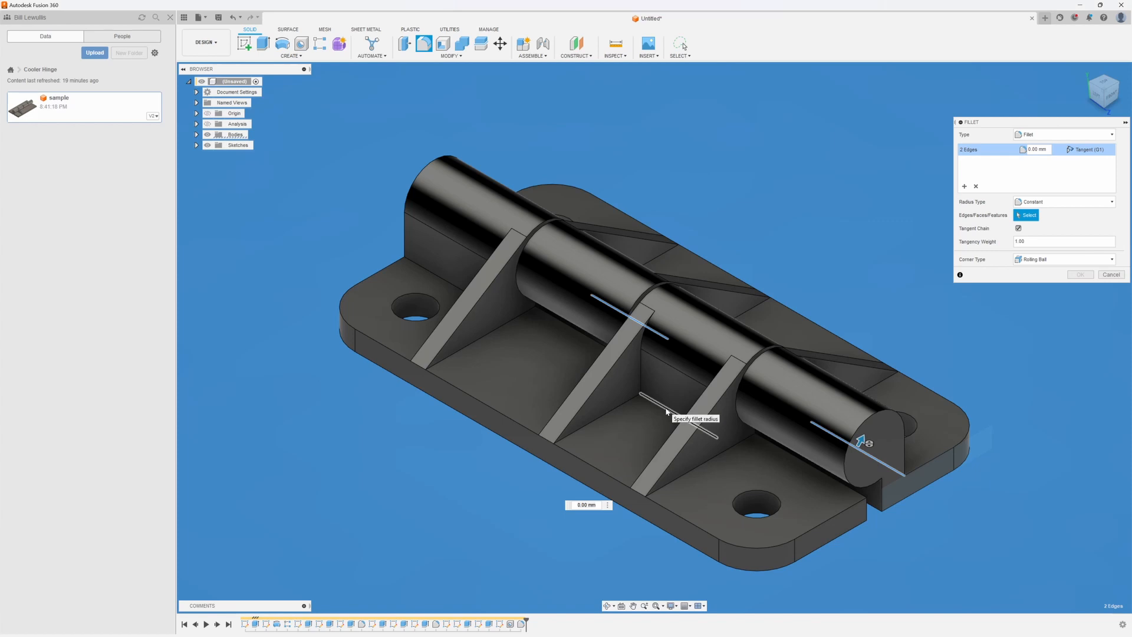
pyautogui.click(411, 261)
pyautogui.write('2')
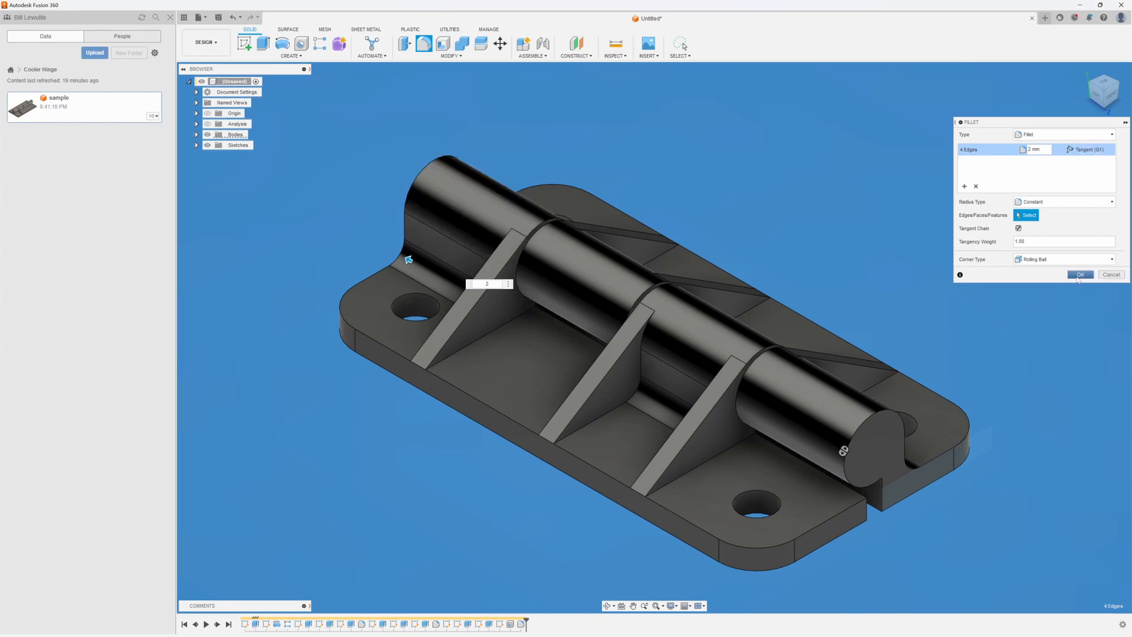
pyautogui.click(1078, 275)
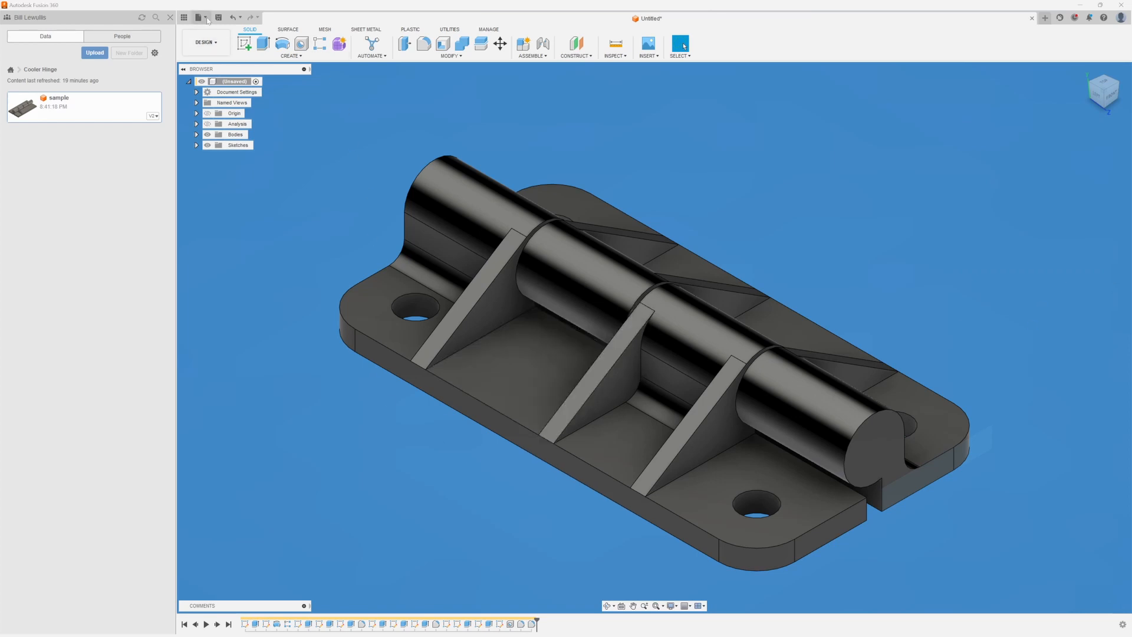
# - Save the design as 'Cooler Hinge' in the Cooler Hinge project location
pyautogui.click(197, 16)
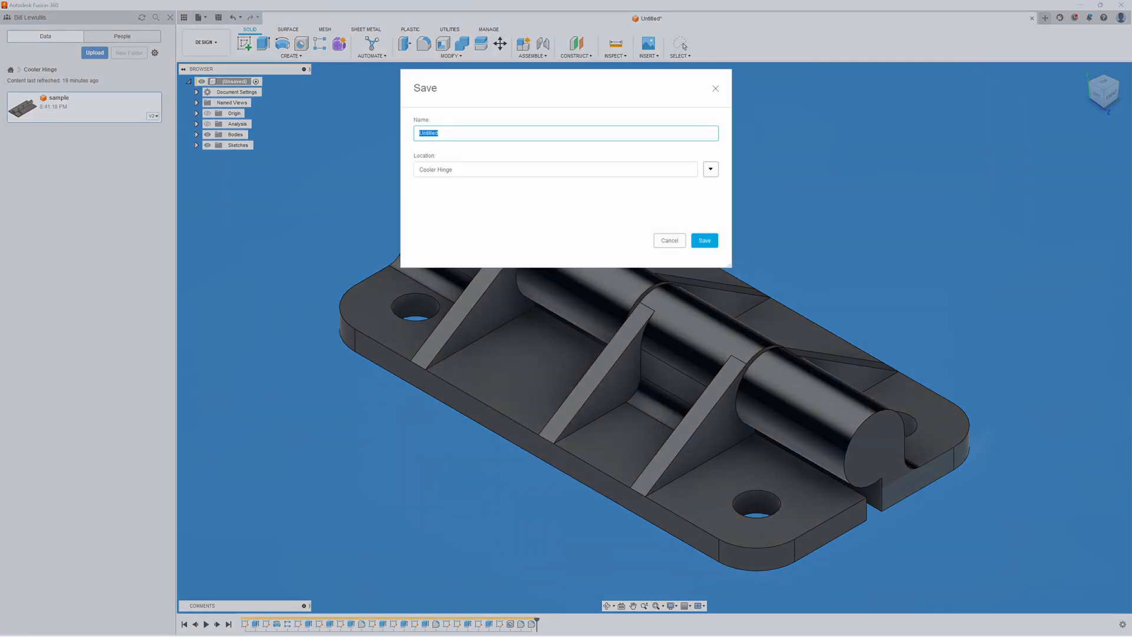
pyautogui.write('Cooler')
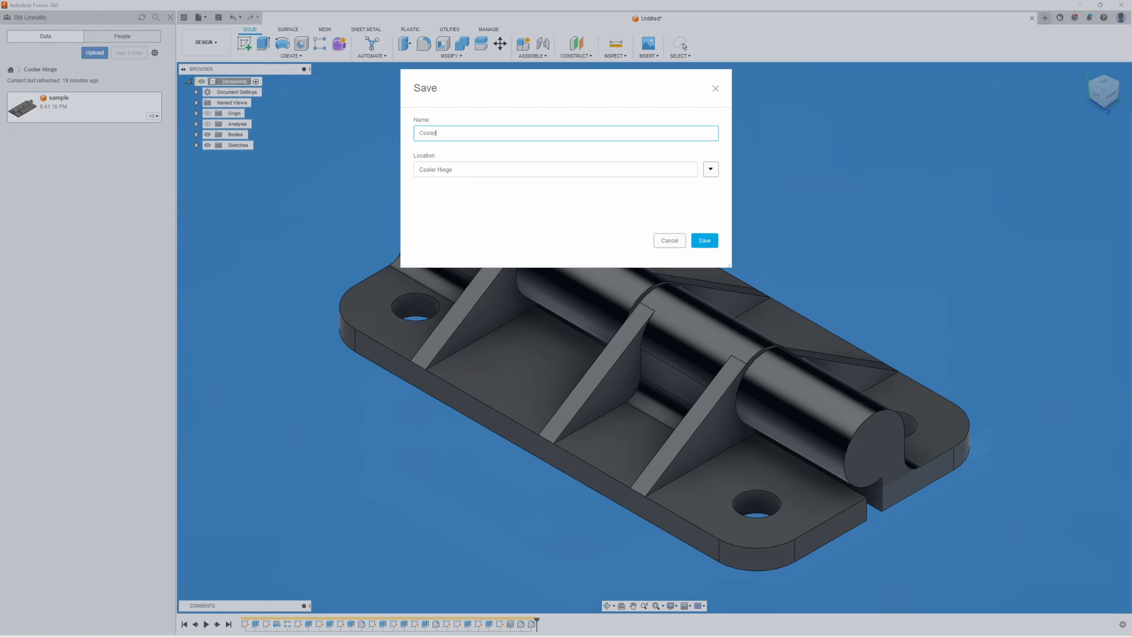
pyautogui.write('Hinge')
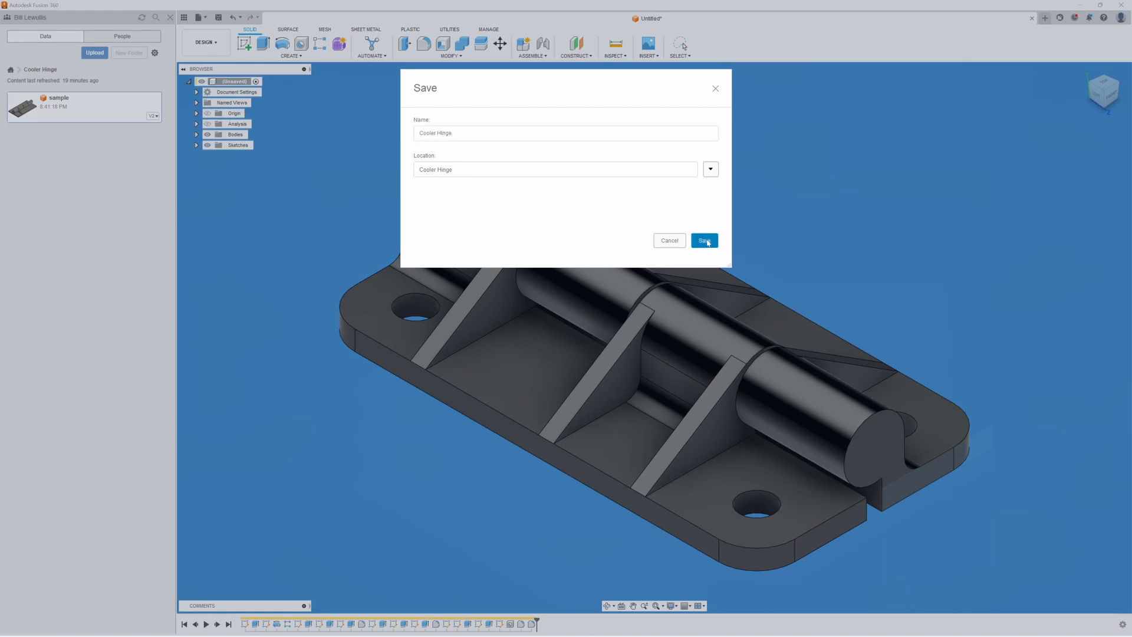
pyautogui.click(702, 241)
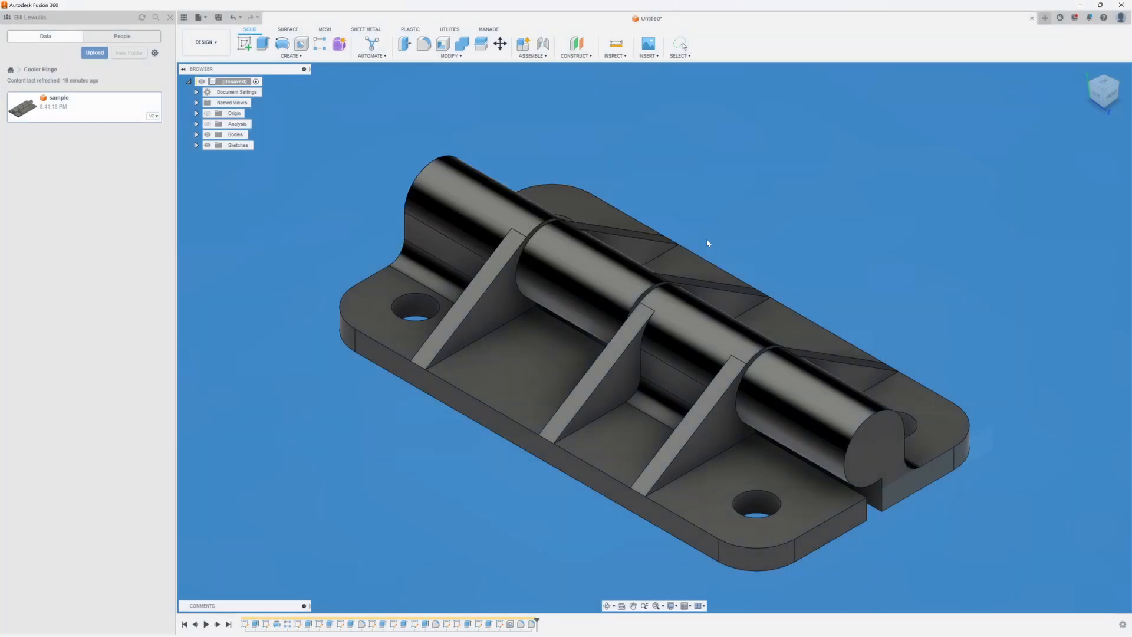
pyautogui.click(218, 17)
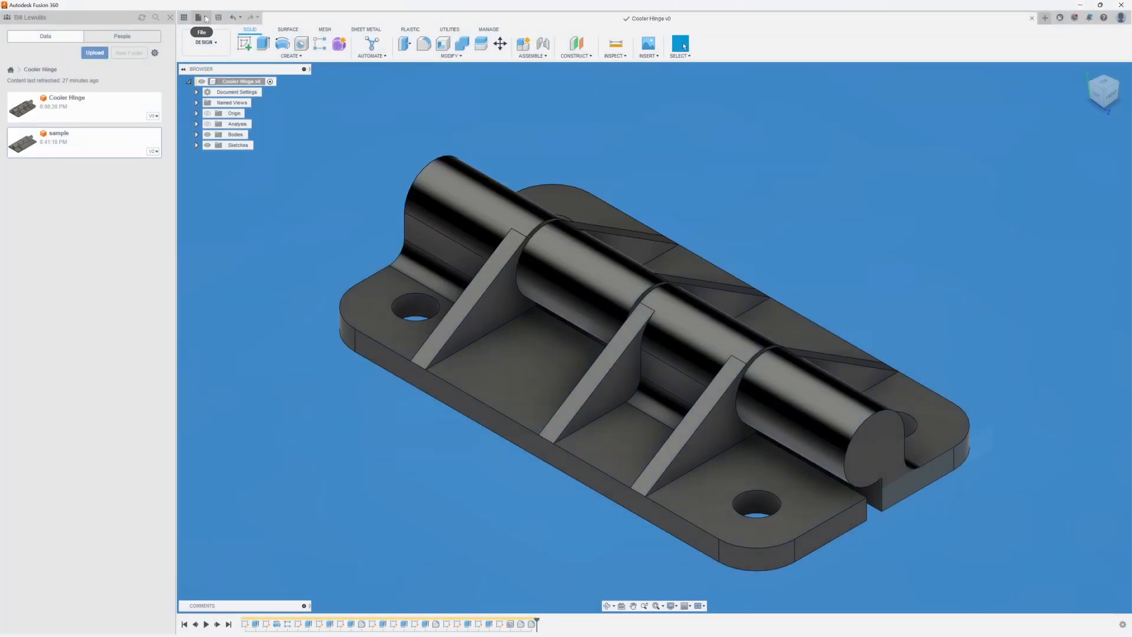
# - Show the File menu commands, including Export, for the saved hinge
pyautogui.click(200, 16)
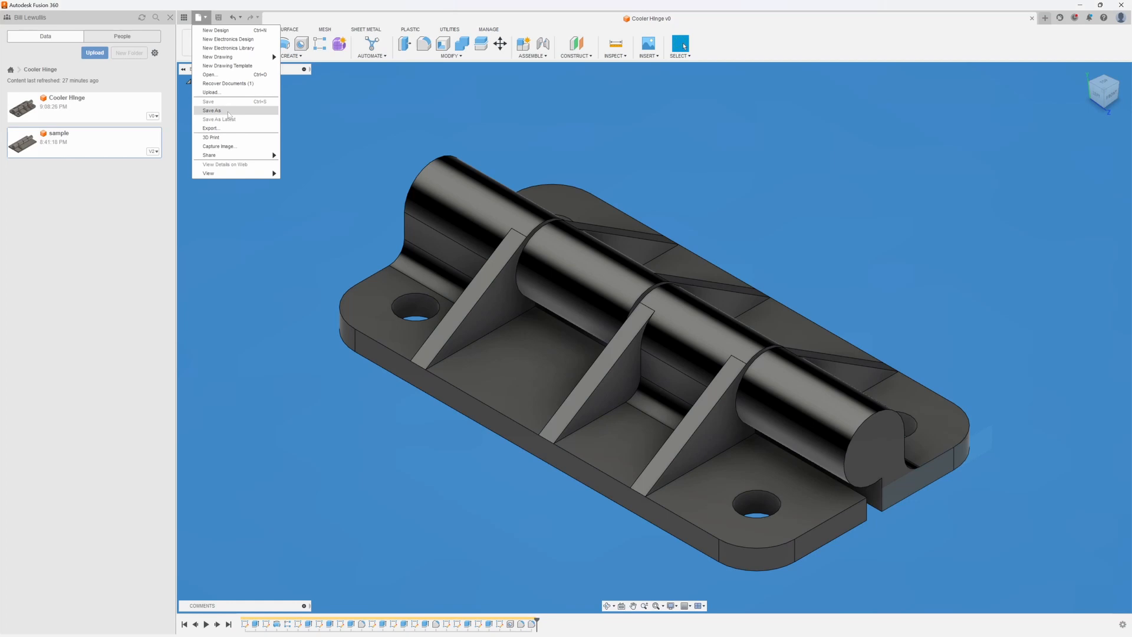
pyautogui.moveTo(230, 132)
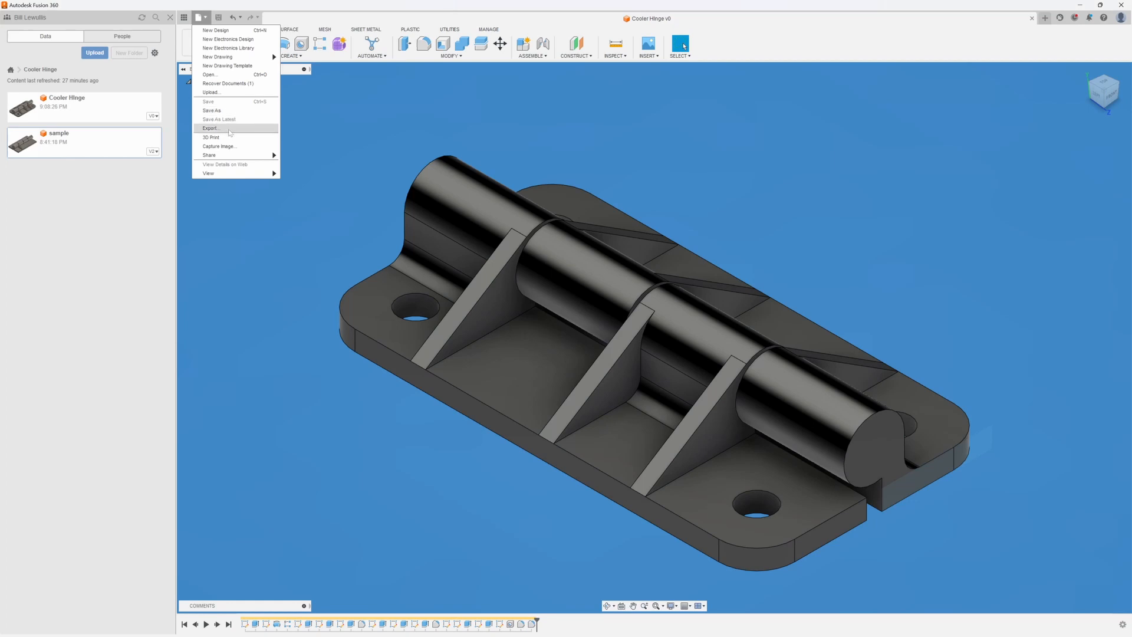